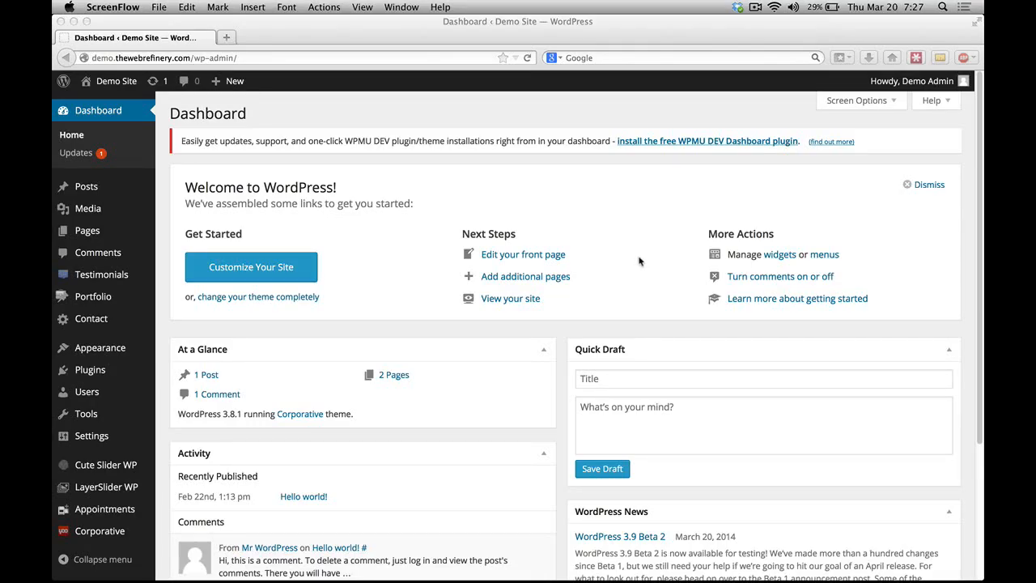
mouse_move(647, 246)
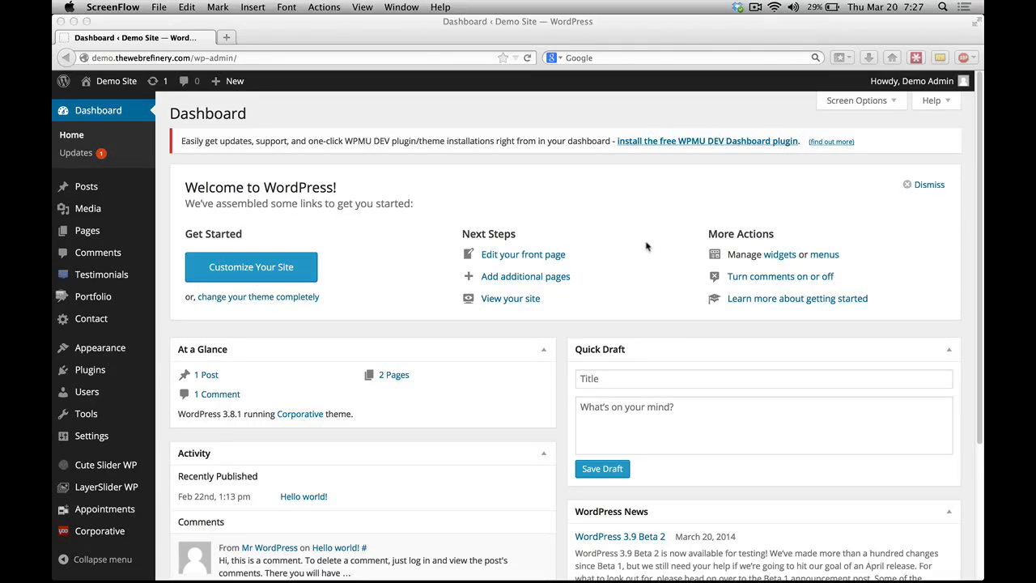
mouse_move(631, 246)
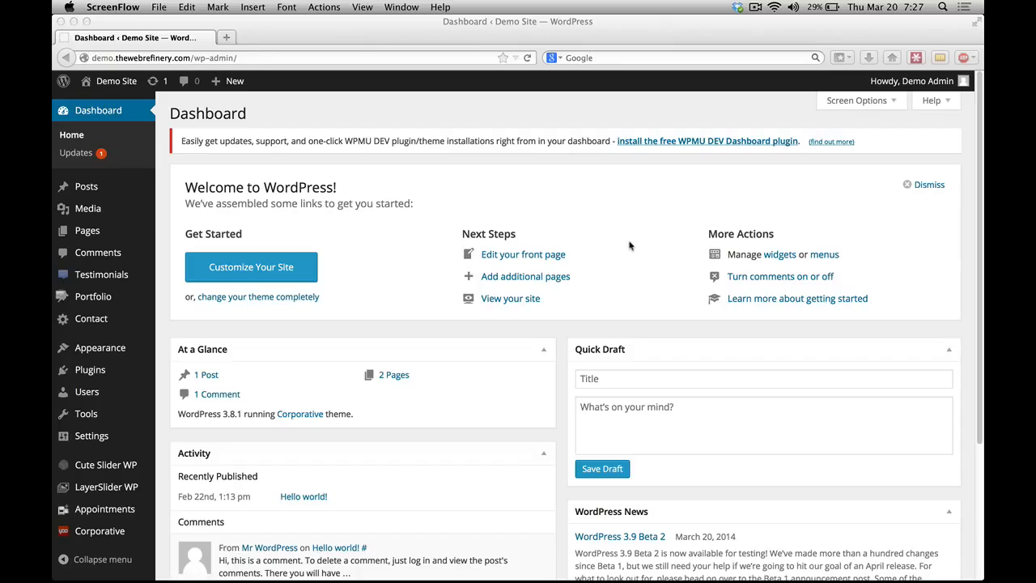
mouse_move(596, 254)
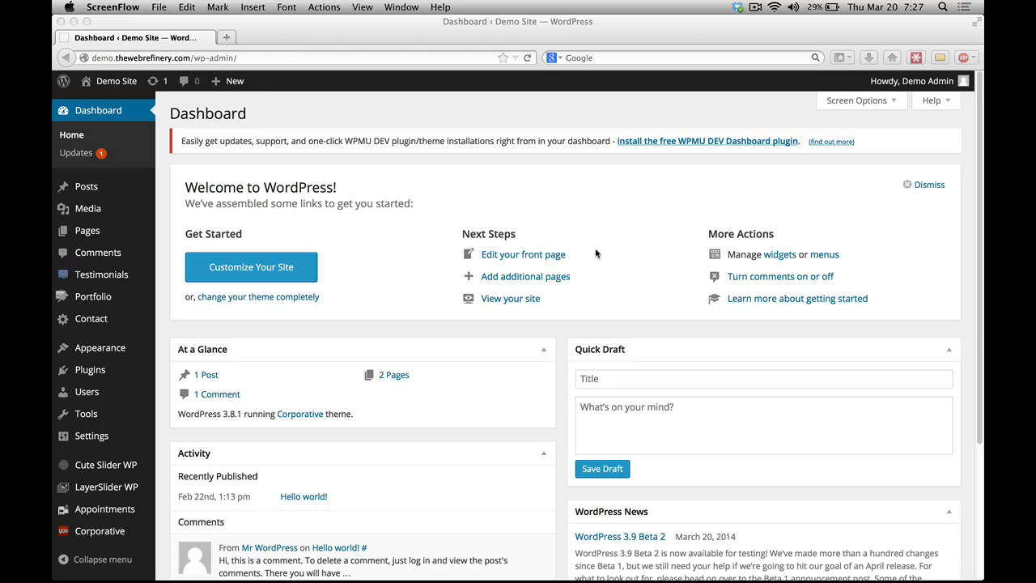
mouse_move(427, 235)
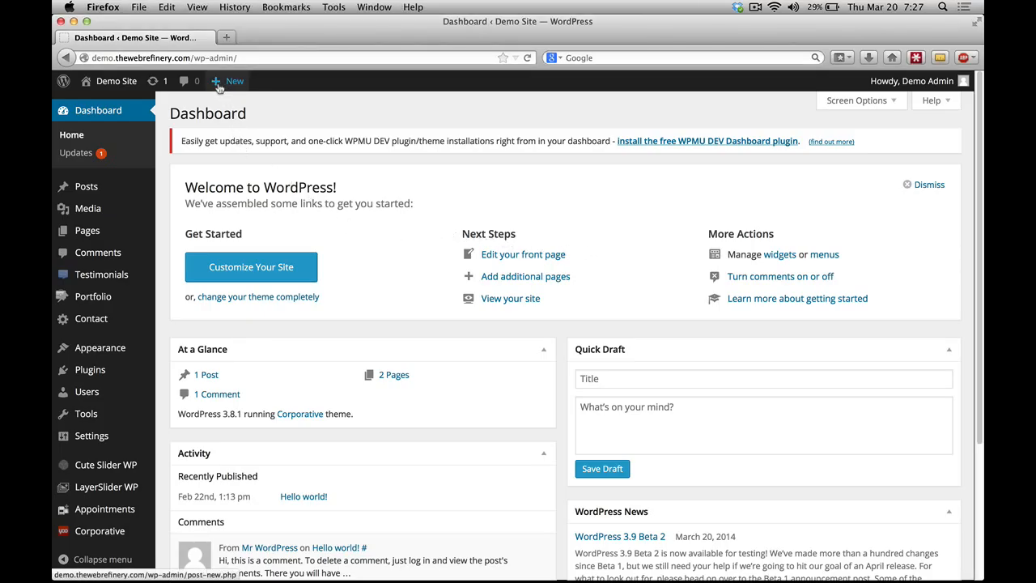
Step: Open a blank Add New Post editor via the New menu and Posts > Add New
click(234, 81)
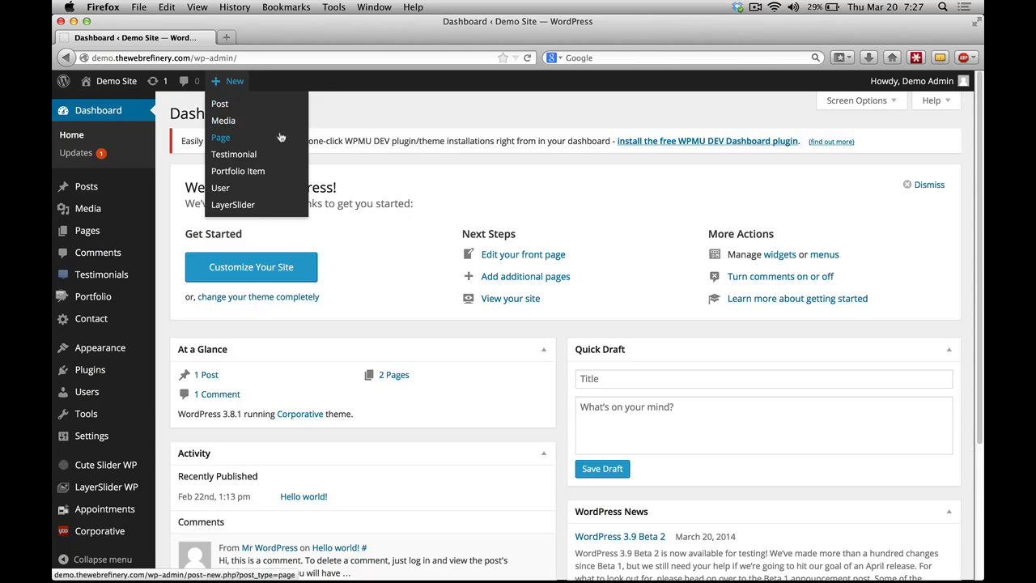
mouse_move(297, 132)
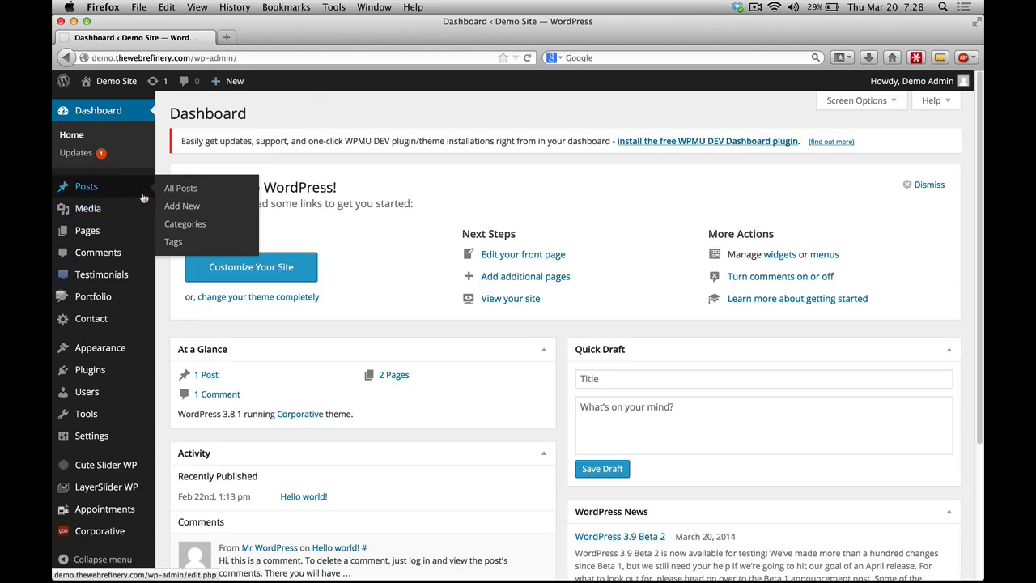
click(181, 205)
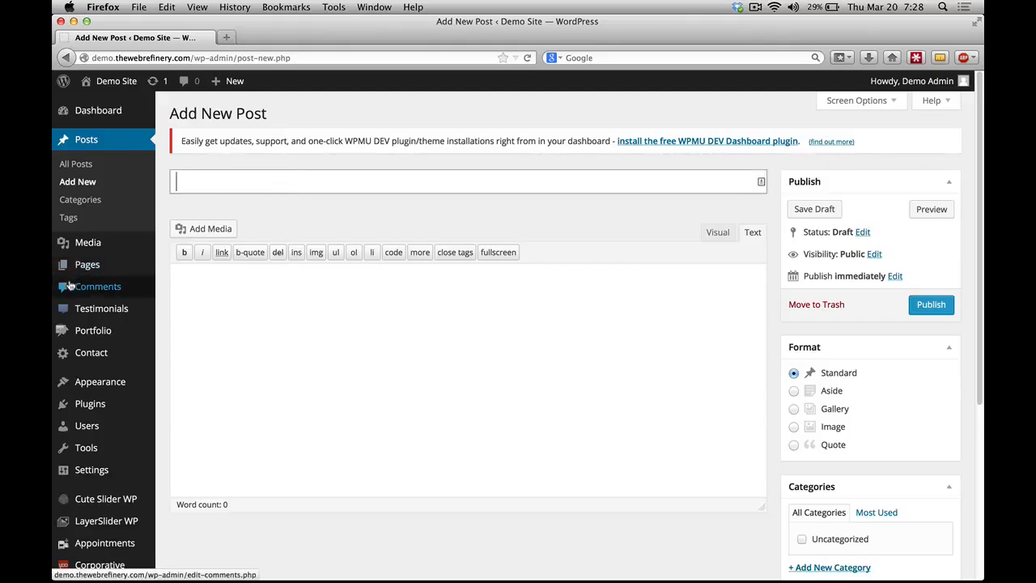
Step: Enter the title 'Example Post' and switch the body to the Visual editor
text(Example Post)
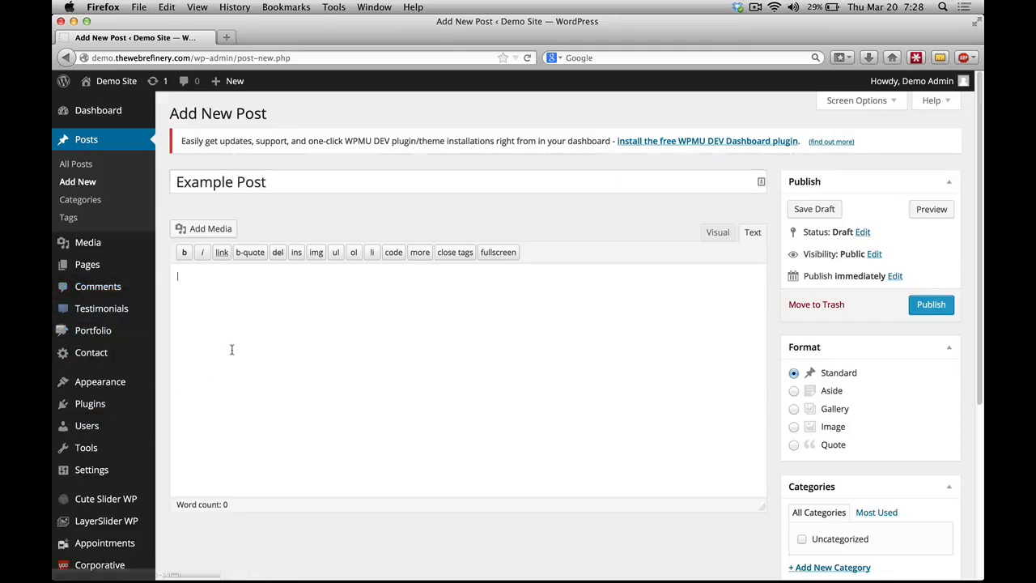
click(814, 209)
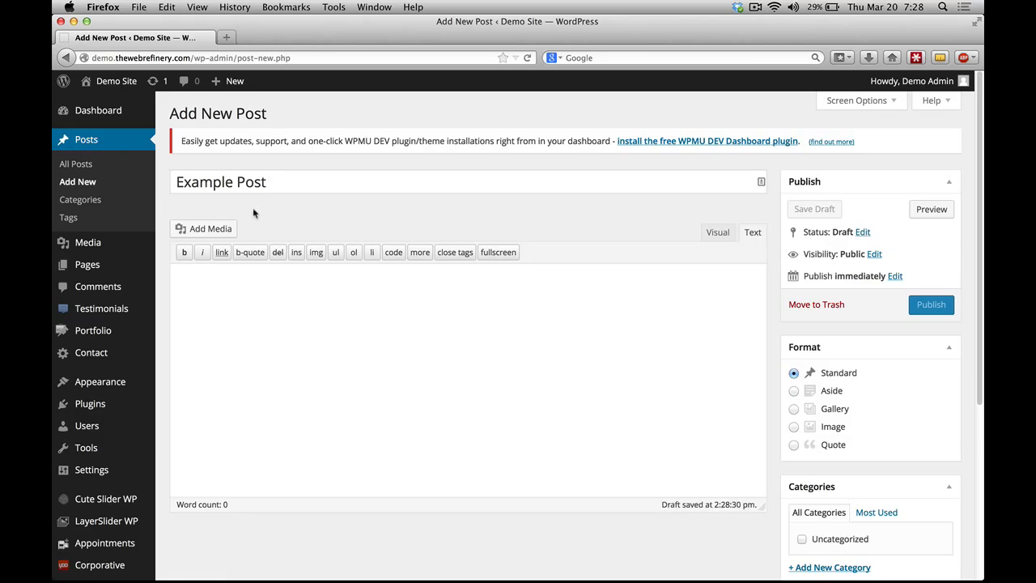
scroll(down, 3)
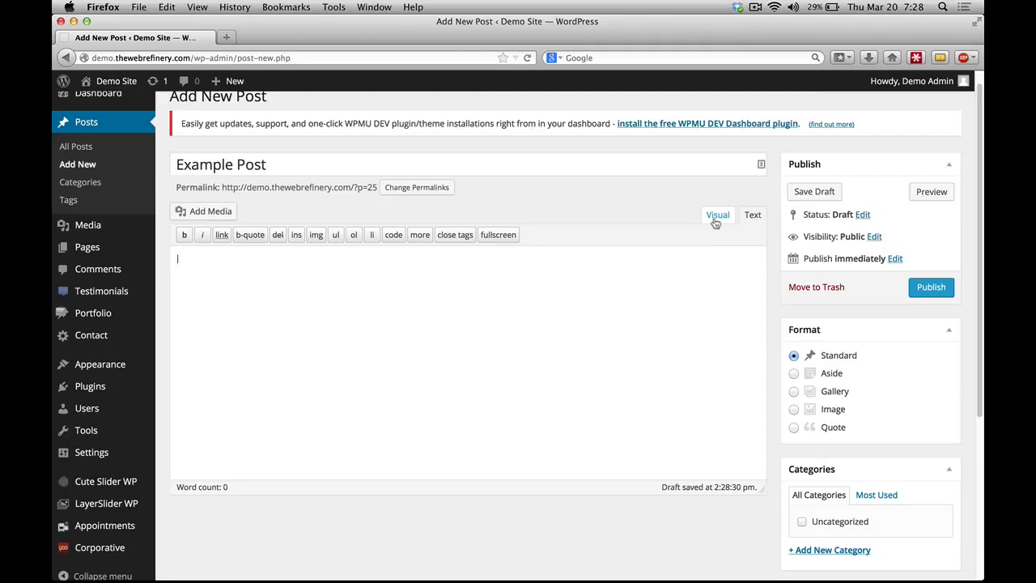
click(717, 214)
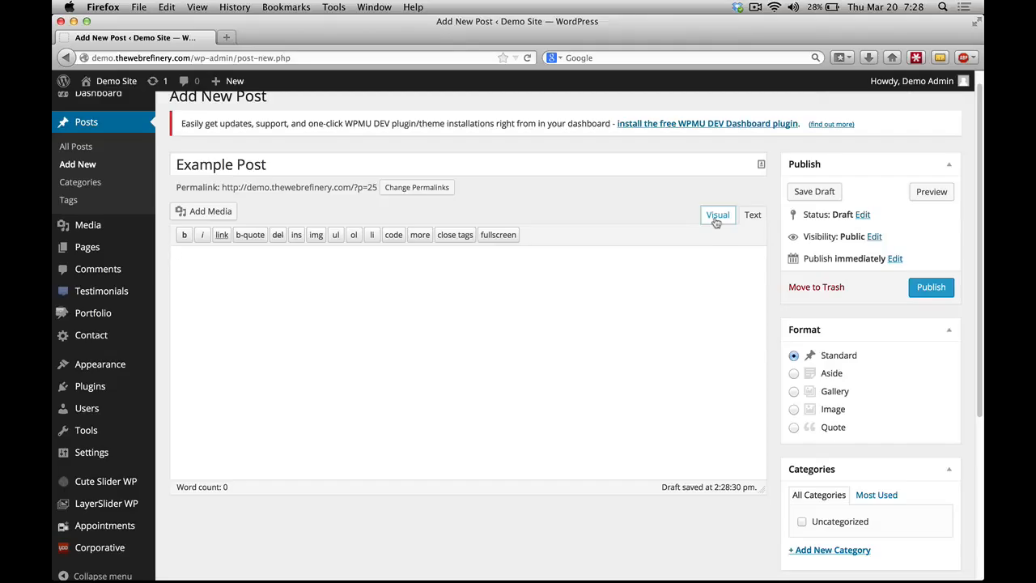
click(717, 214)
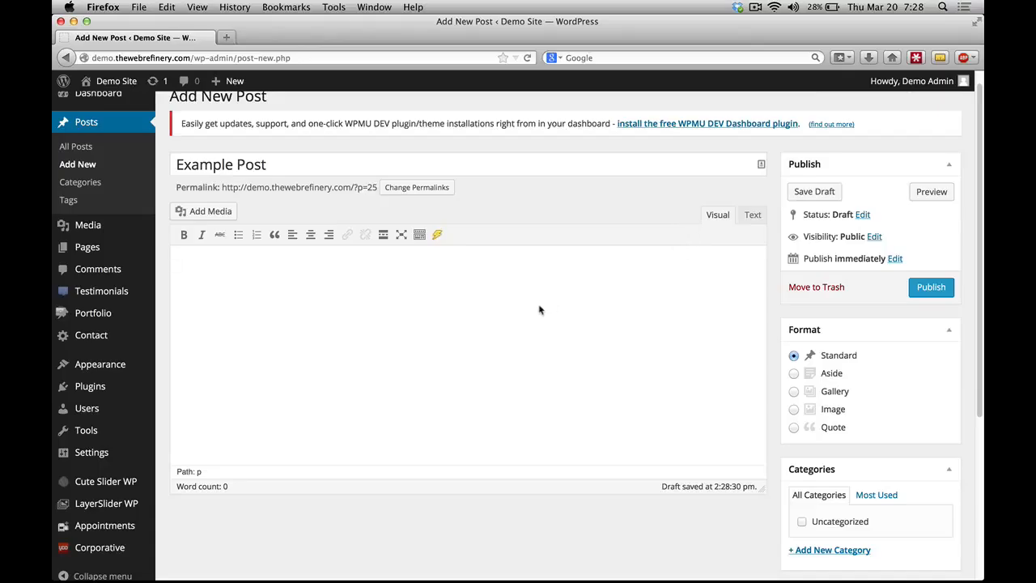
Step: Type 'Example Post' and 'This is my content for my example post.', then select the first line
text(Example)
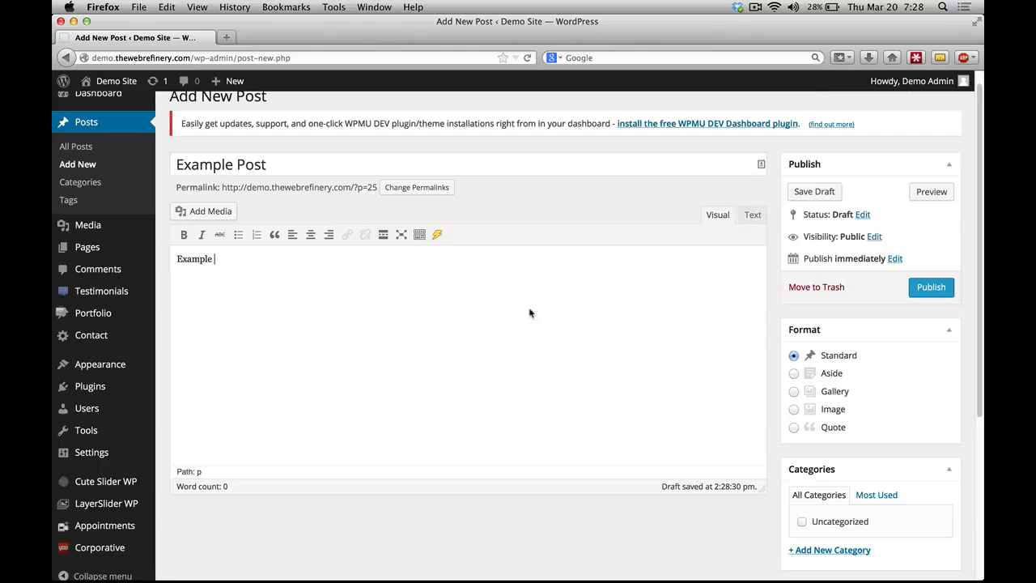
text(Post)
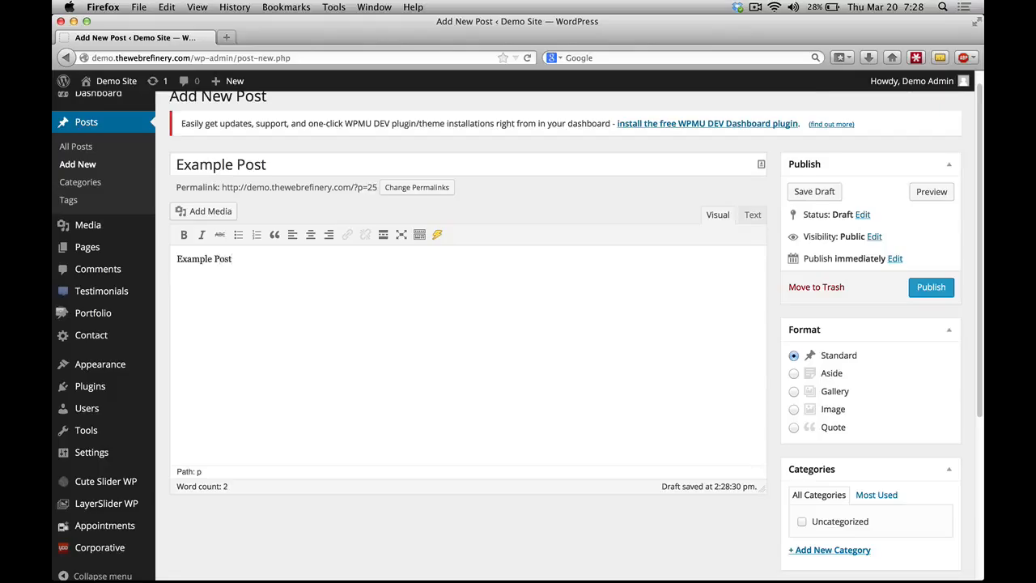
text(This is)
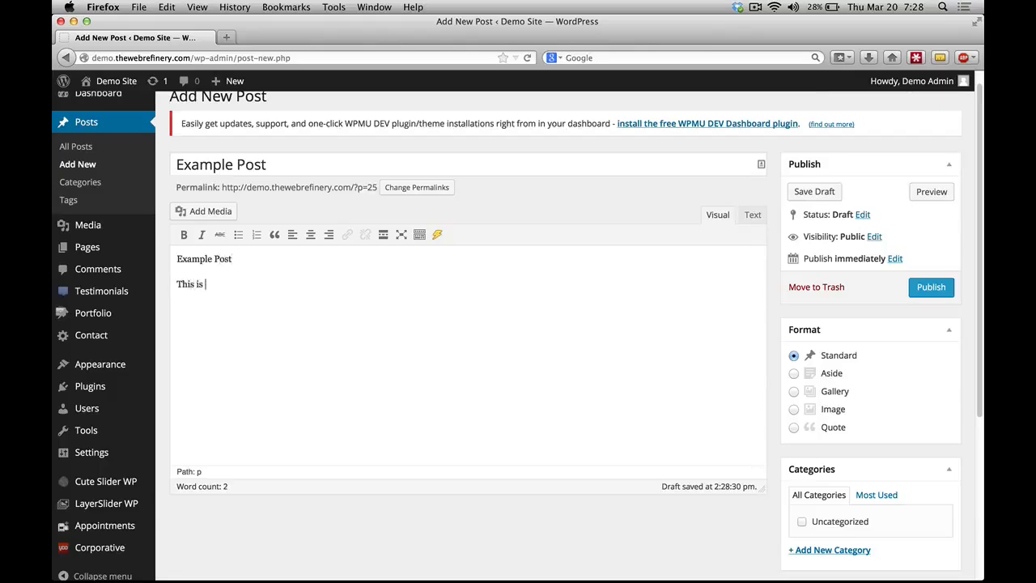
text(my content)
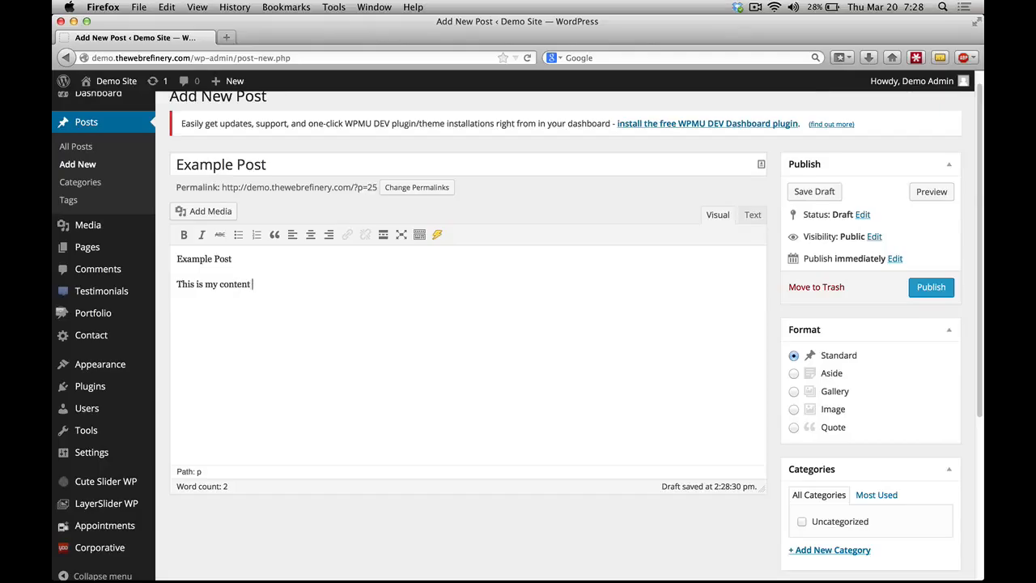
text(for my example post.)
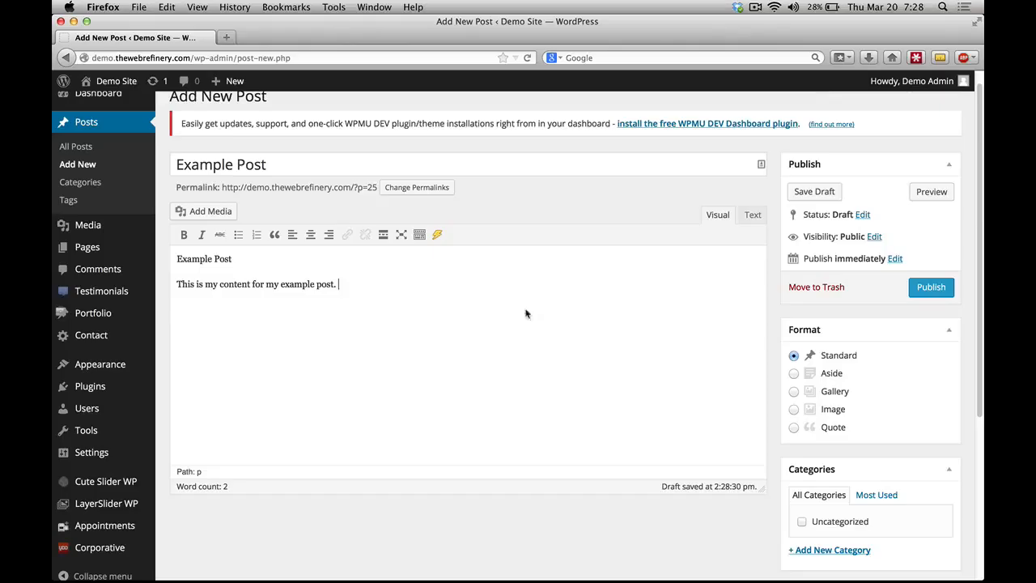
double_click(204, 258)
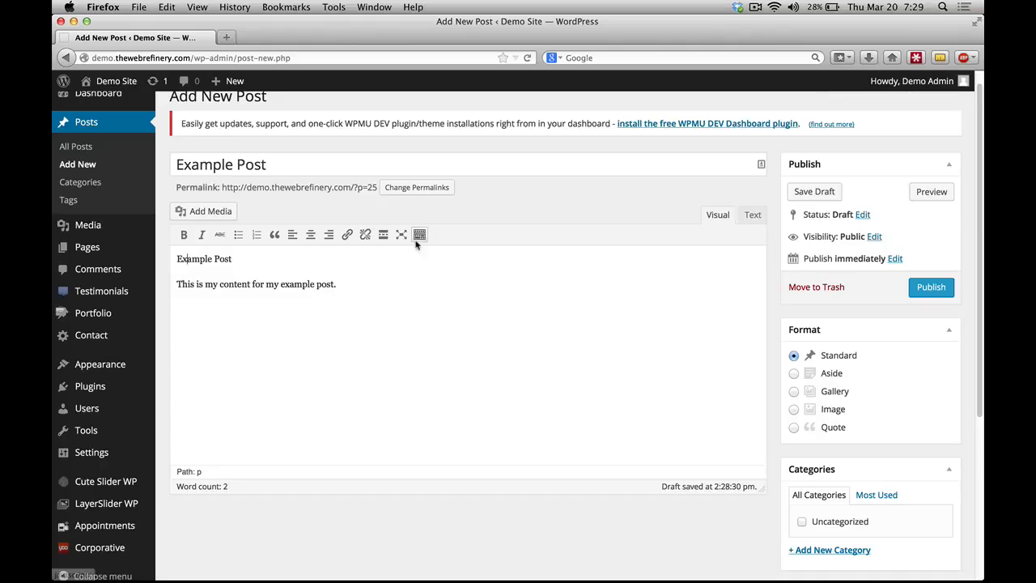
mouse_move(419, 235)
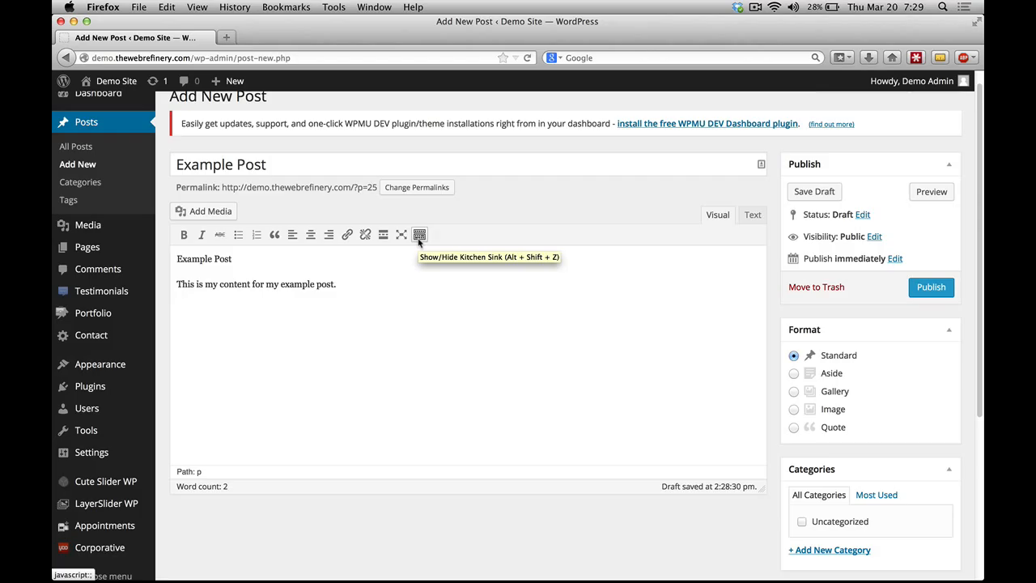
Step: Show the Kitchen Sink toolbar and format the 'Example Post' line as a heading
click(419, 235)
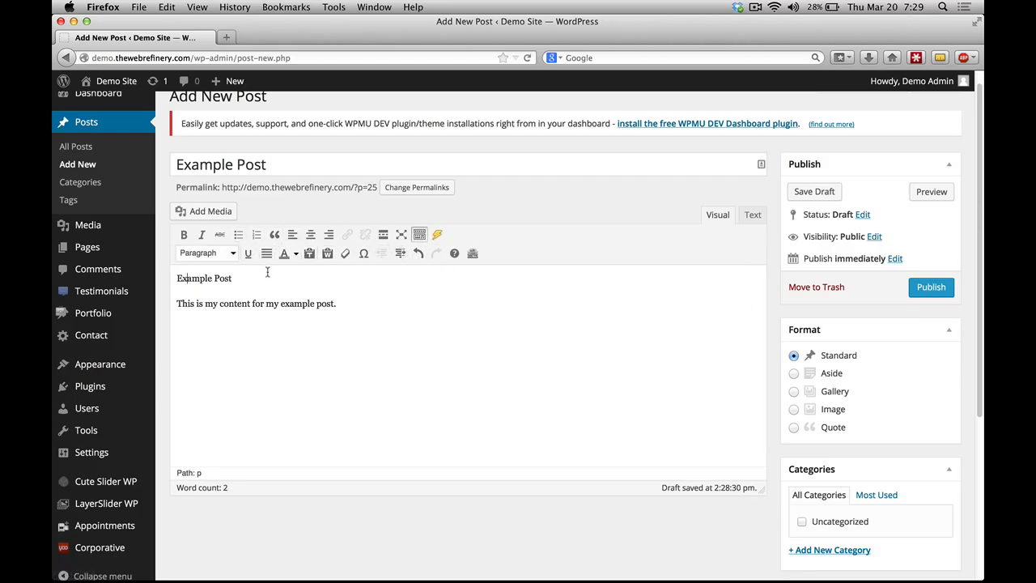
double_click(204, 278)
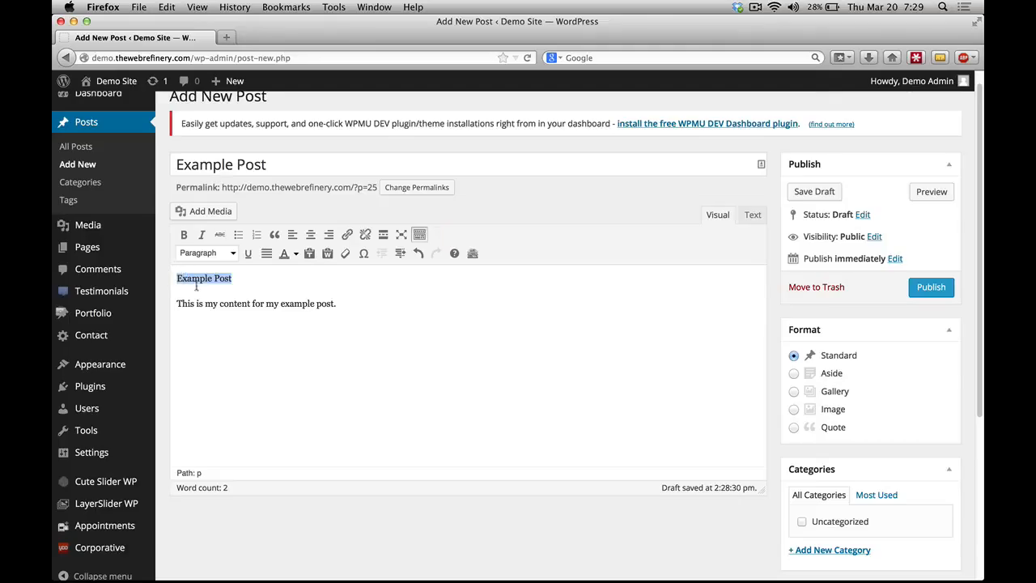
click(206, 252)
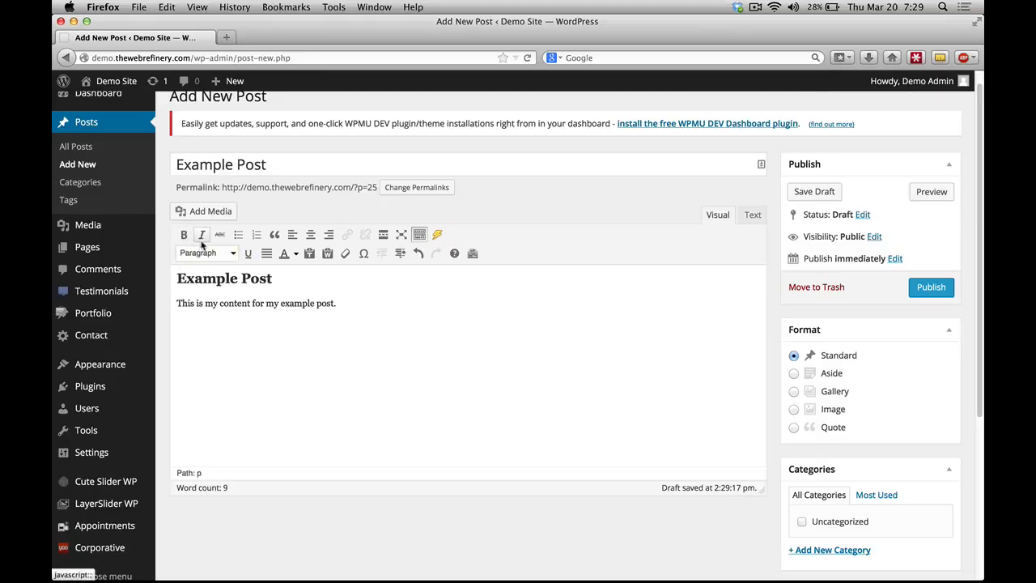
mouse_move(219, 235)
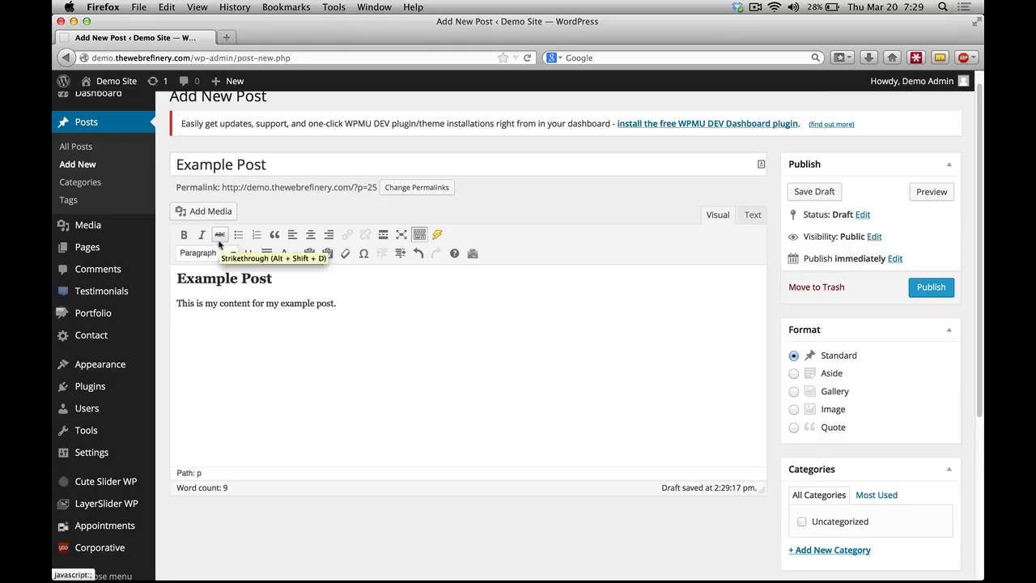
mouse_move(238, 235)
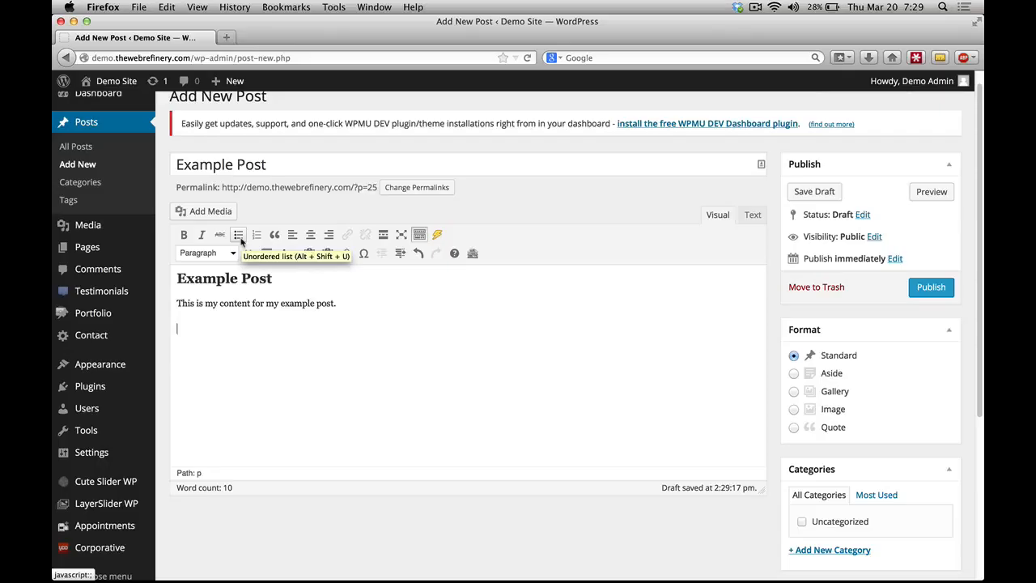
Step: Add a bulleted list with Item 1 and Item 2, then a blockquote 'This is what it is'
click(238, 235)
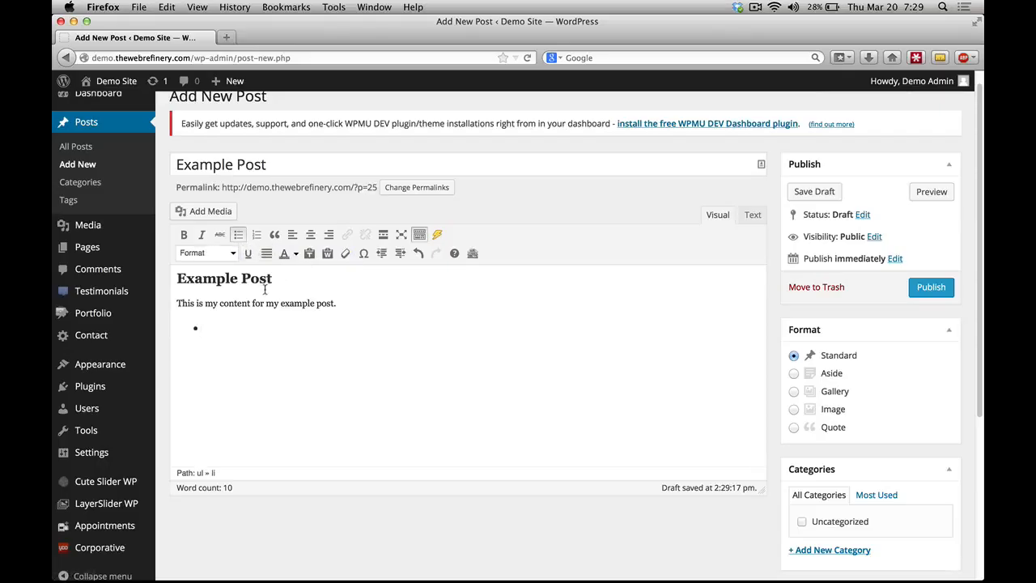
text(Item 1)
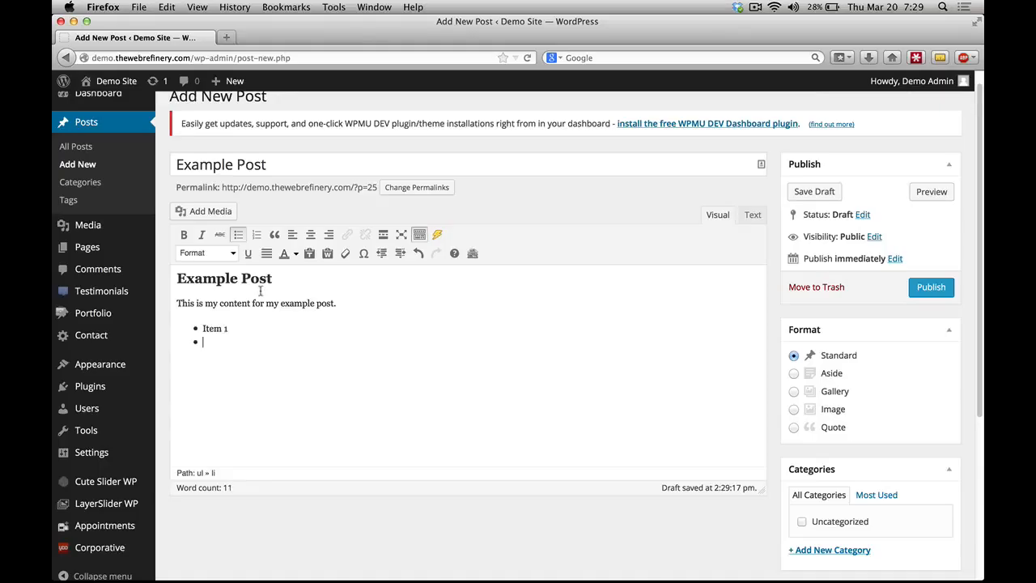
text(Item 2)
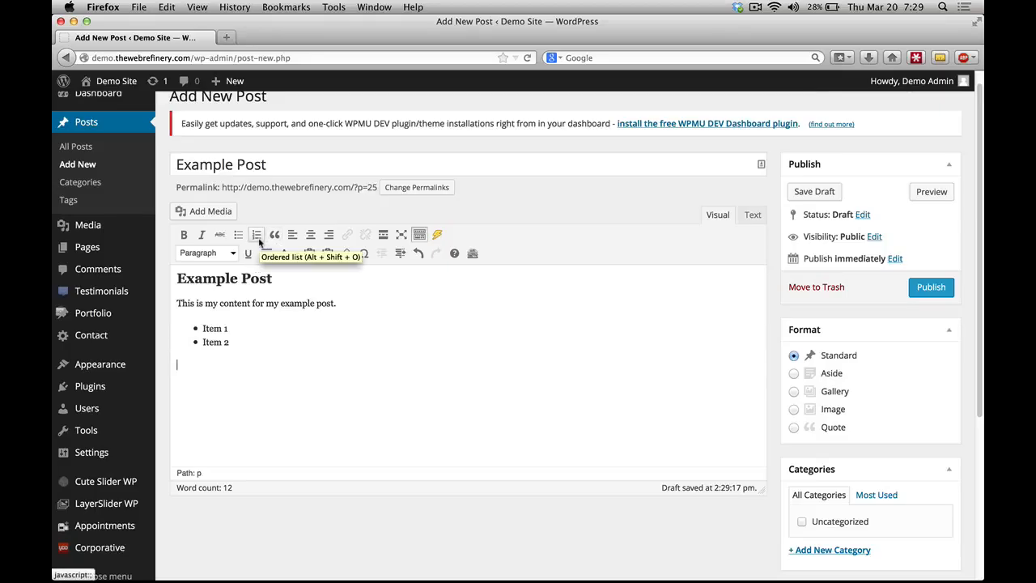
mouse_move(274, 235)
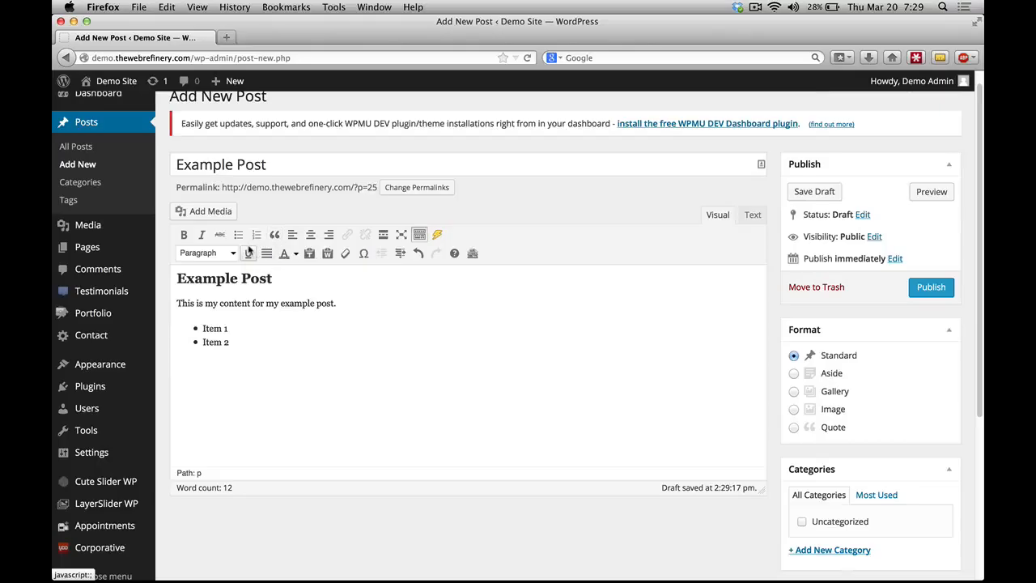
text(This is what it is)
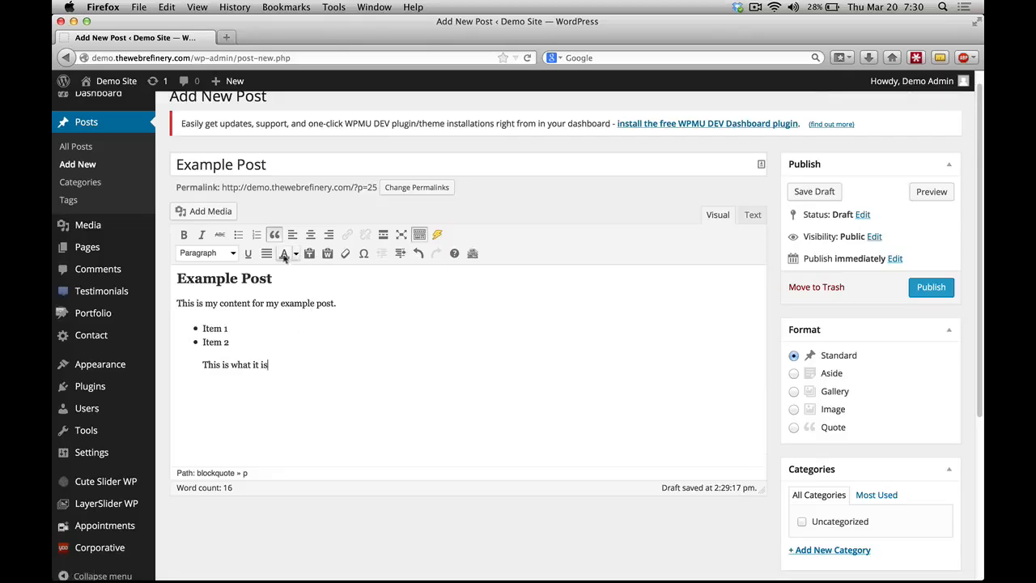
mouse_move(293, 235)
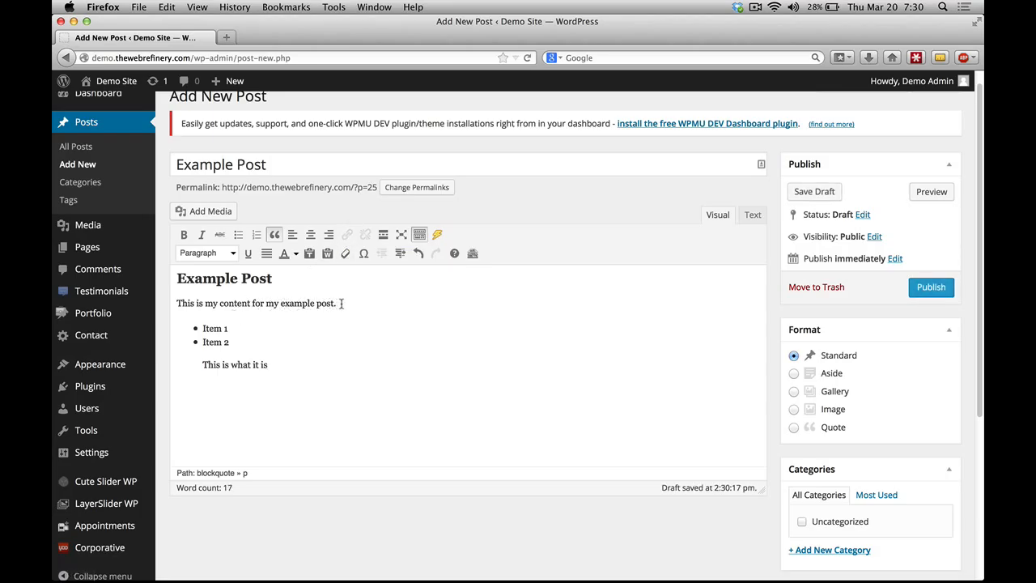
Step: Type the sentence 'Click here to see more example.' in the first paragraph
text(Click here)
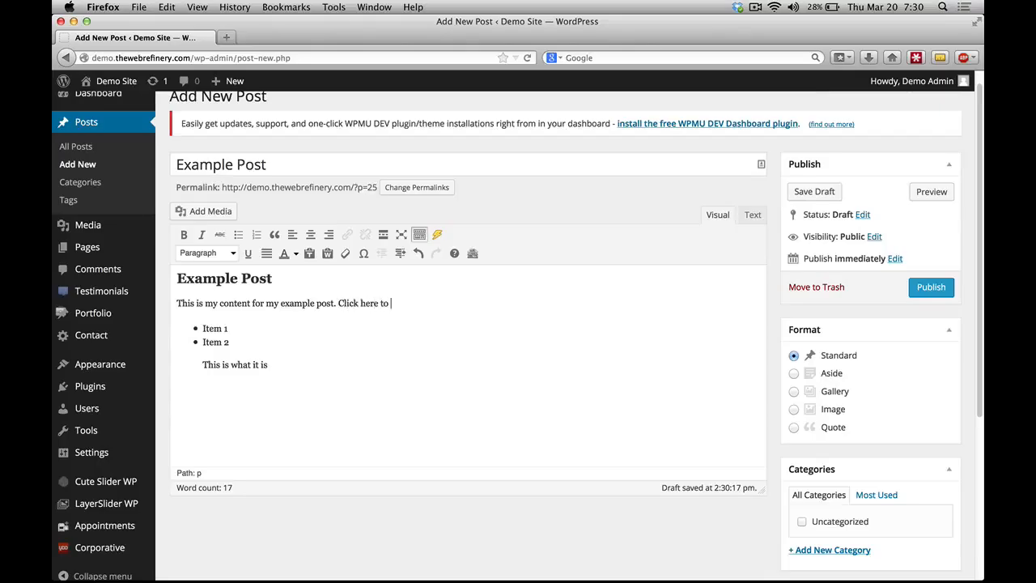
text(to see more e)
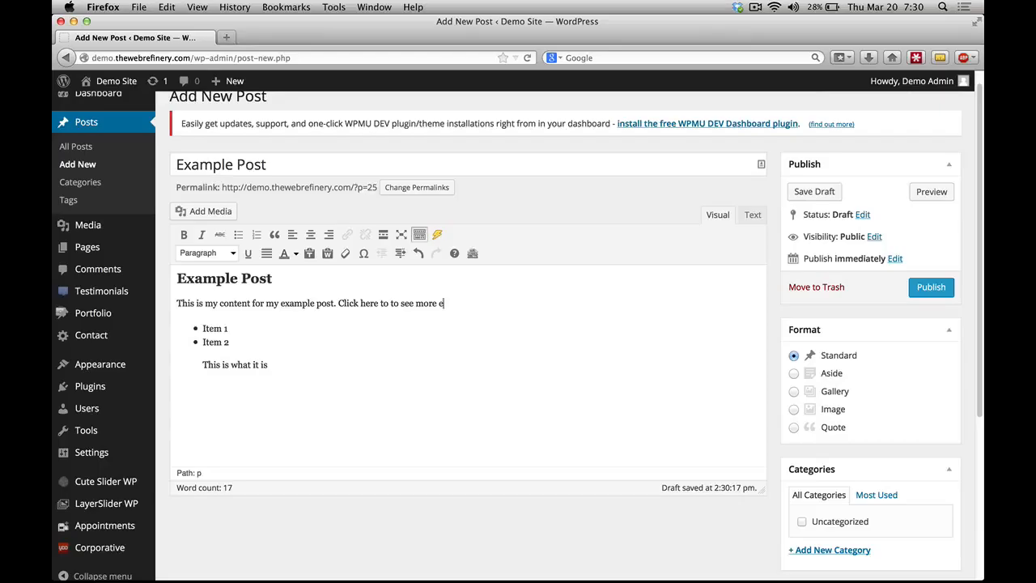
text(xample.)
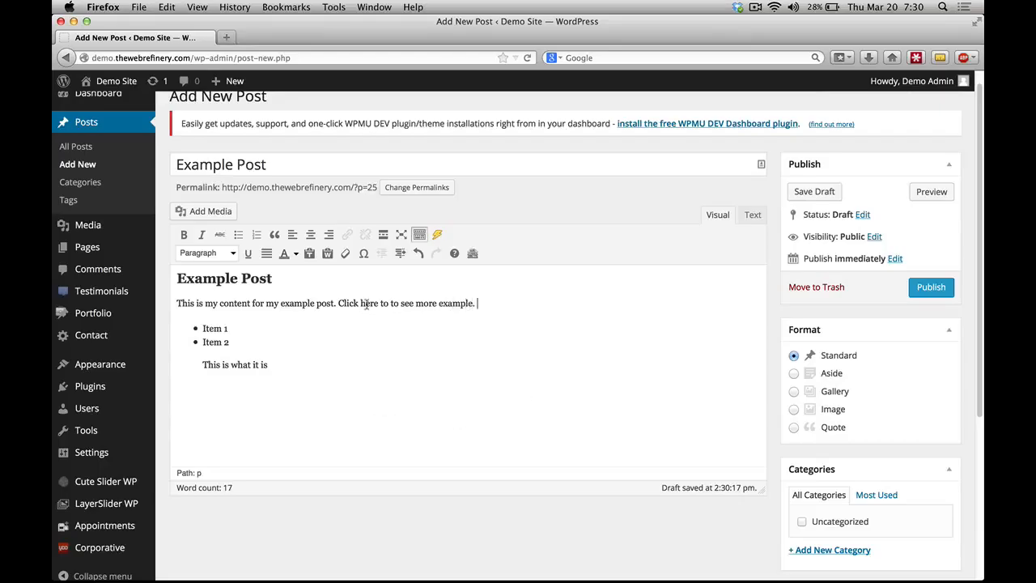
double_click(369, 303)
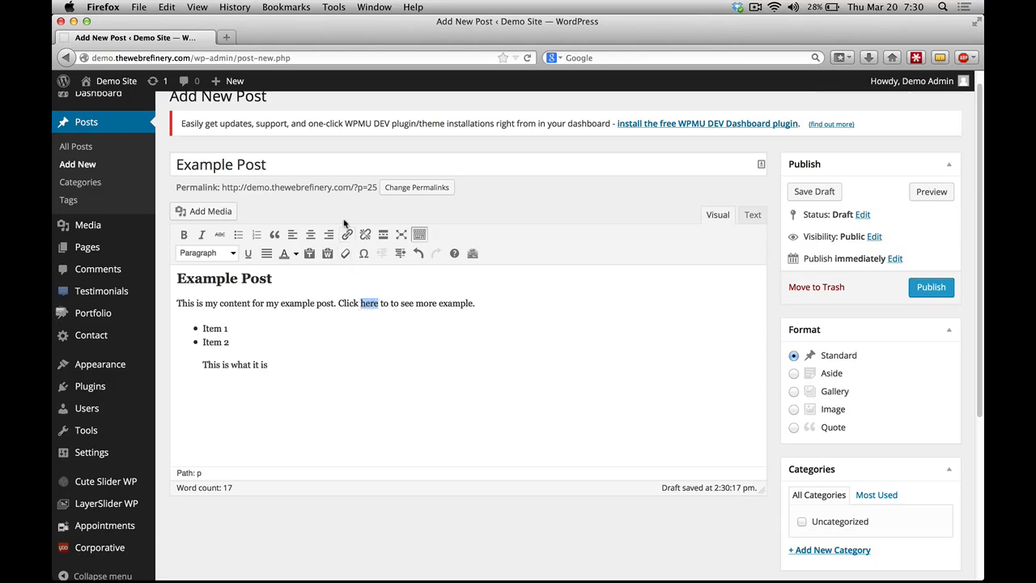
click(346, 234)
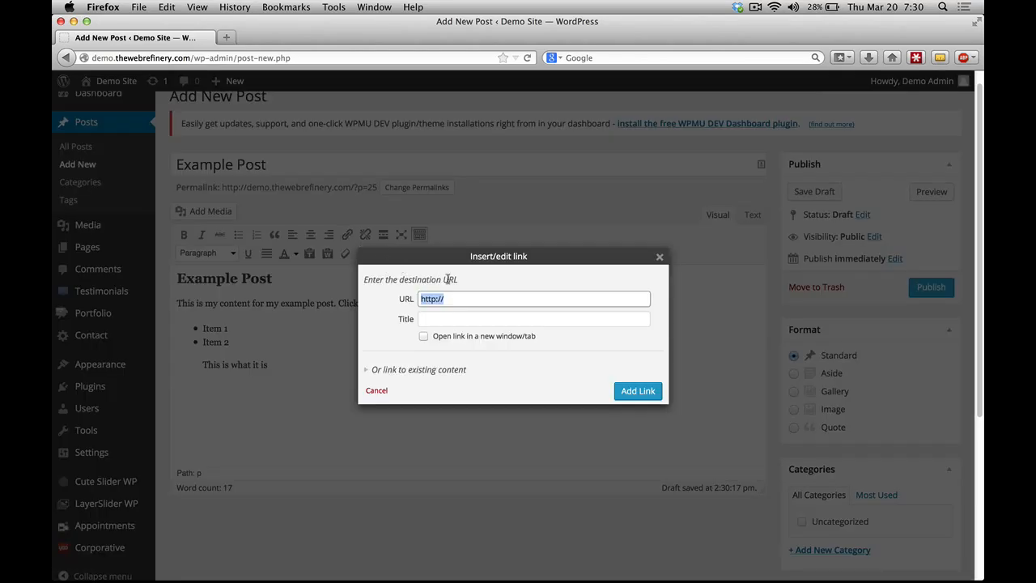
click(534, 298)
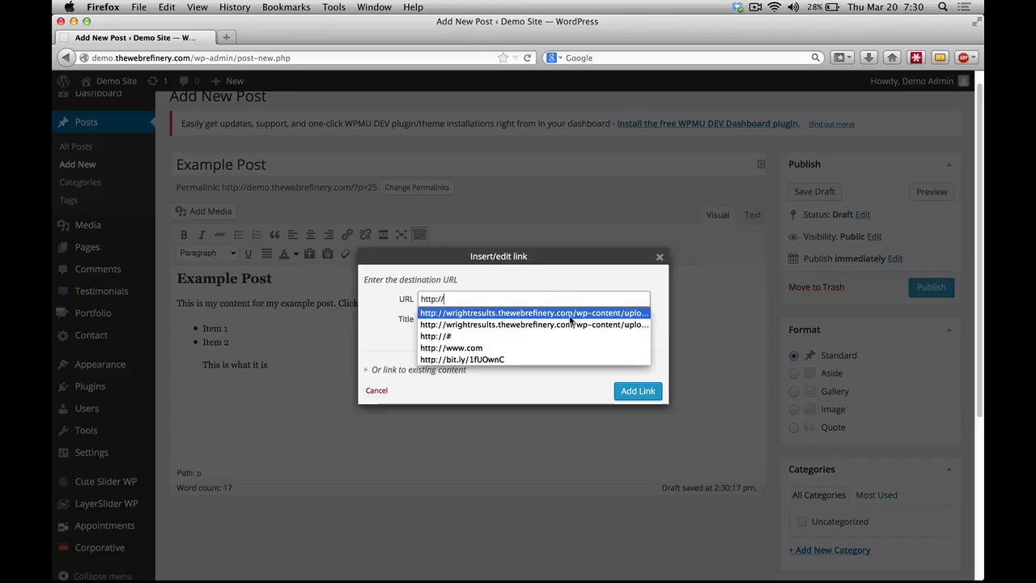
mouse_move(526, 336)
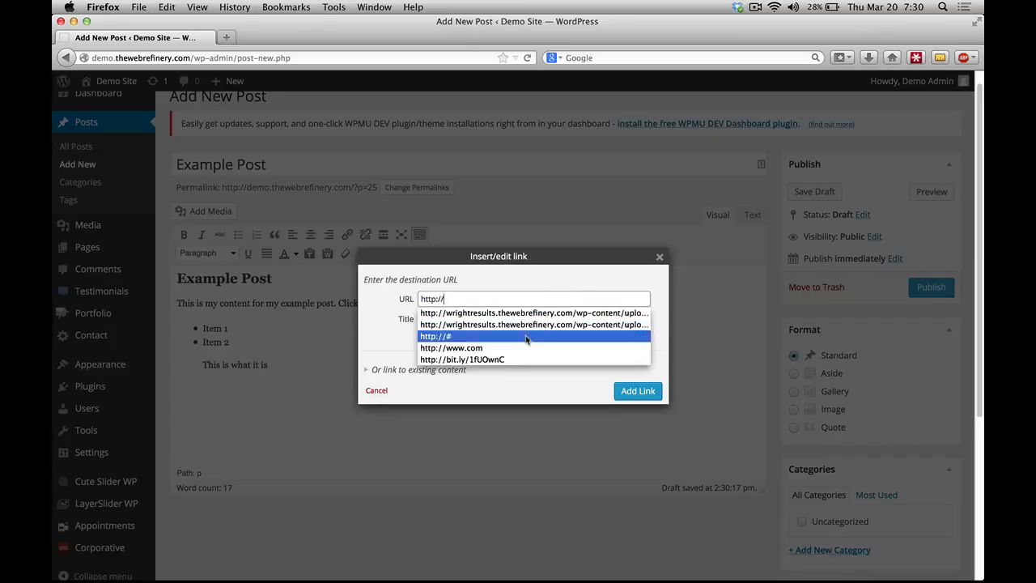
click(436, 336)
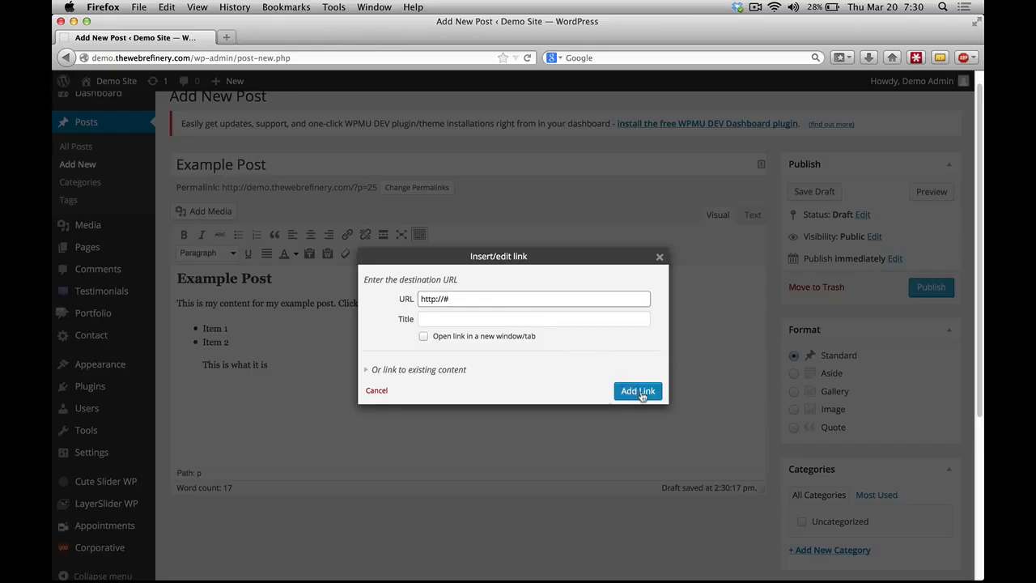
click(638, 391)
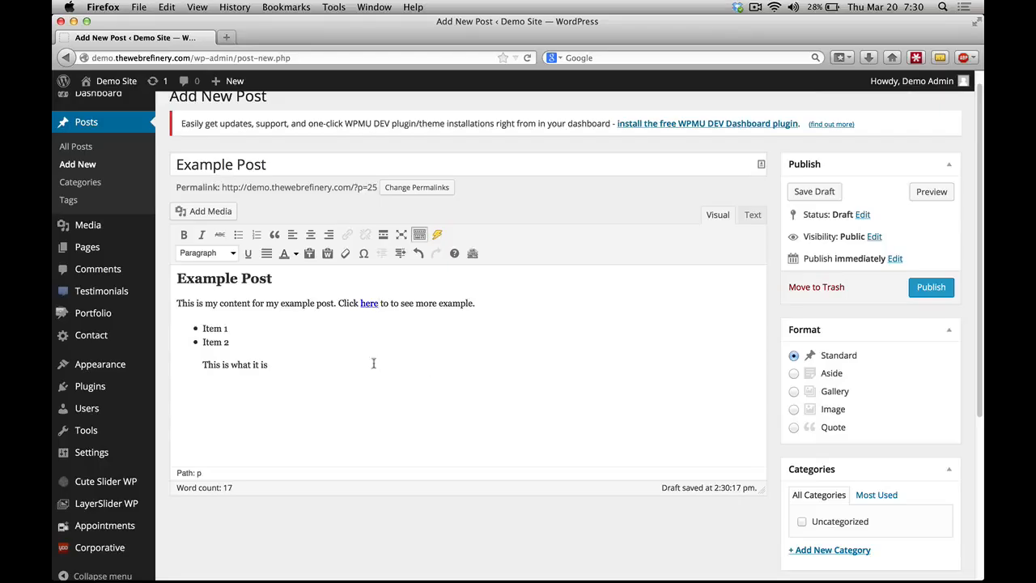
double_click(369, 303)
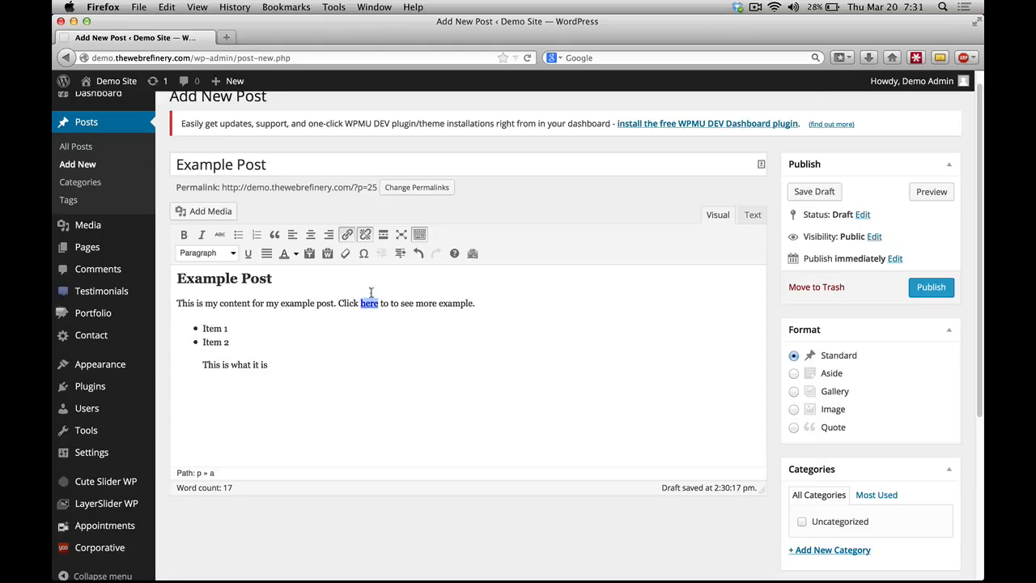
mouse_move(365, 235)
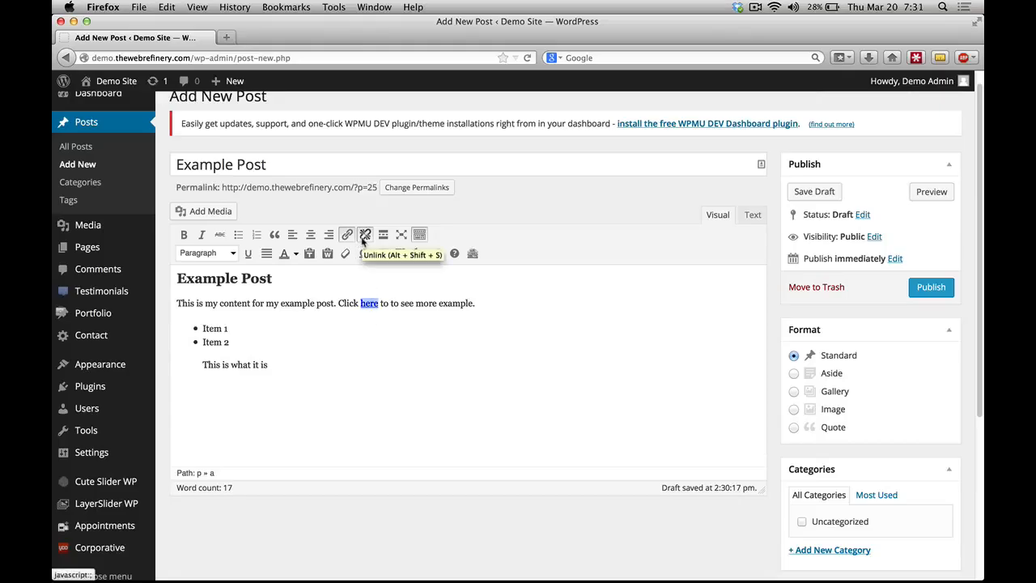
Step: Unlink the word 'here' so it is plain text
click(365, 234)
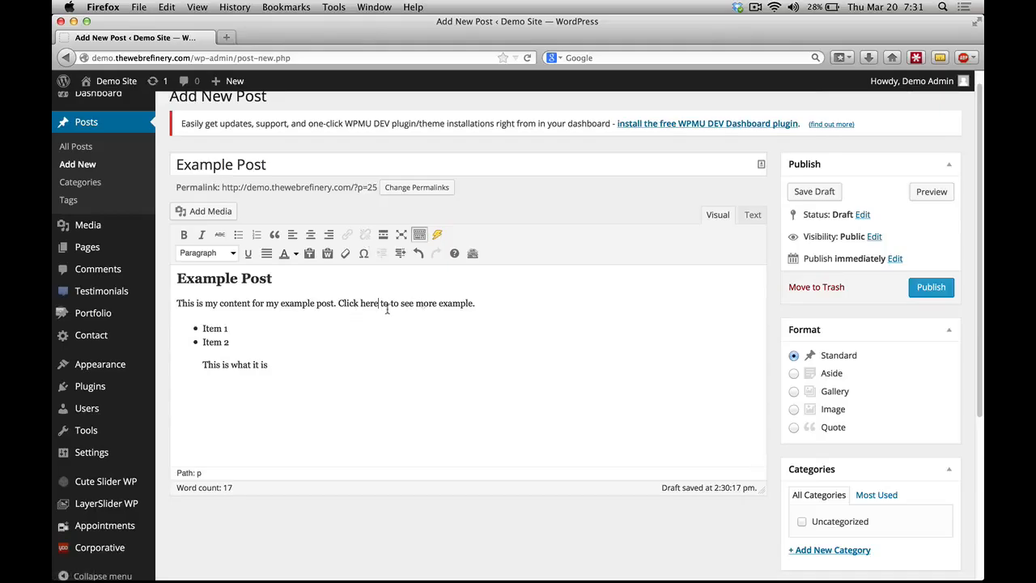
mouse_move(383, 234)
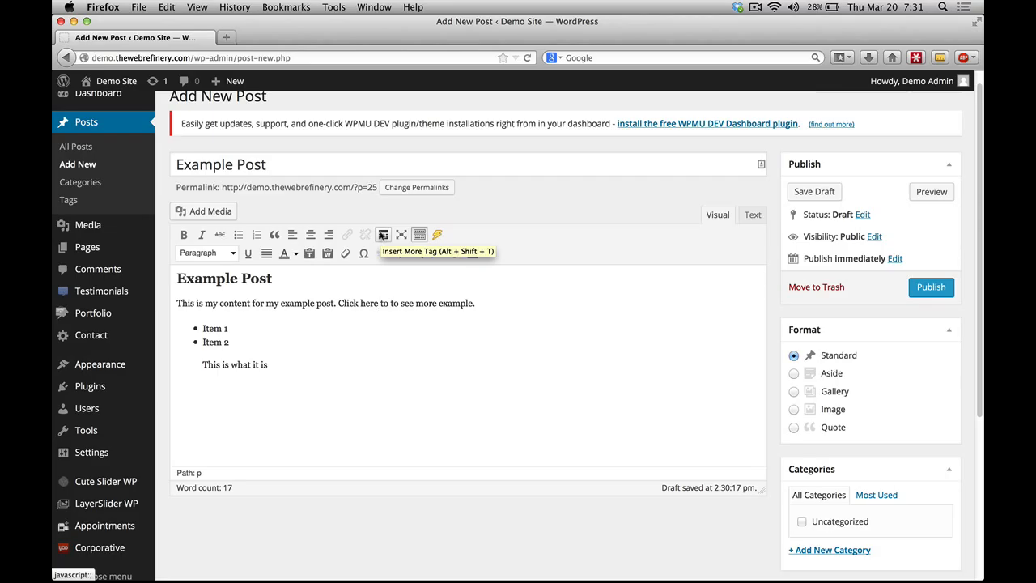
Step: Insert and remove a More tag after 'Click here', then view the post as HTML
click(383, 234)
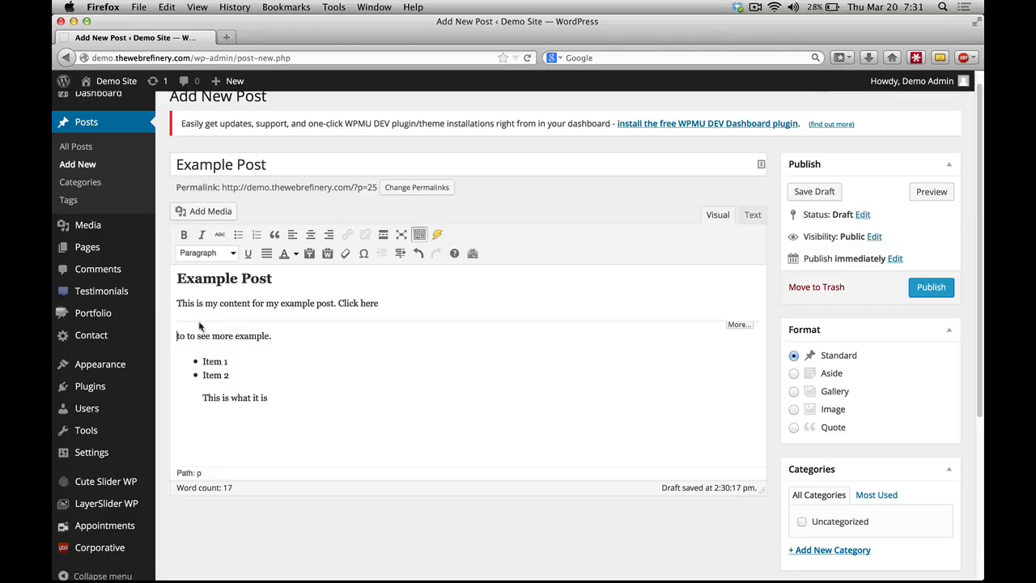
click(813, 192)
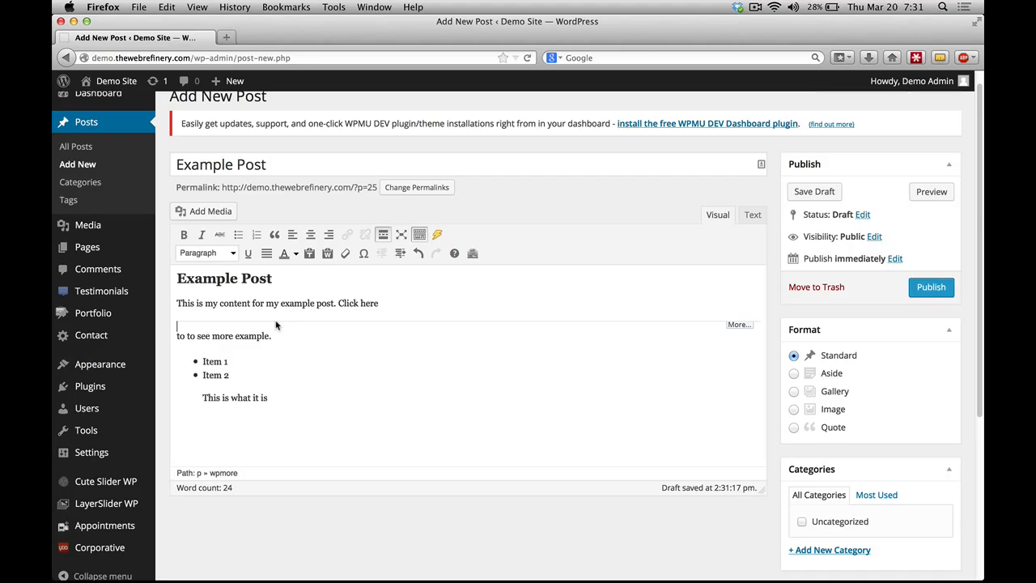
mouse_move(208, 346)
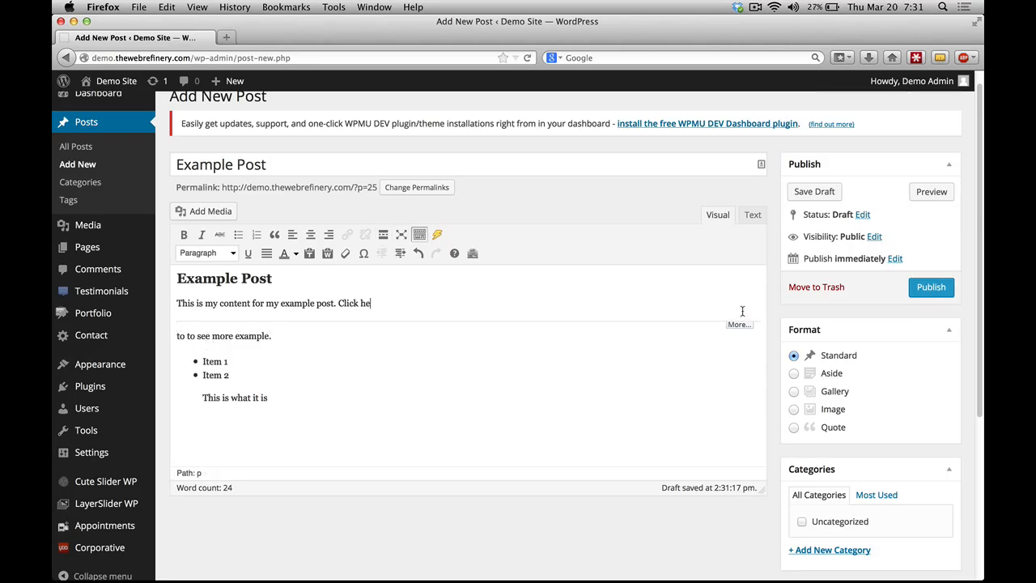
click(752, 215)
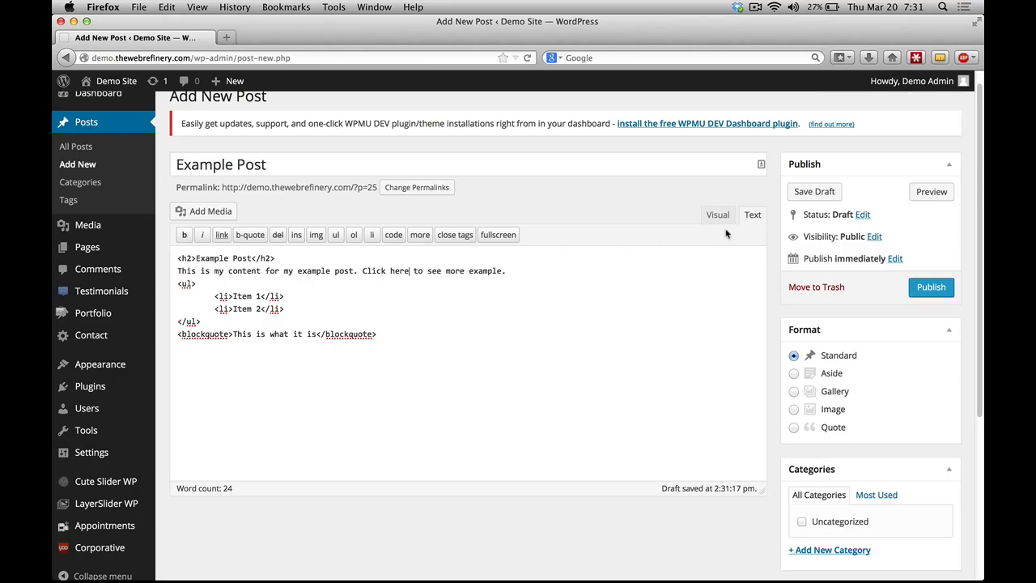
Step: Switch the editor back to the Visual tab
click(717, 215)
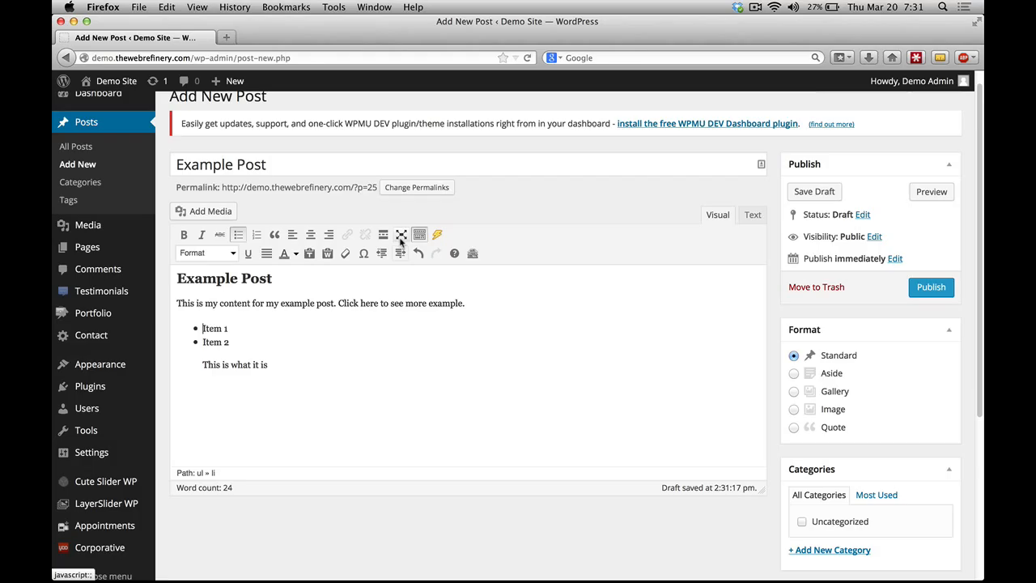
mouse_move(400, 235)
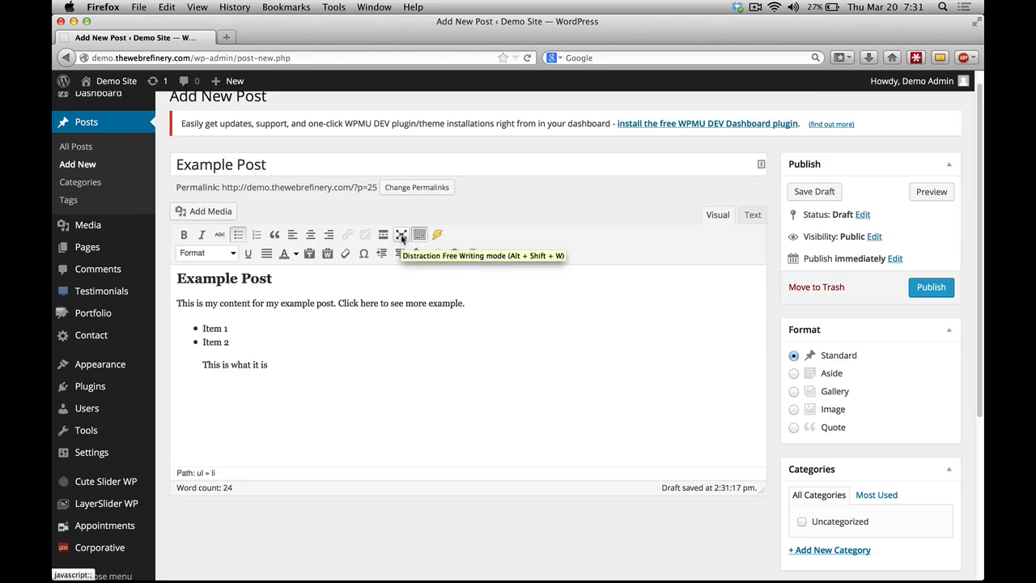
click(401, 235)
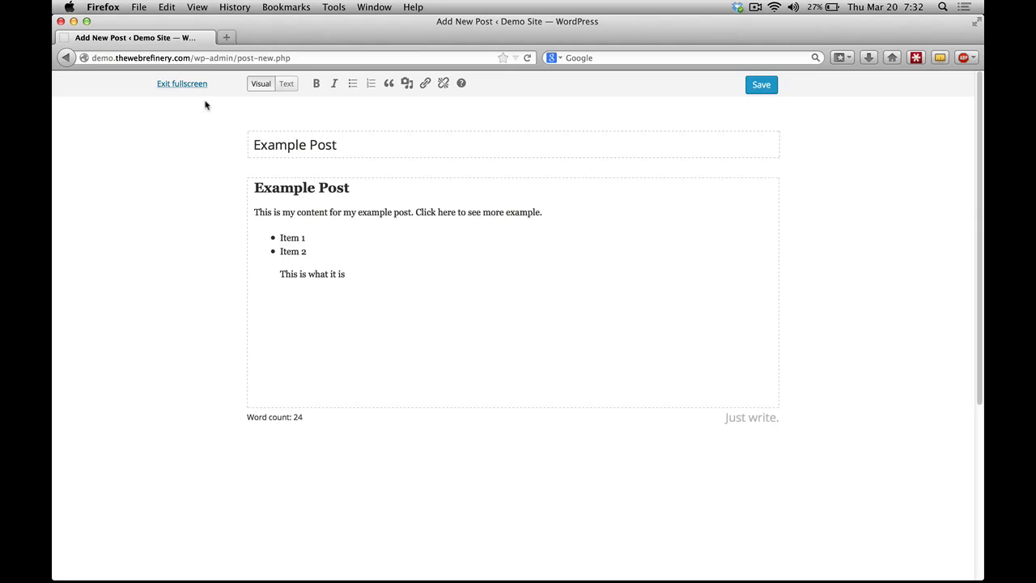
click(181, 83)
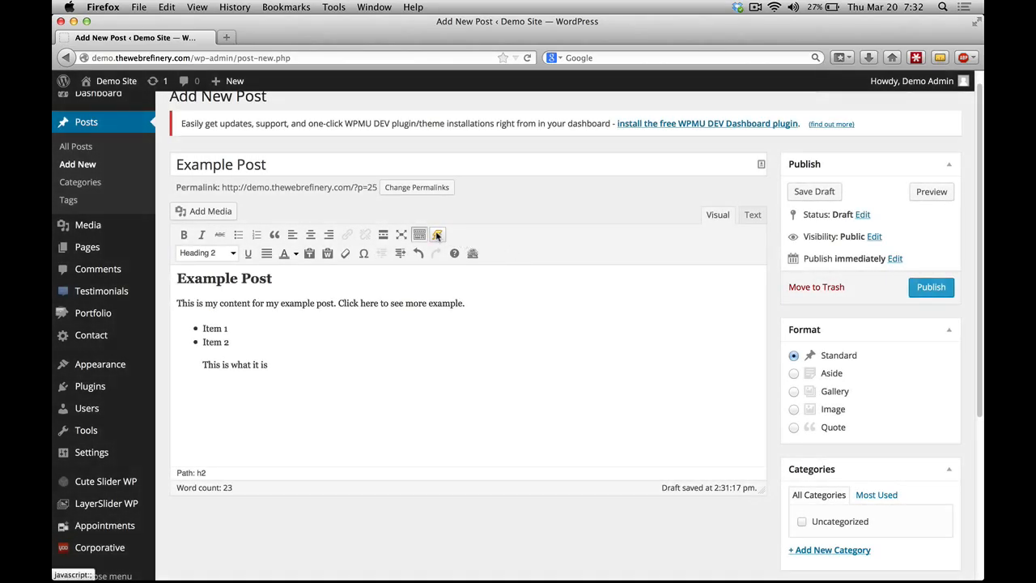
mouse_move(438, 235)
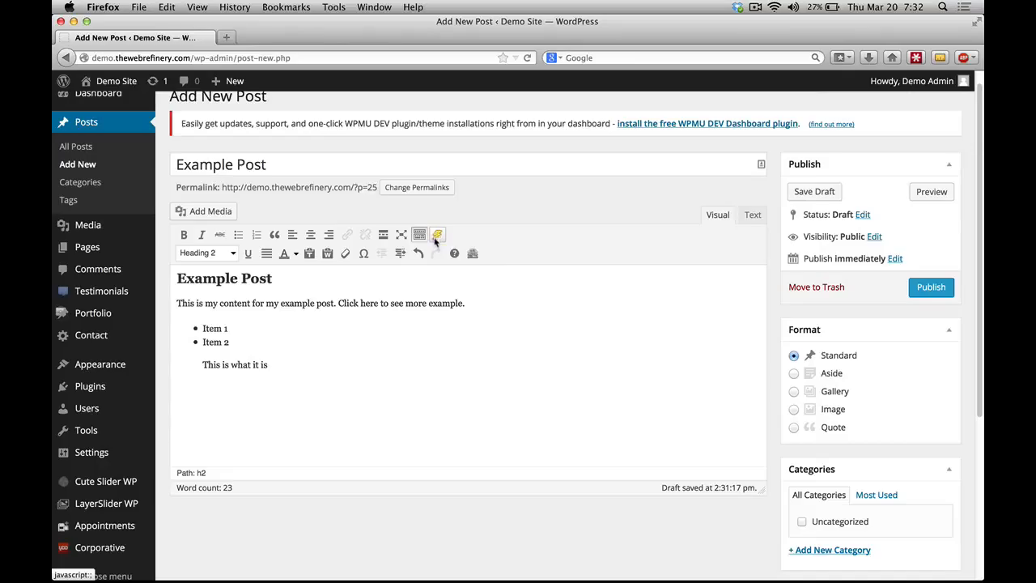
click(438, 234)
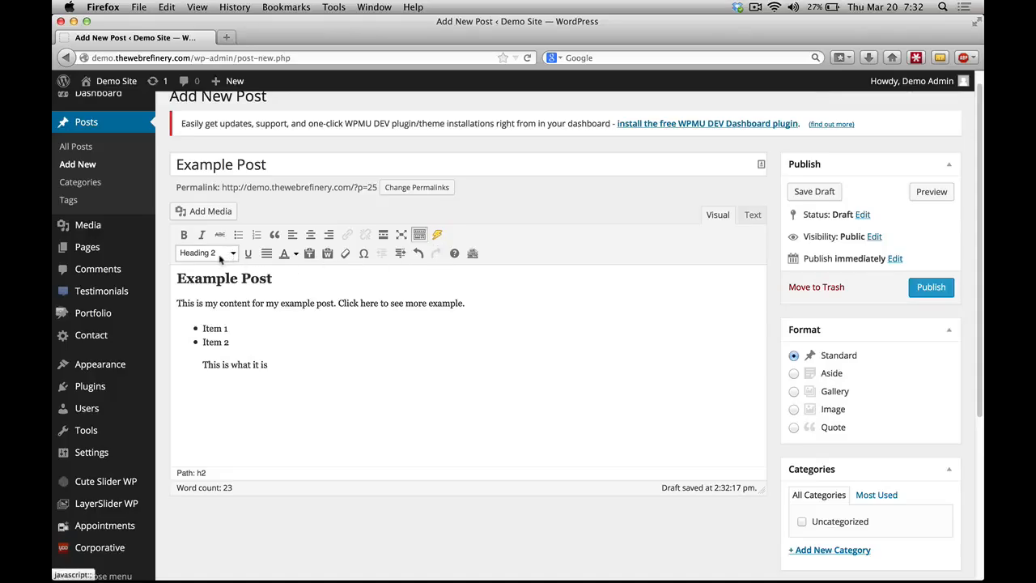
click(206, 253)
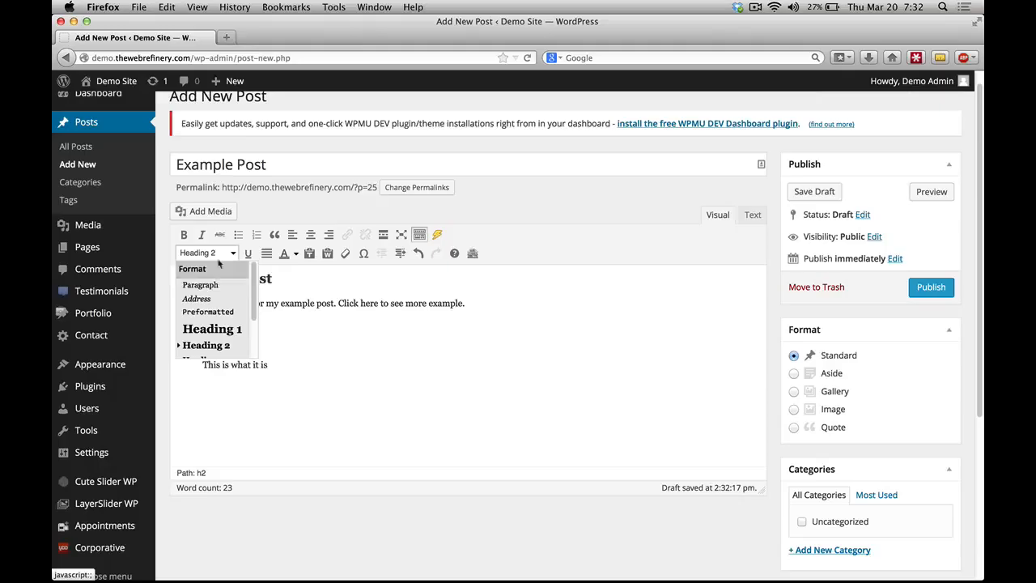
mouse_move(218, 303)
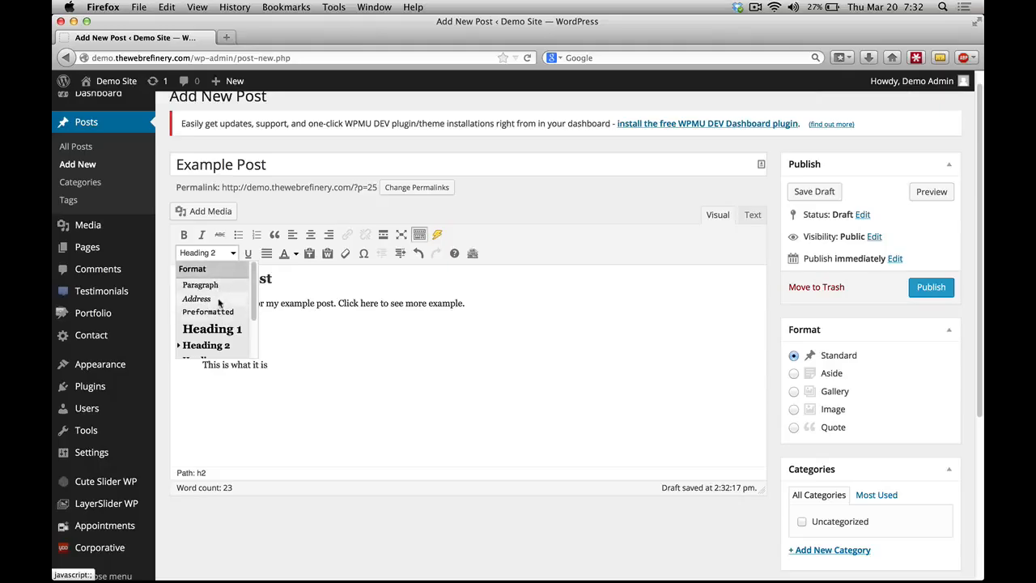
mouse_move(218, 306)
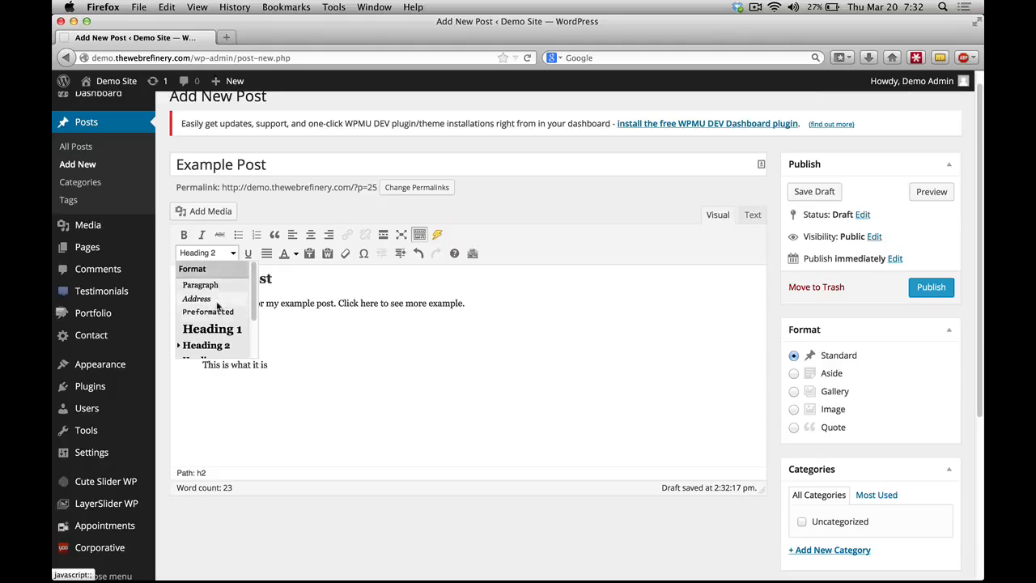
mouse_move(220, 299)
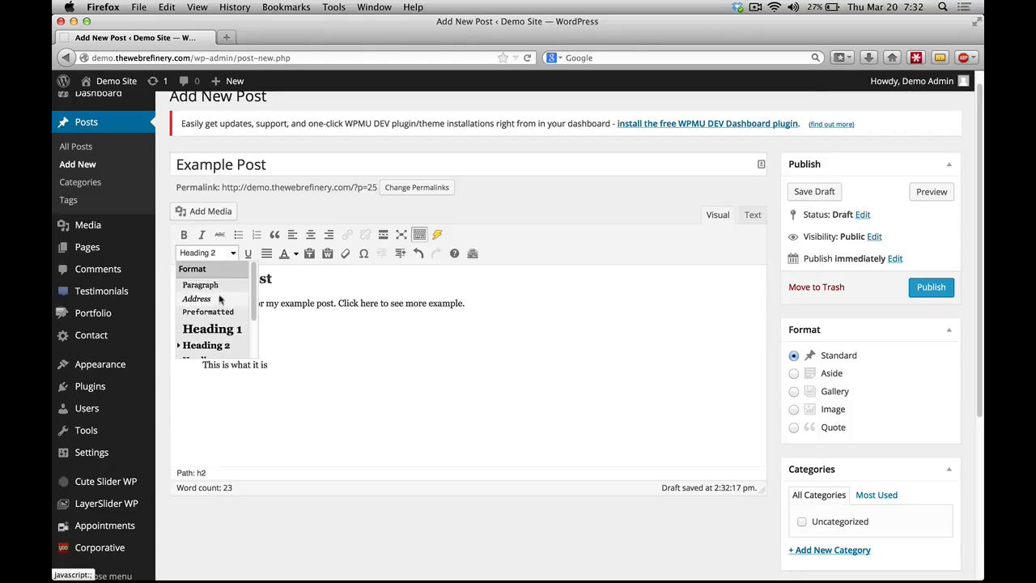
mouse_move(226, 302)
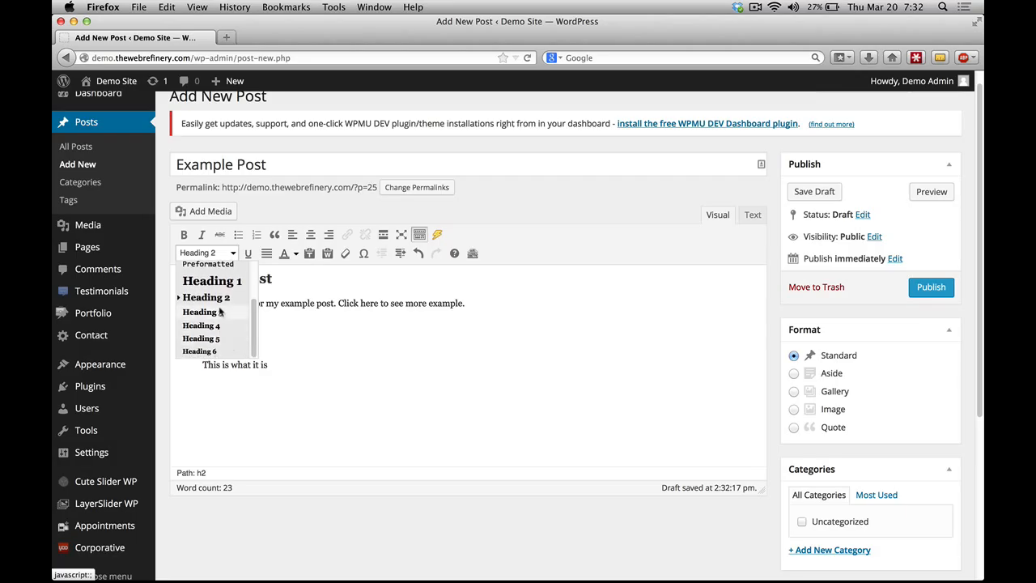
mouse_move(227, 340)
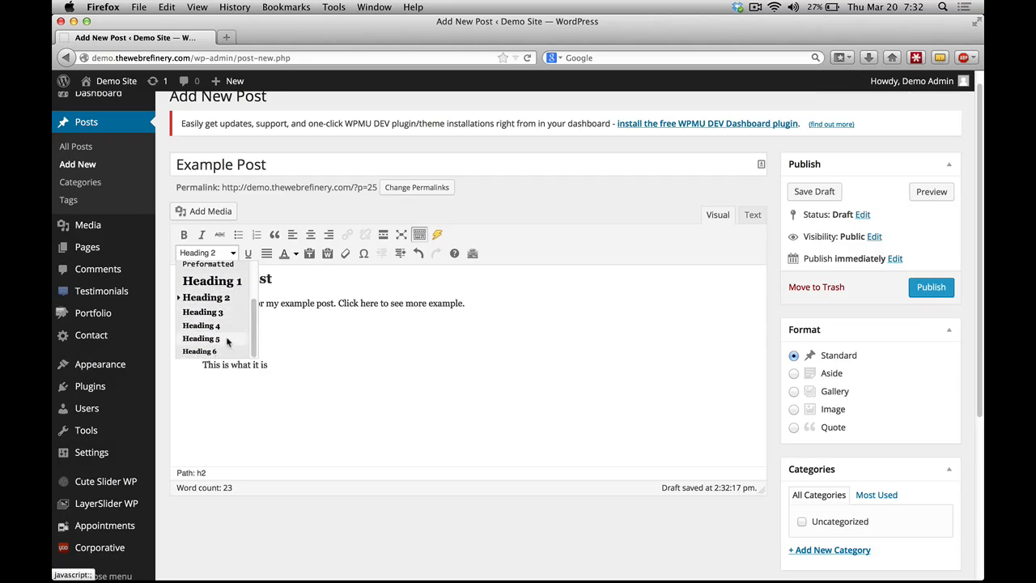
mouse_move(200, 350)
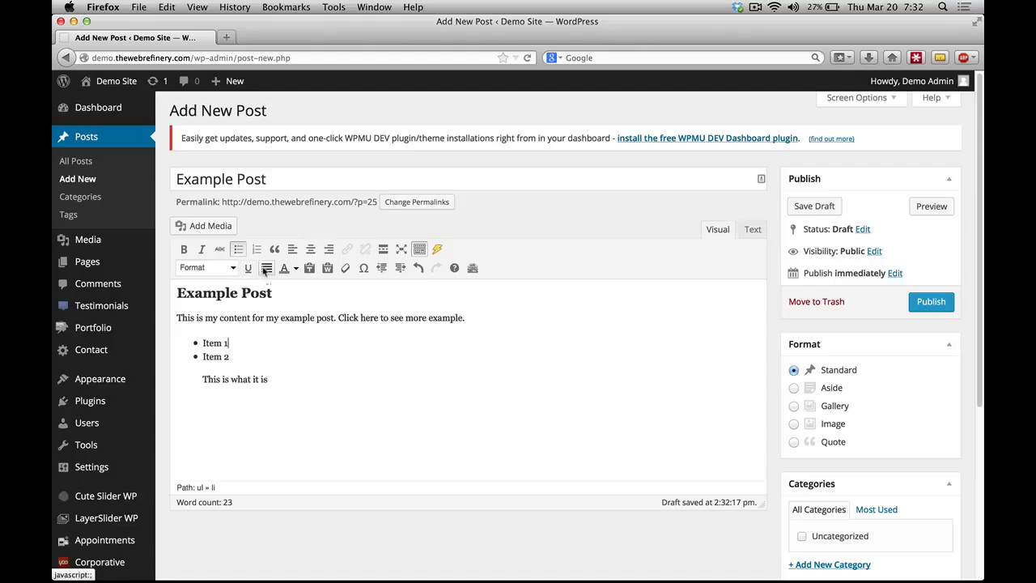
mouse_move(266, 268)
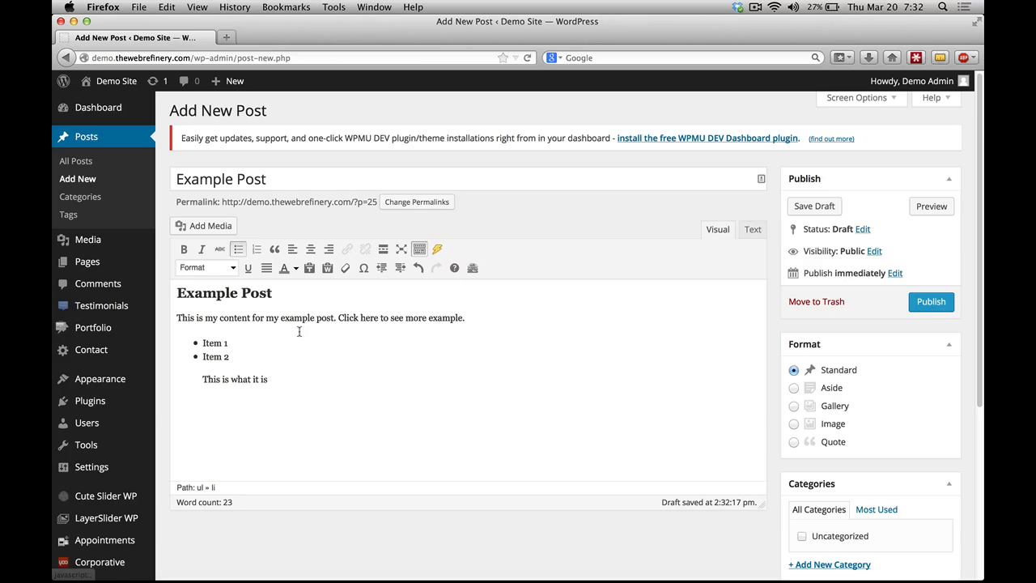
mouse_move(500, 329)
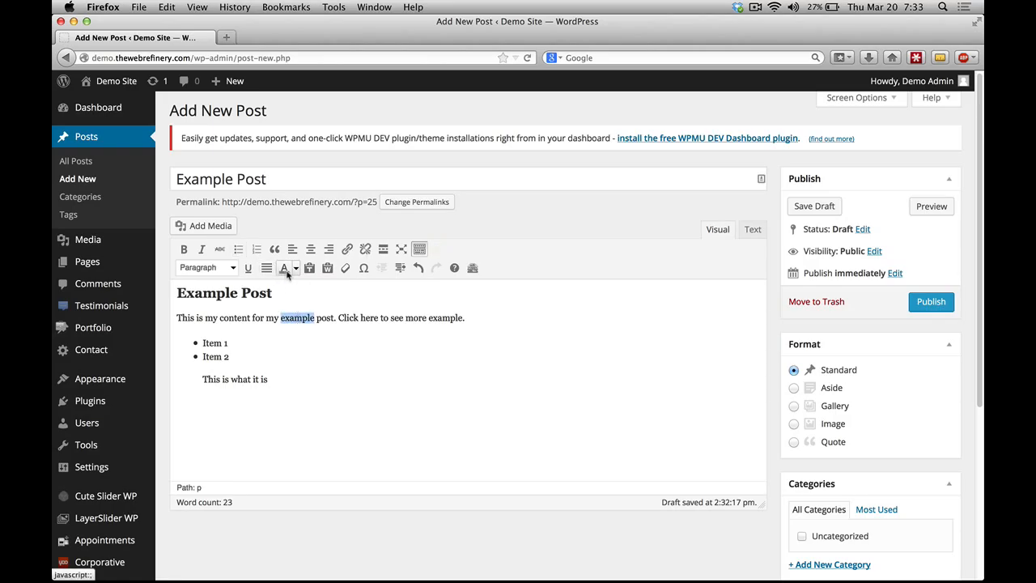
Step: Colour the word 'example' in the intro sentence magenta
click(296, 268)
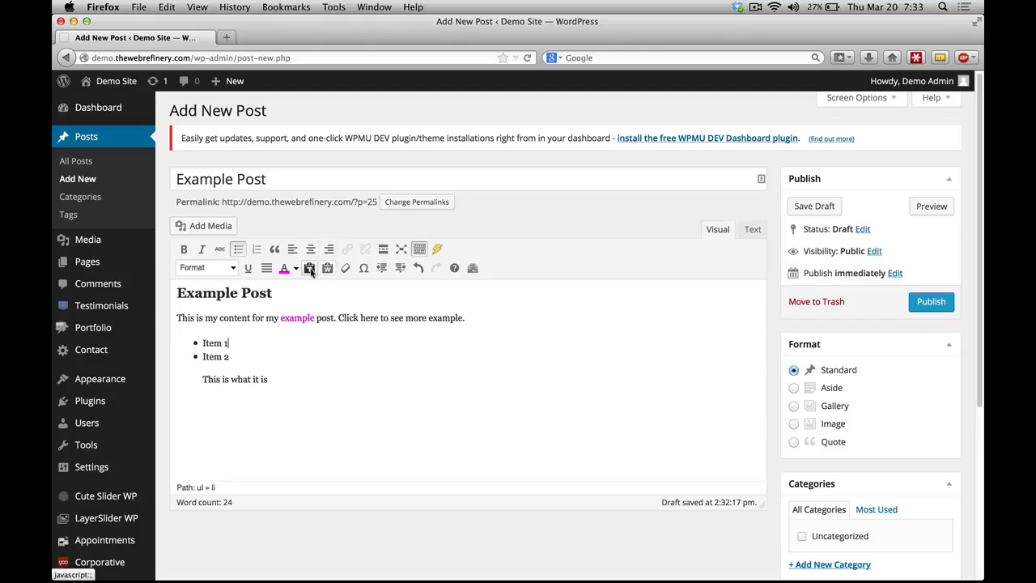
mouse_move(309, 267)
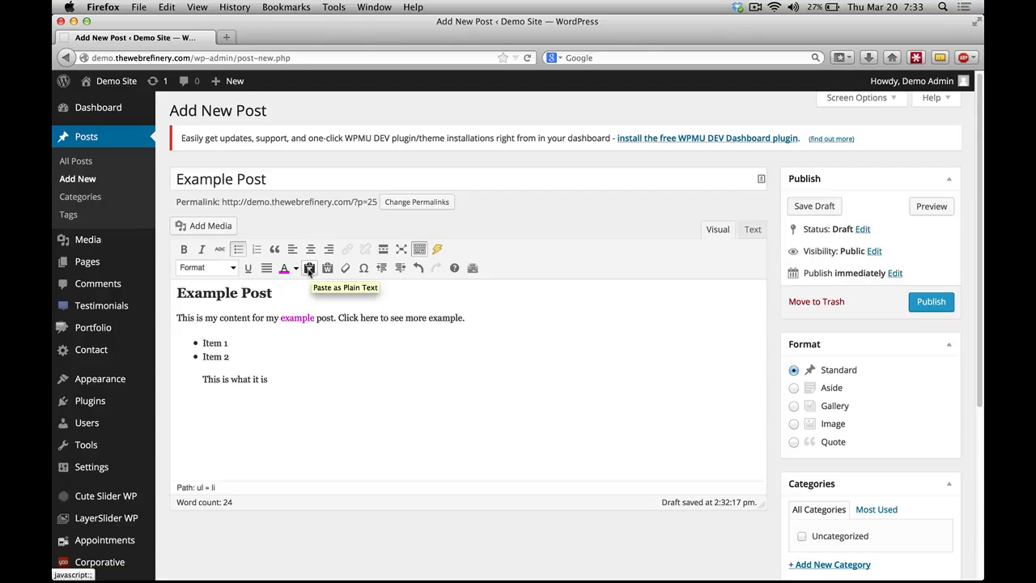
click(309, 267)
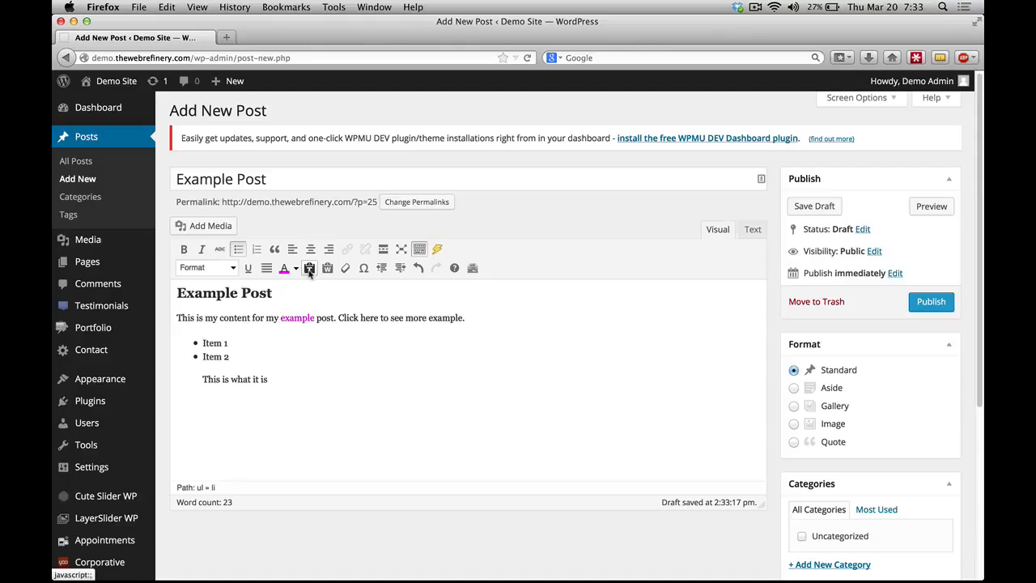
mouse_move(328, 268)
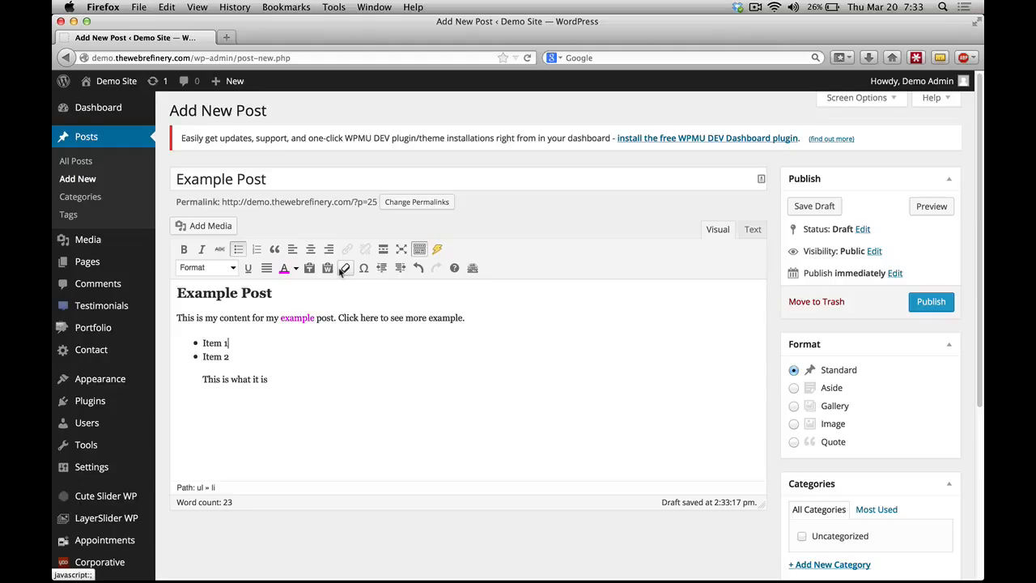
mouse_move(344, 268)
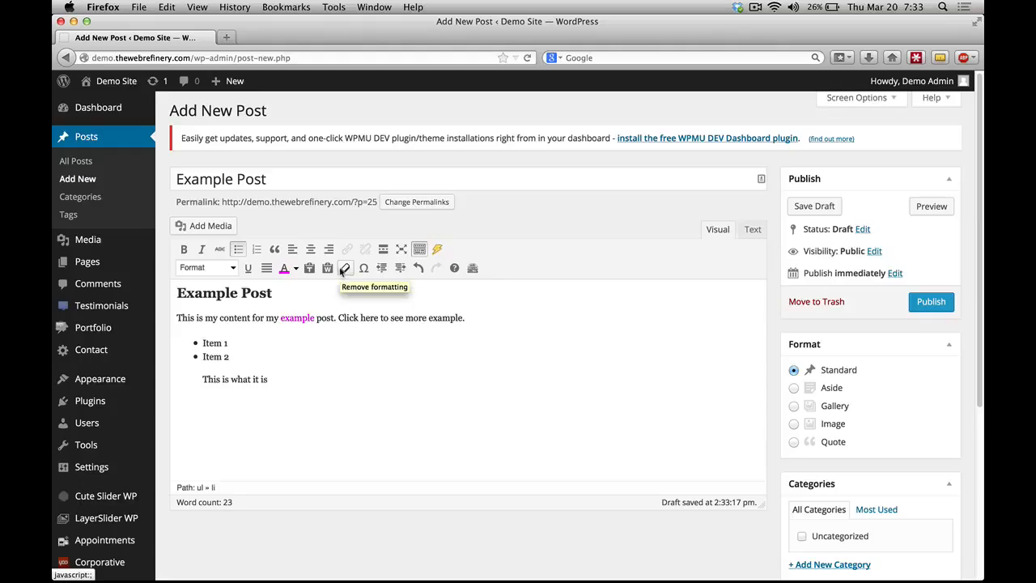
mouse_move(351, 303)
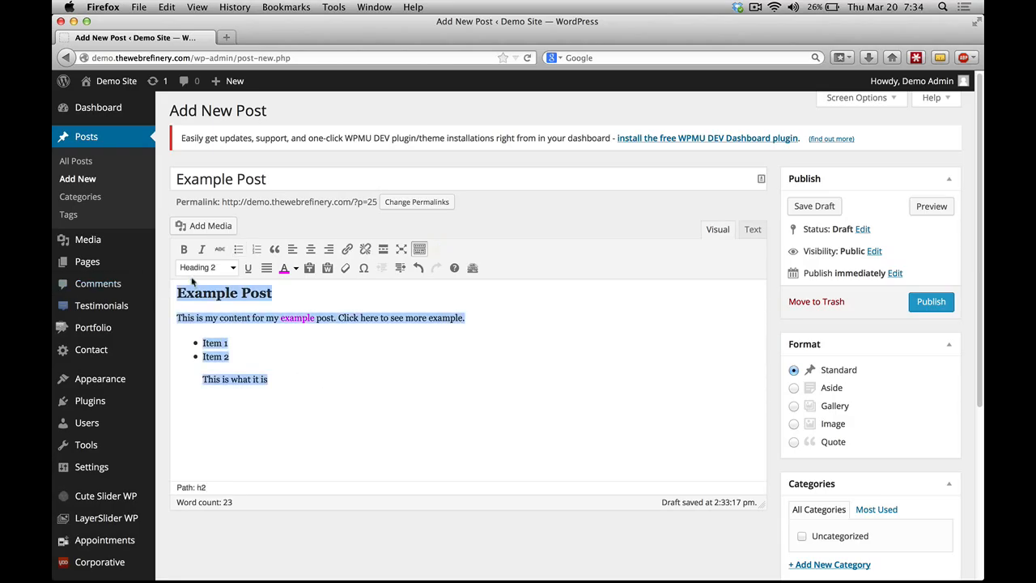
mouse_move(232, 279)
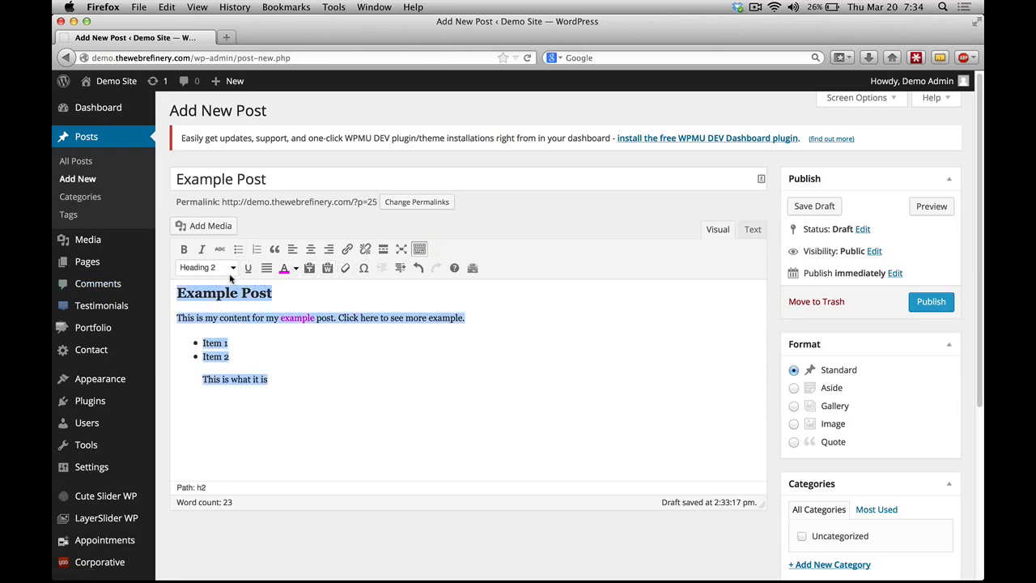
mouse_move(217, 408)
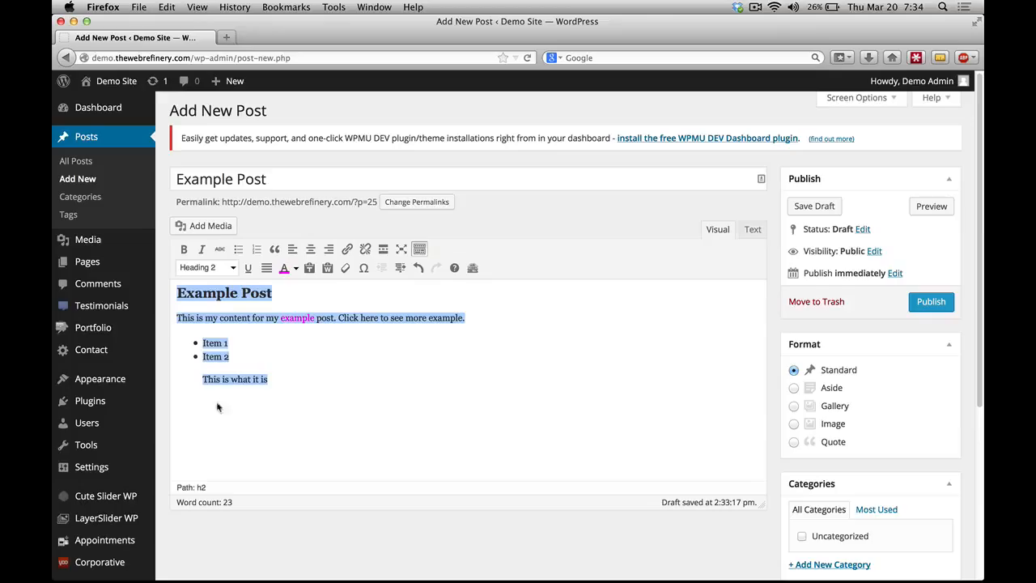
click(273, 293)
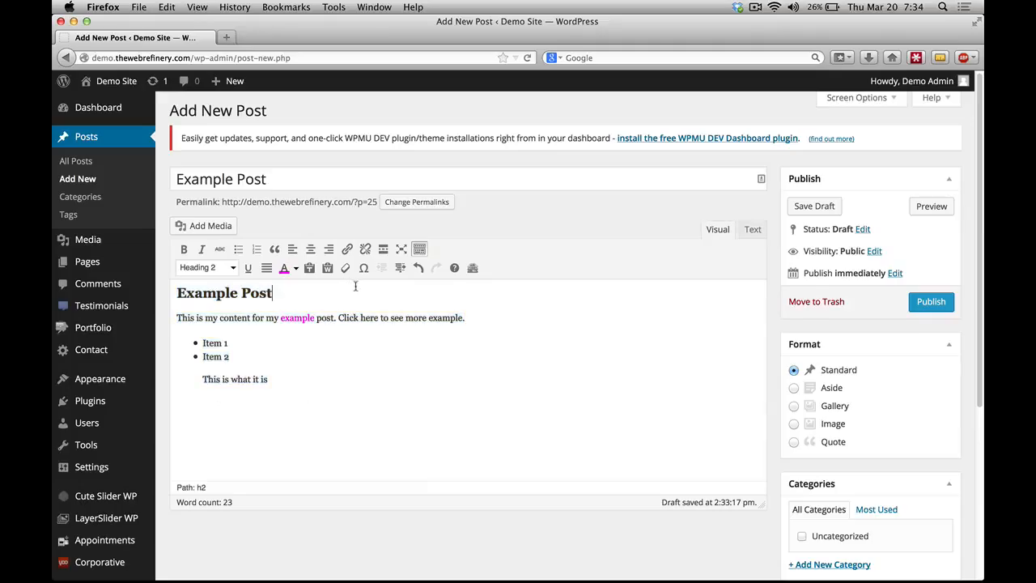
mouse_move(364, 268)
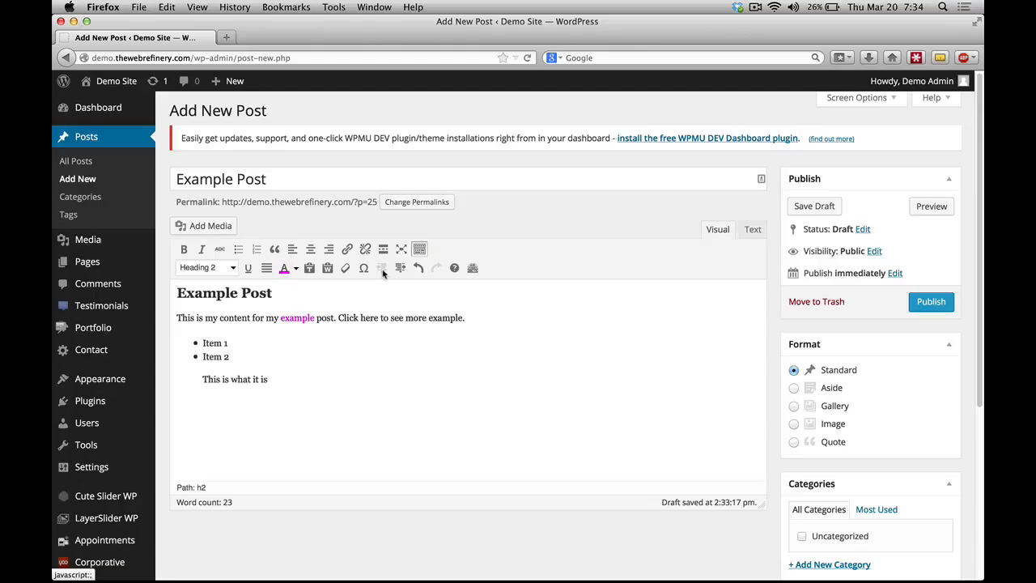
mouse_move(382, 268)
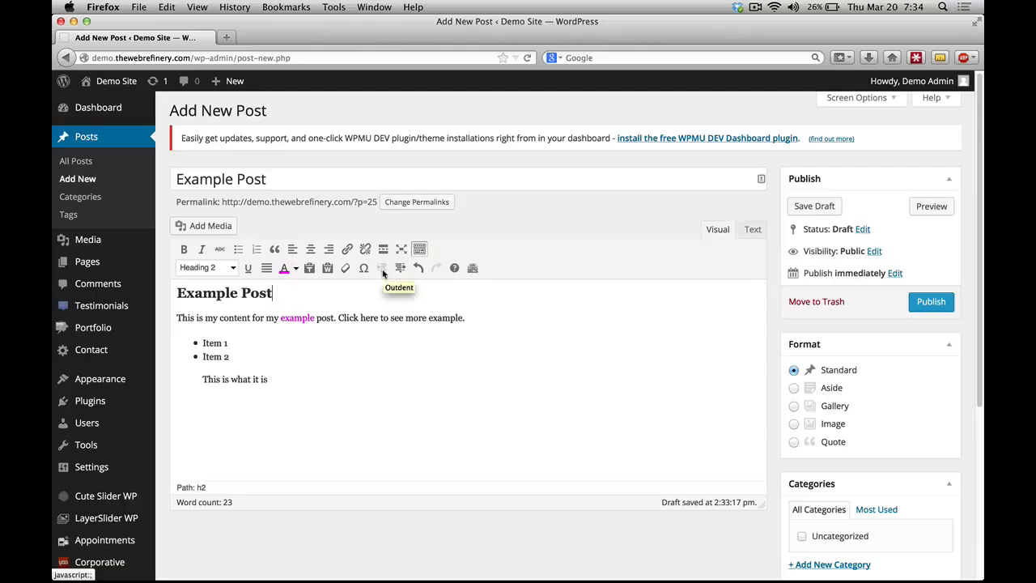
mouse_move(400, 267)
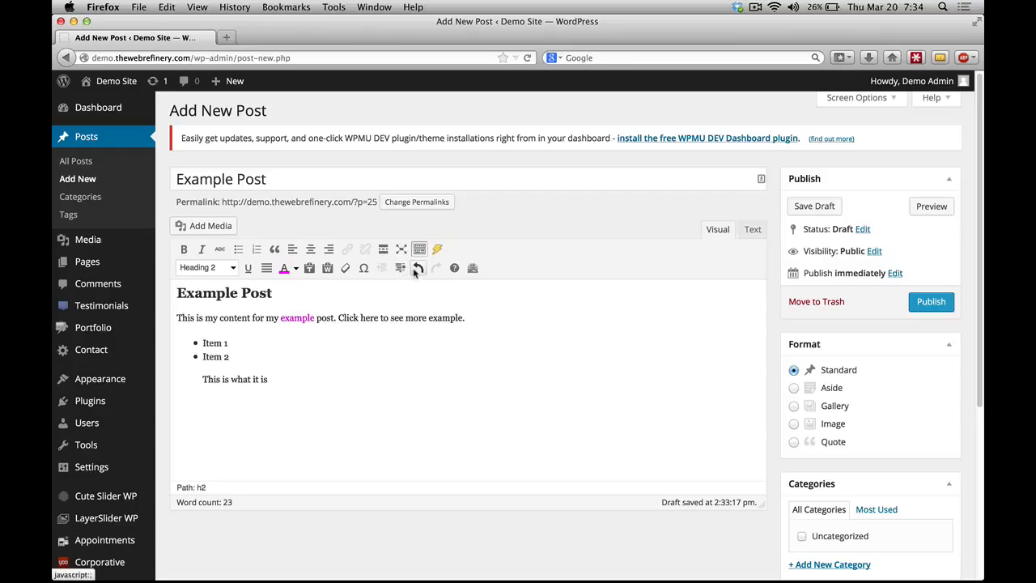
mouse_move(418, 267)
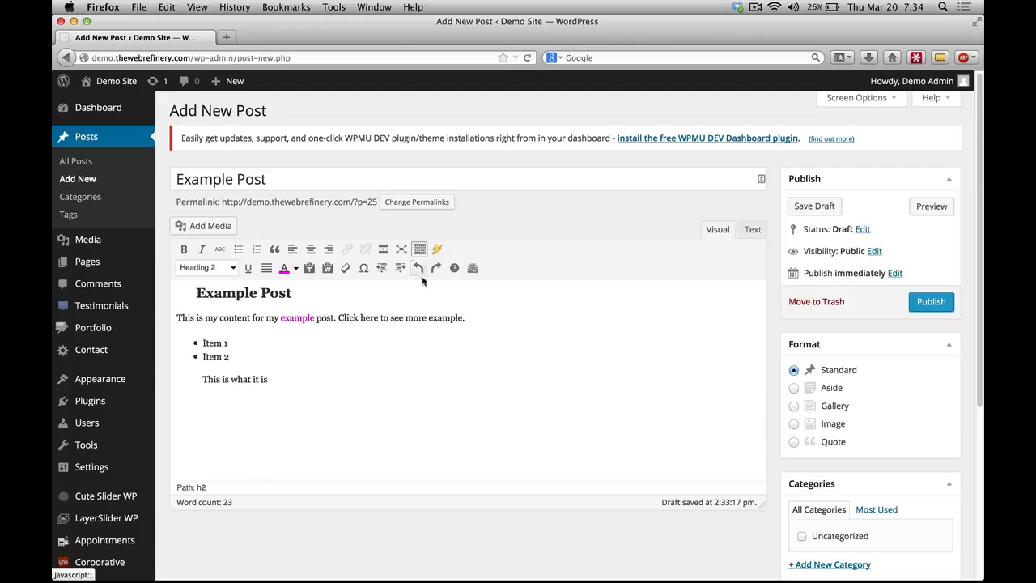
mouse_move(435, 268)
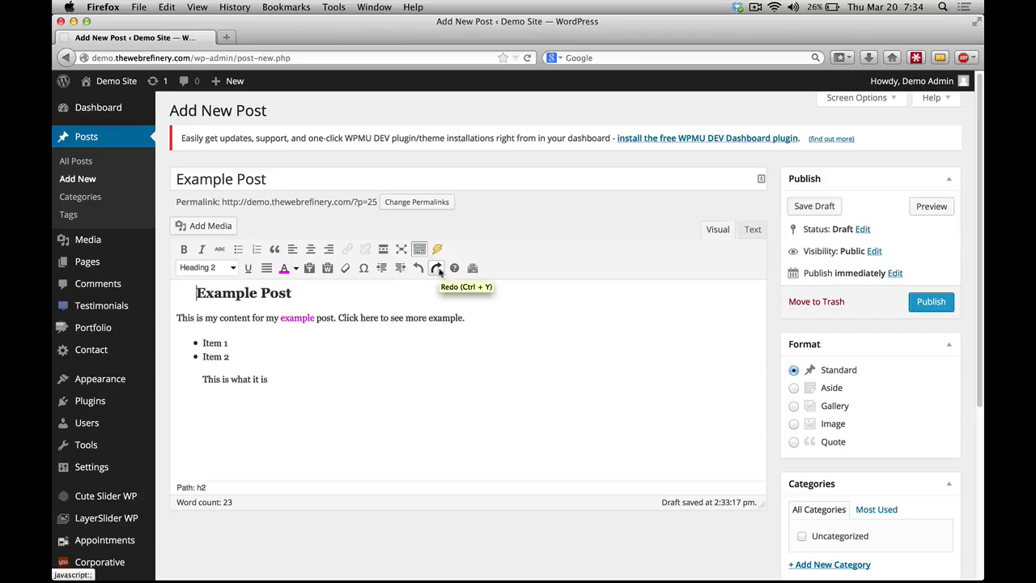
mouse_move(437, 268)
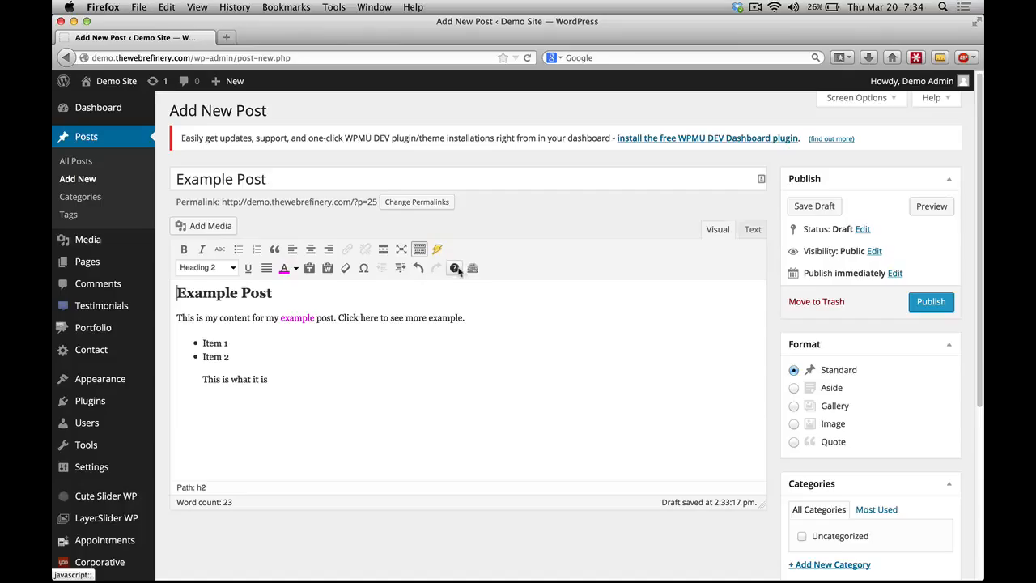
mouse_move(455, 268)
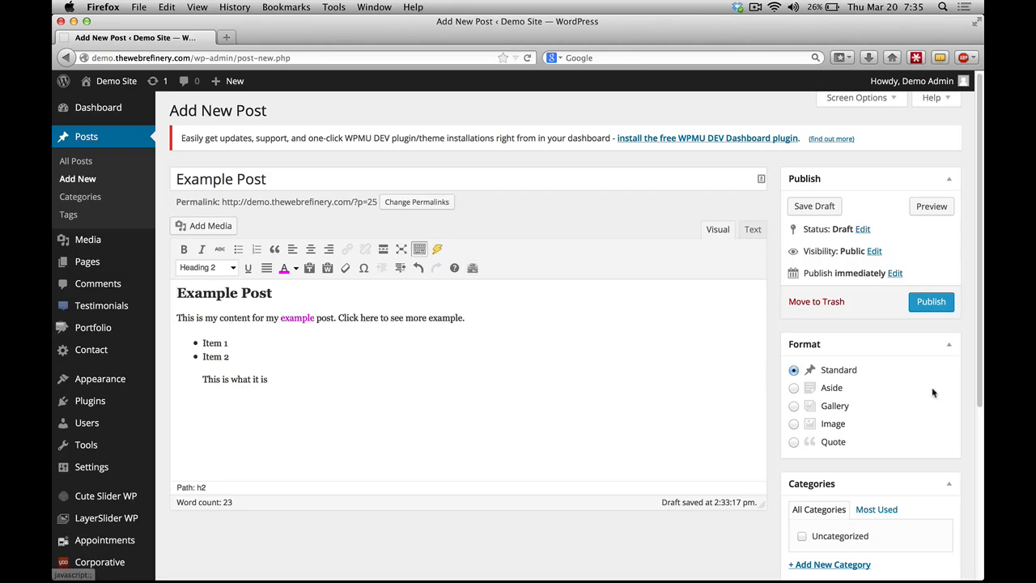
mouse_move(926, 419)
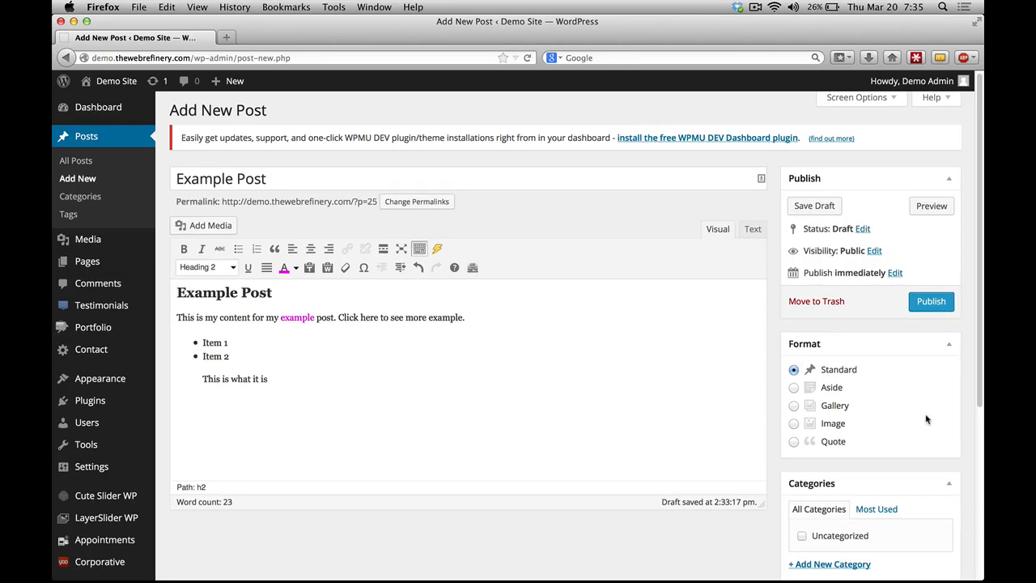
scroll(down, 3)
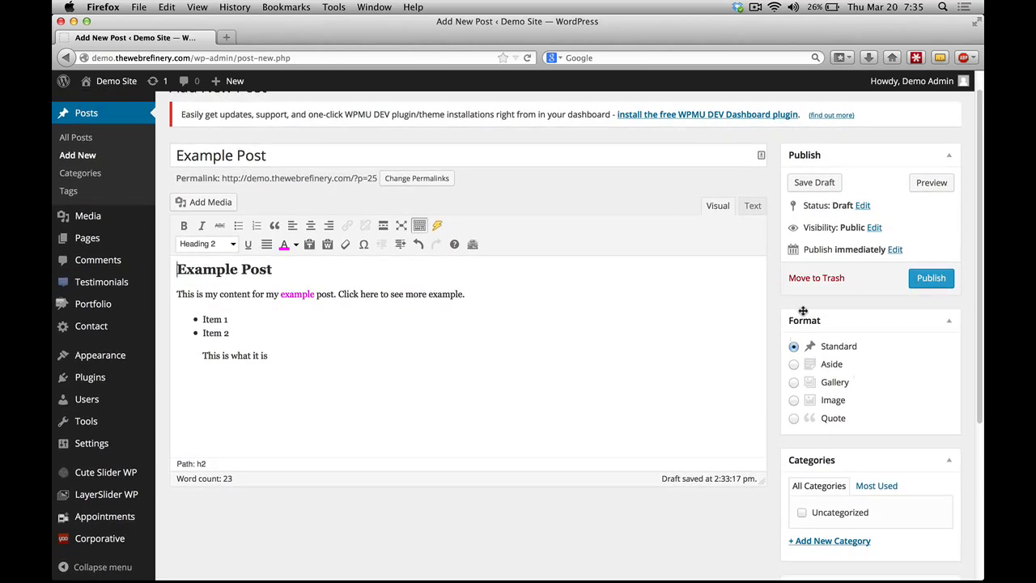
scroll(down, 3)
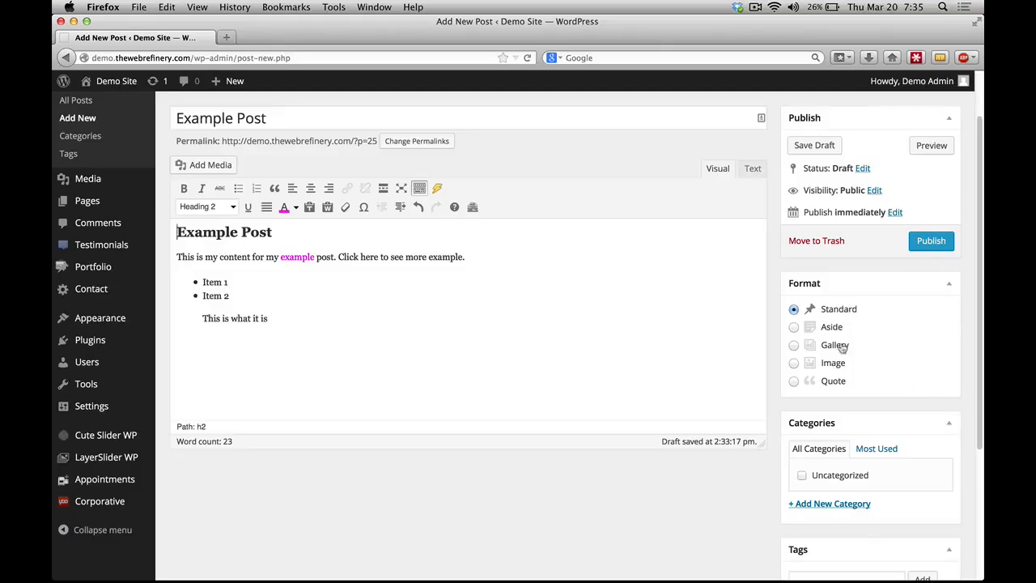
mouse_move(832, 326)
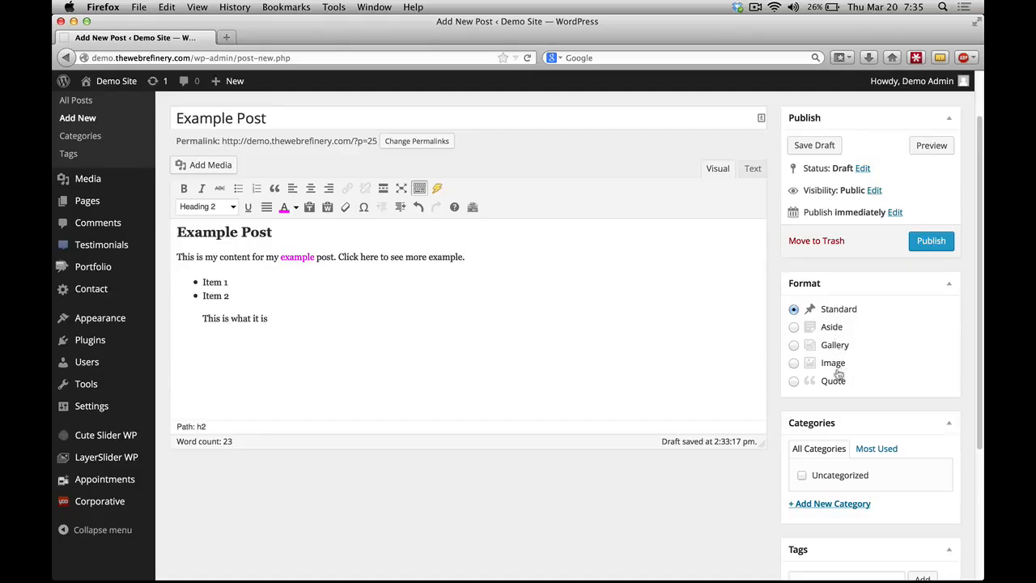
mouse_move(837, 310)
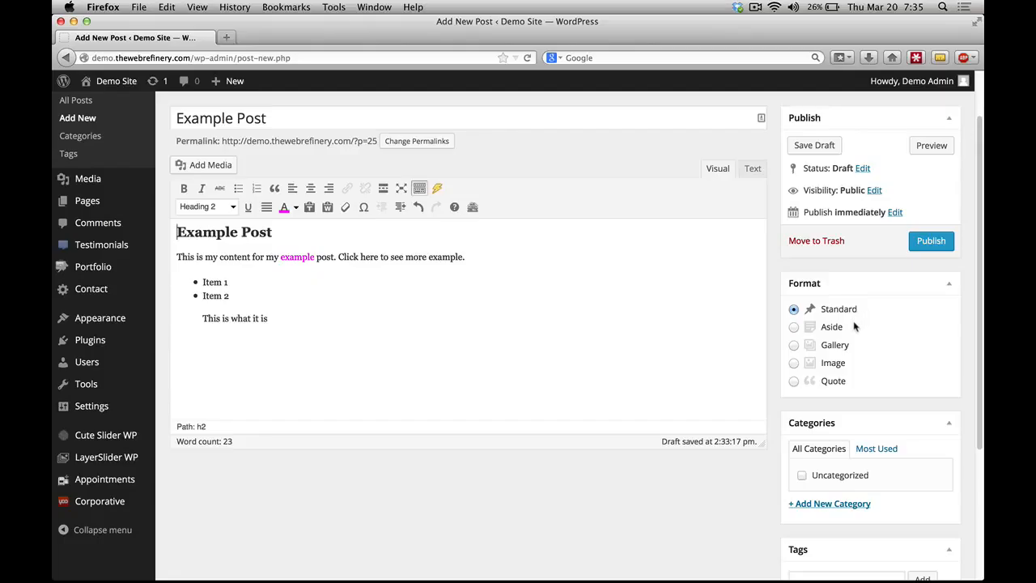
mouse_move(860, 332)
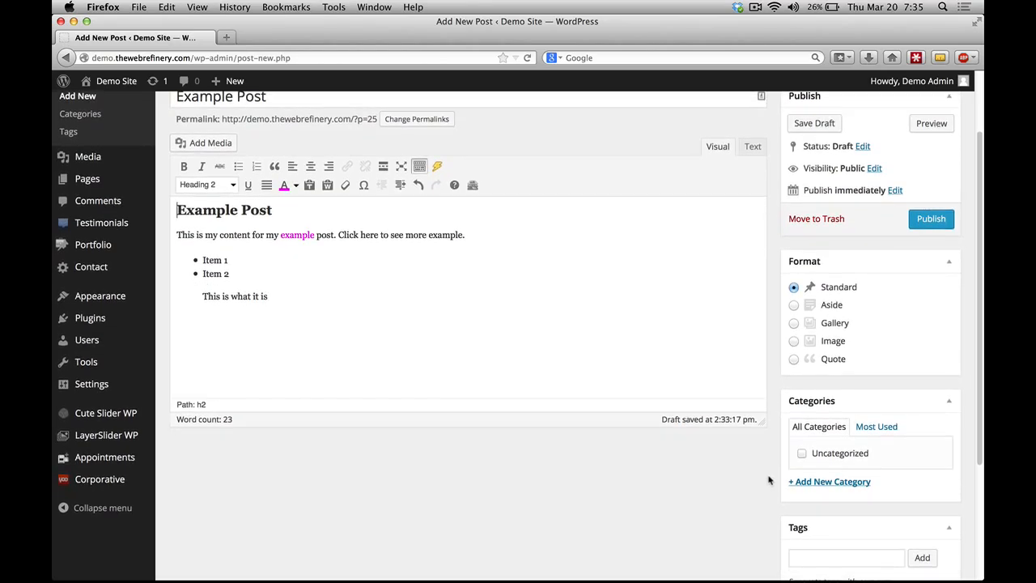
Step: Scroll down to the Categories and Tags boxes below the editor
scroll(down, 3)
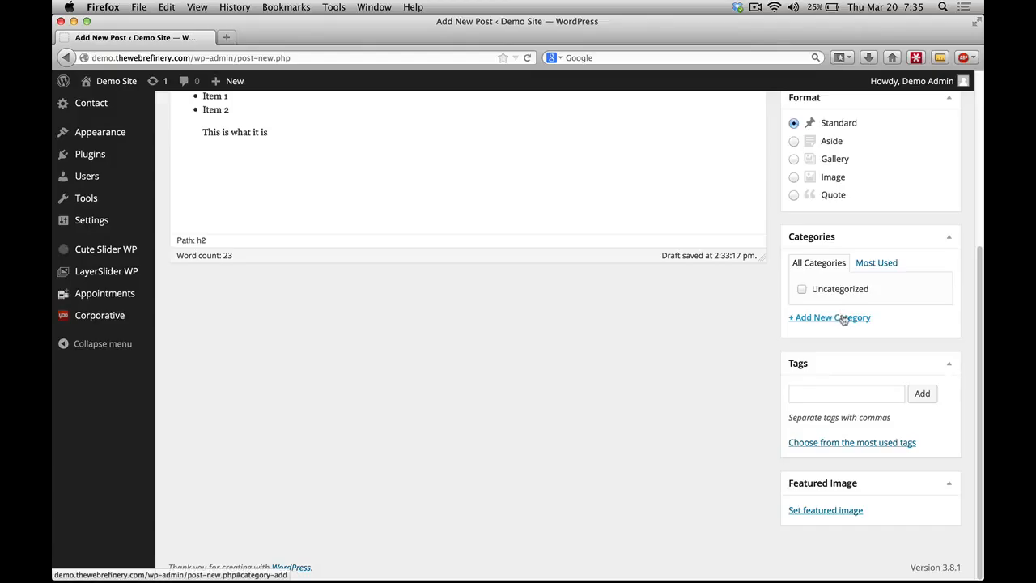
mouse_move(839, 324)
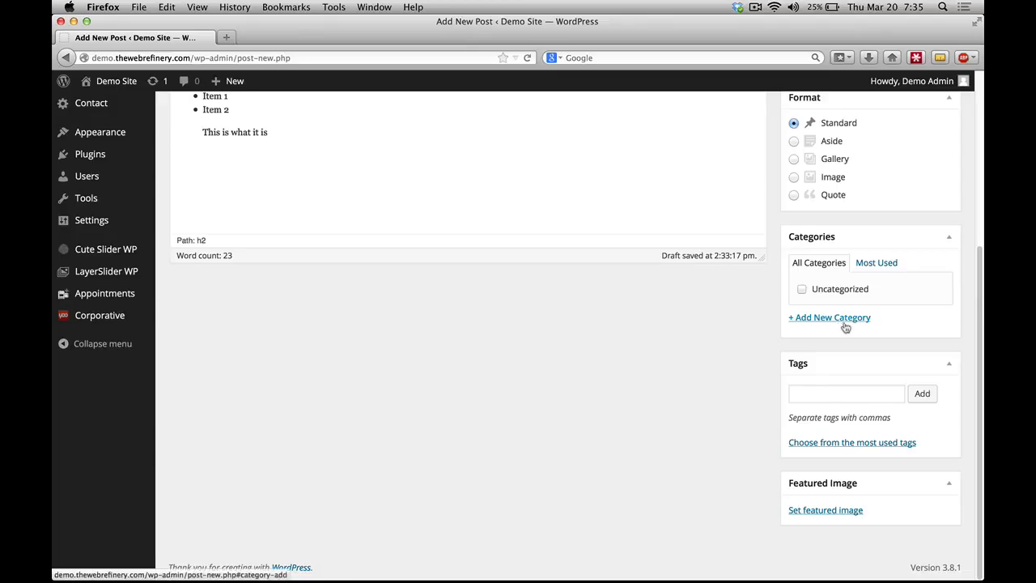
mouse_move(848, 328)
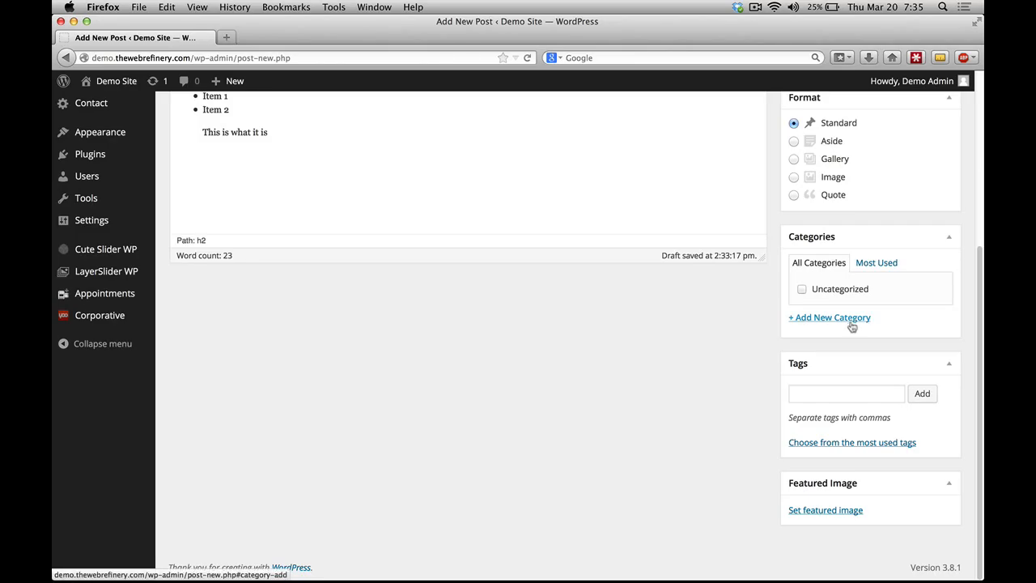
mouse_move(857, 314)
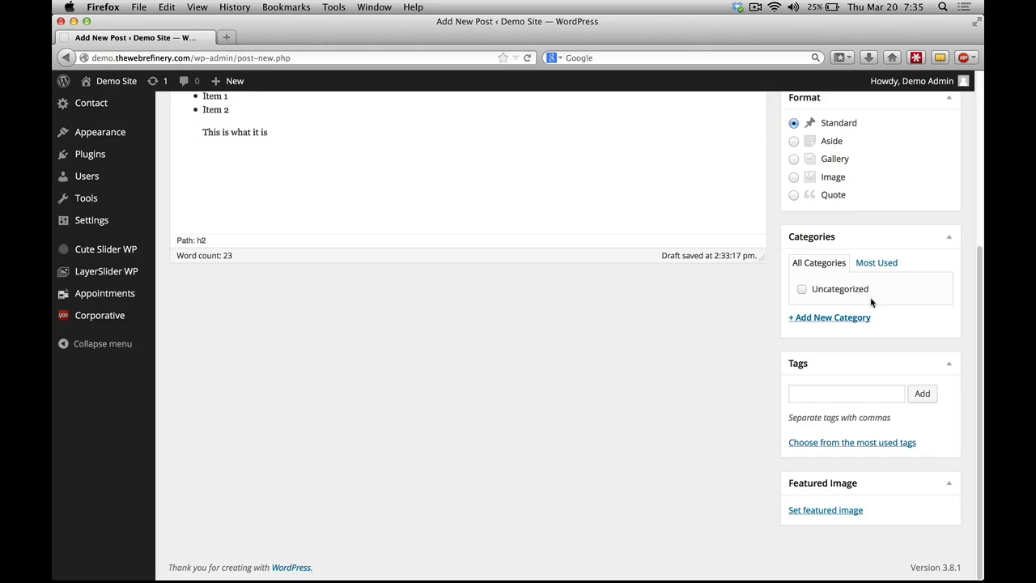
mouse_move(876, 305)
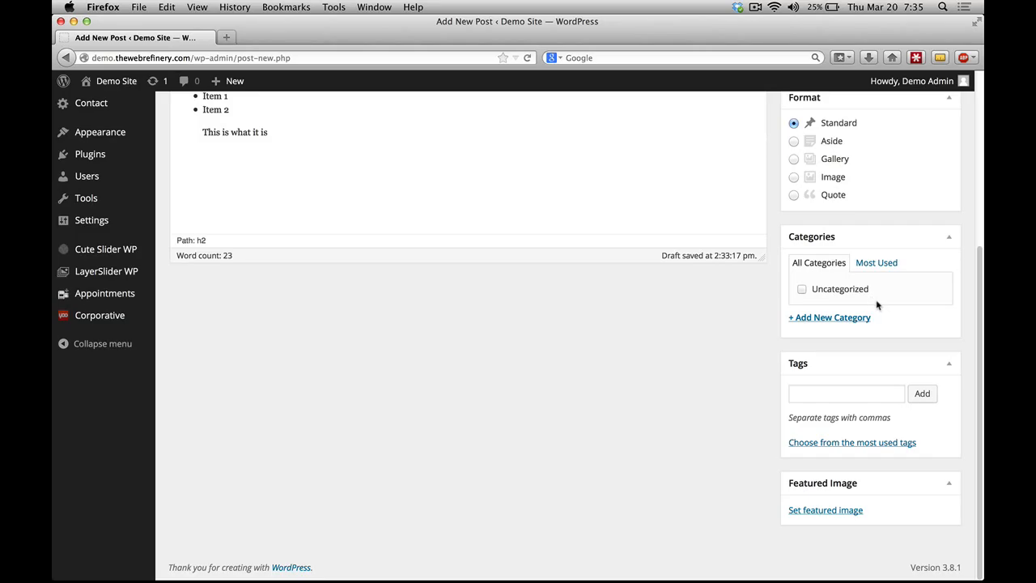
Step: Enter 'Example Post Category' as a new category name, leaving Parent Category unset
click(828, 316)
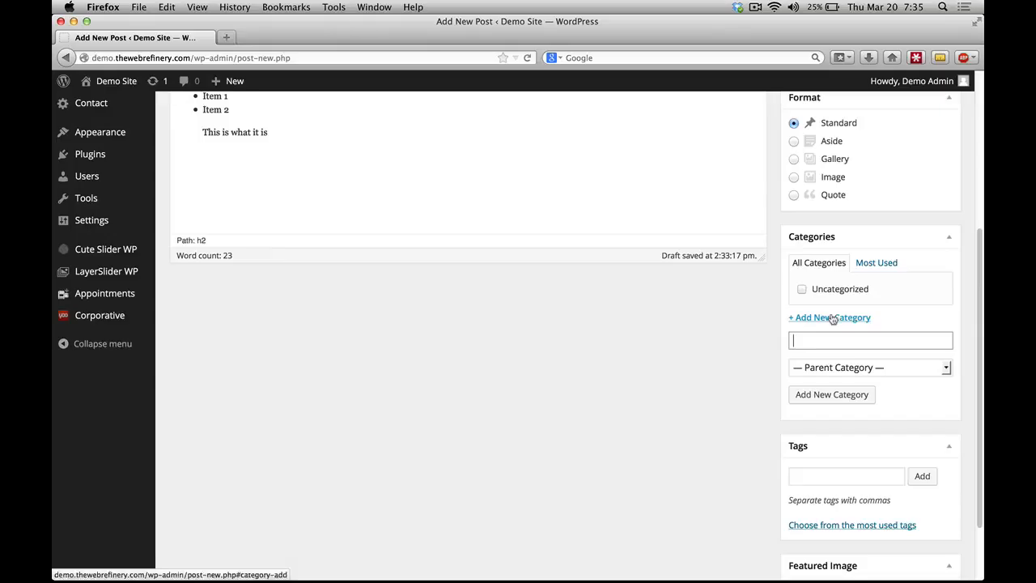
mouse_move(735, 324)
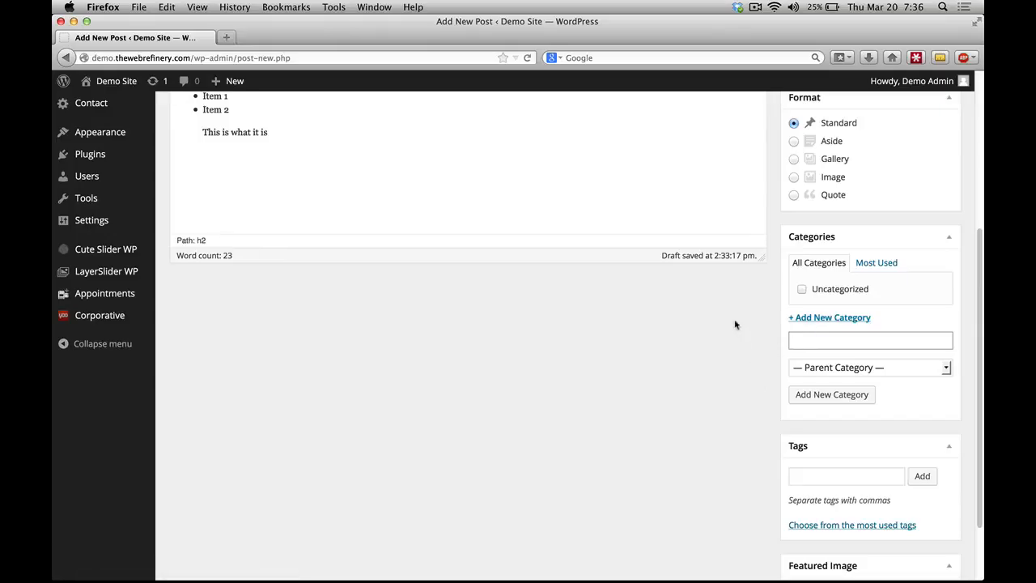
mouse_move(703, 351)
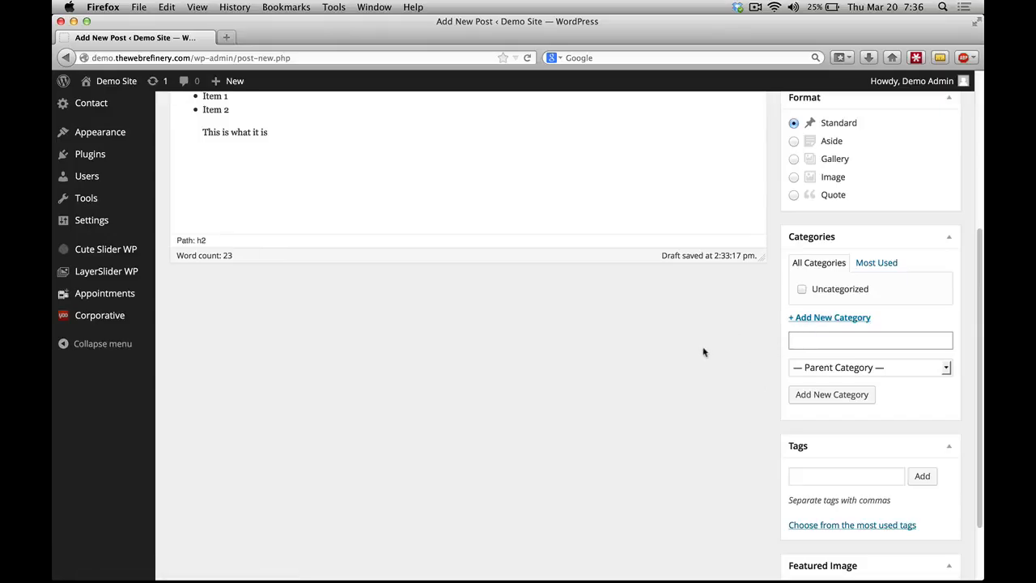
text(Example Post  Category)
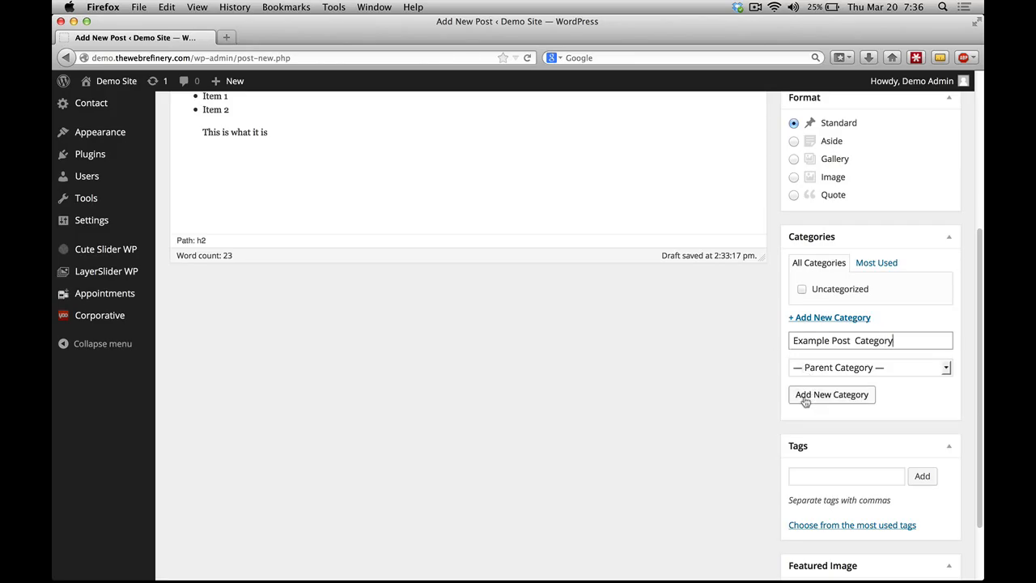
click(869, 366)
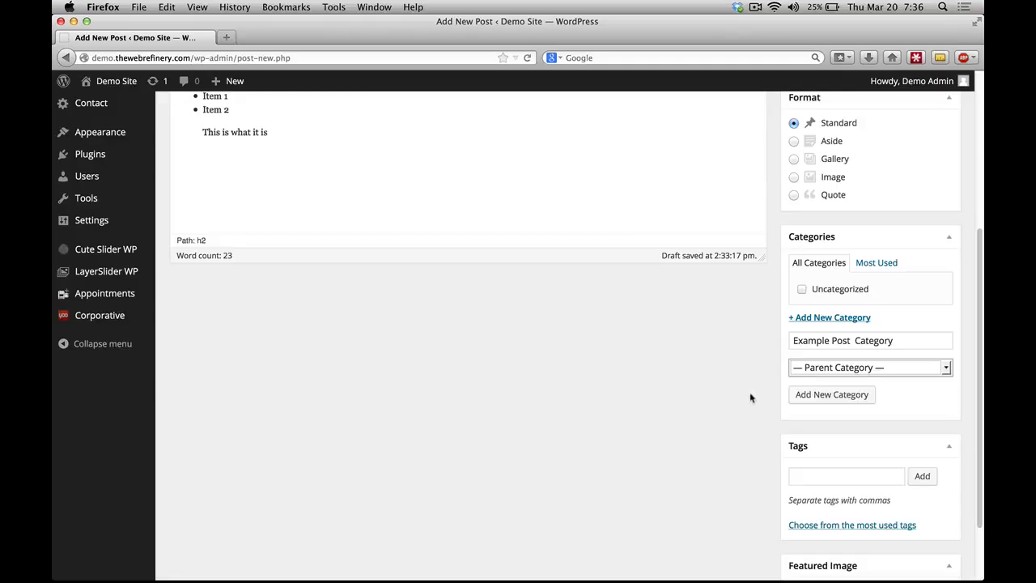
mouse_move(760, 390)
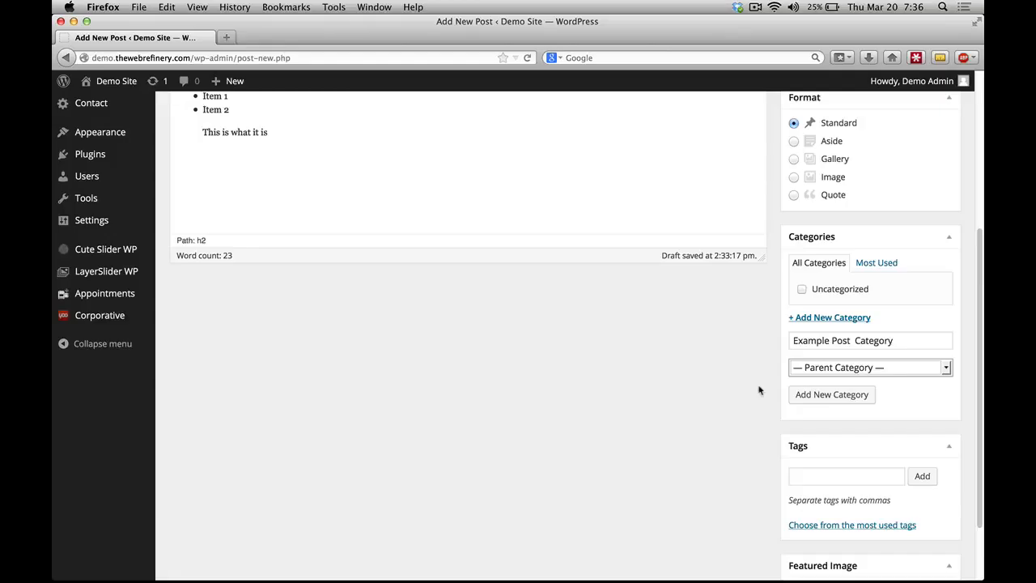
mouse_move(764, 382)
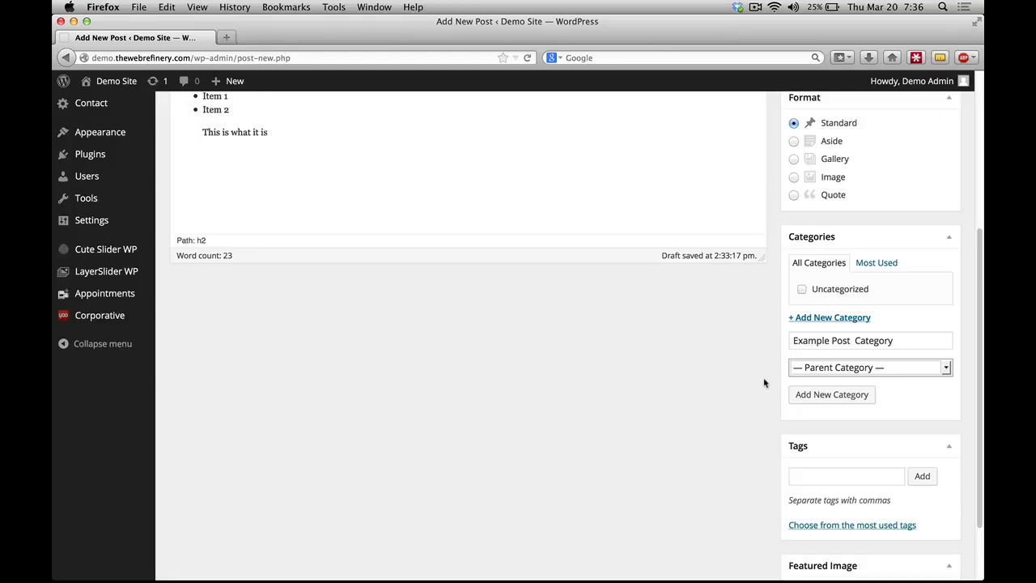
mouse_move(841, 377)
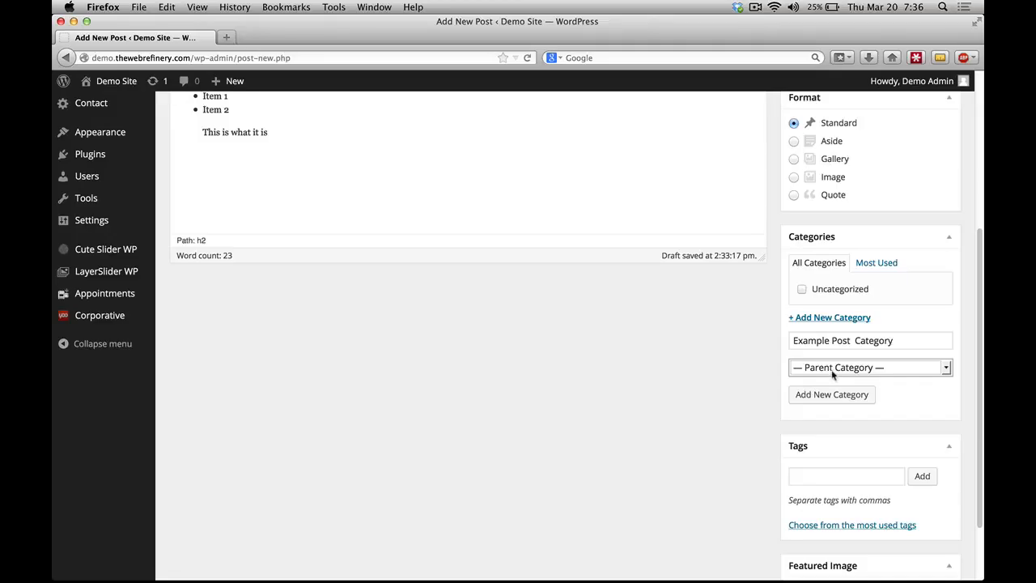
mouse_move(834, 376)
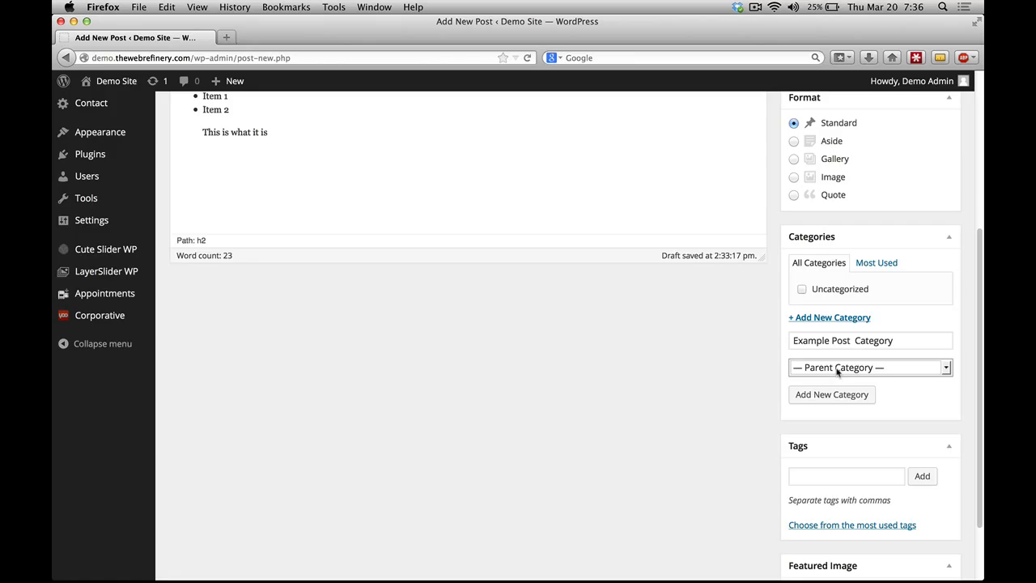
mouse_move(836, 368)
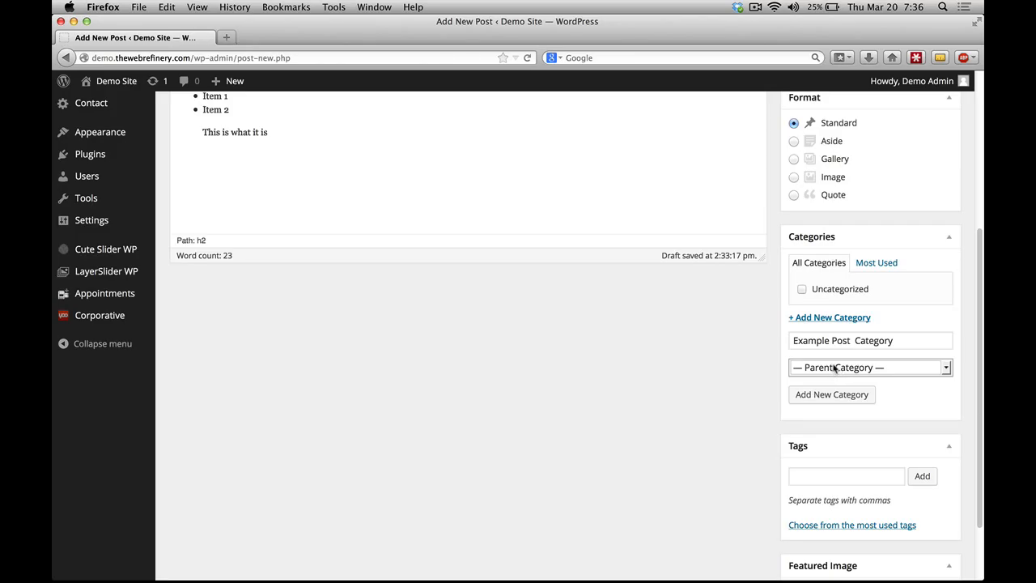
mouse_move(830, 384)
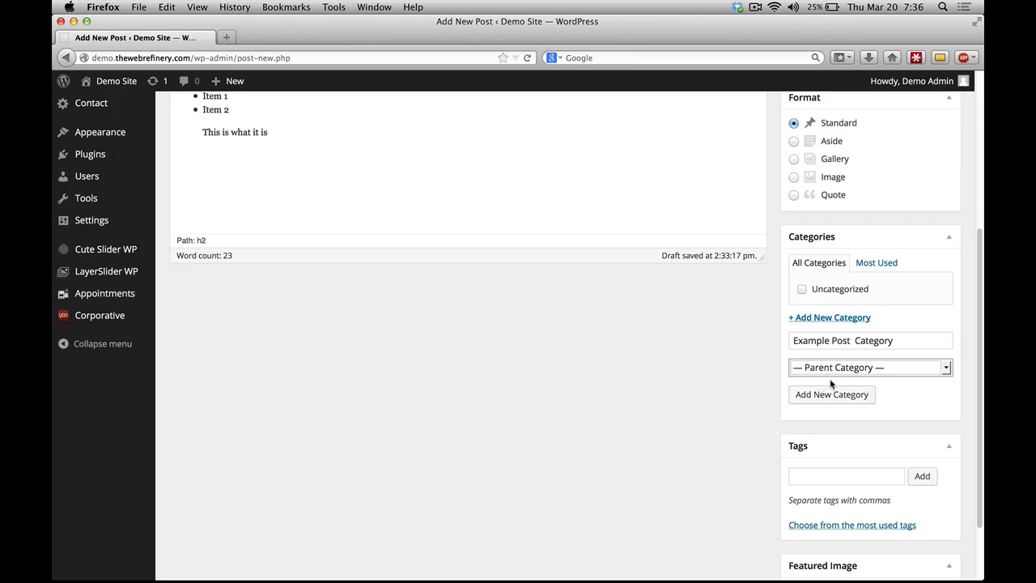
mouse_move(831, 394)
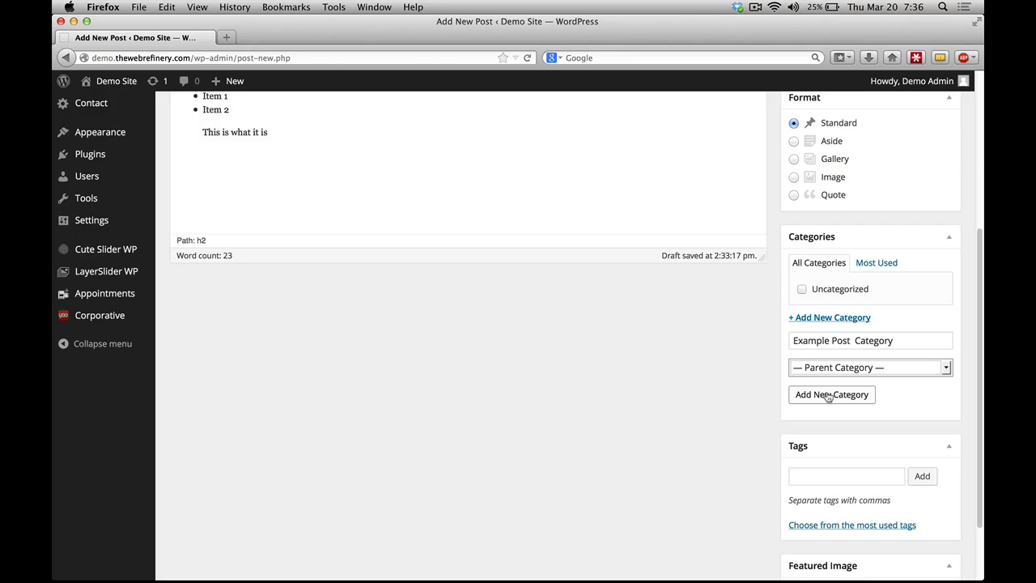
Step: Add 'Example Post Category' and keep it checked as the post's category
click(831, 395)
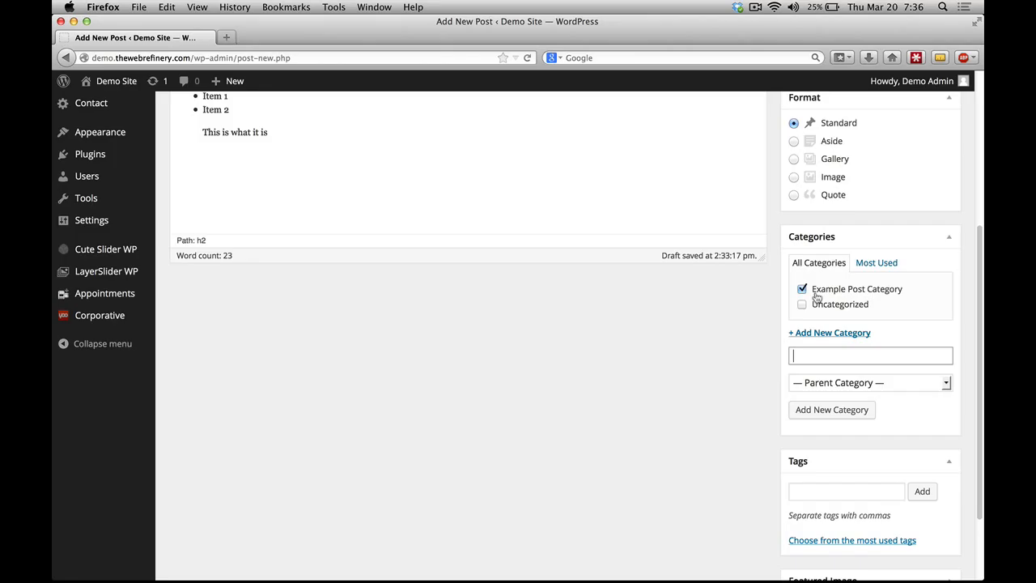
mouse_move(868, 301)
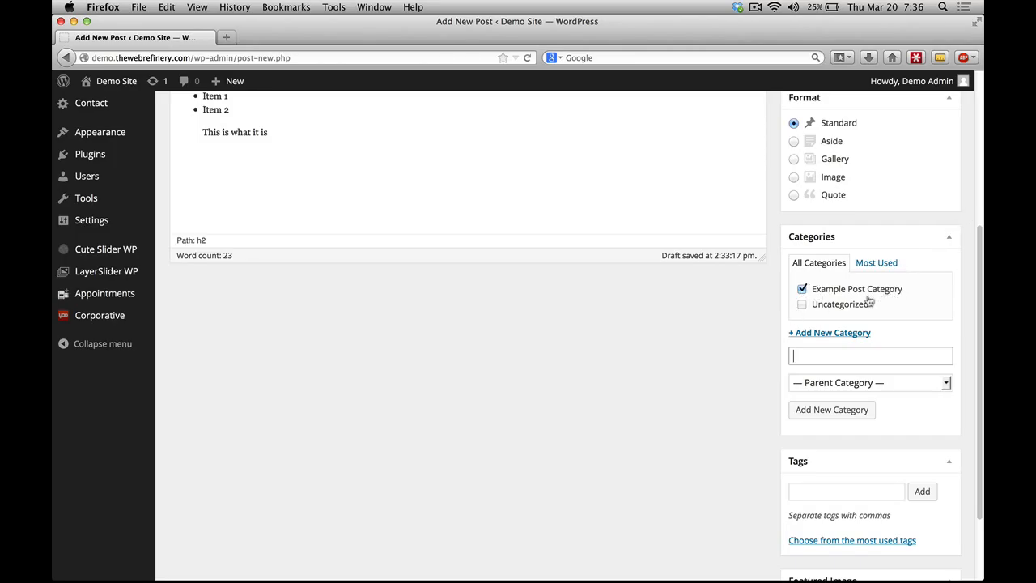
mouse_move(866, 311)
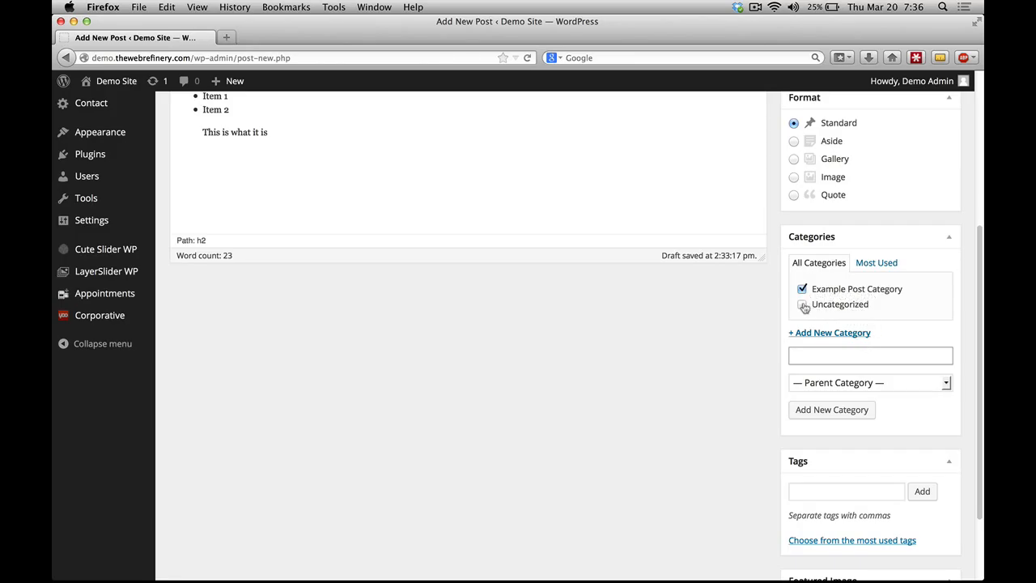
click(801, 304)
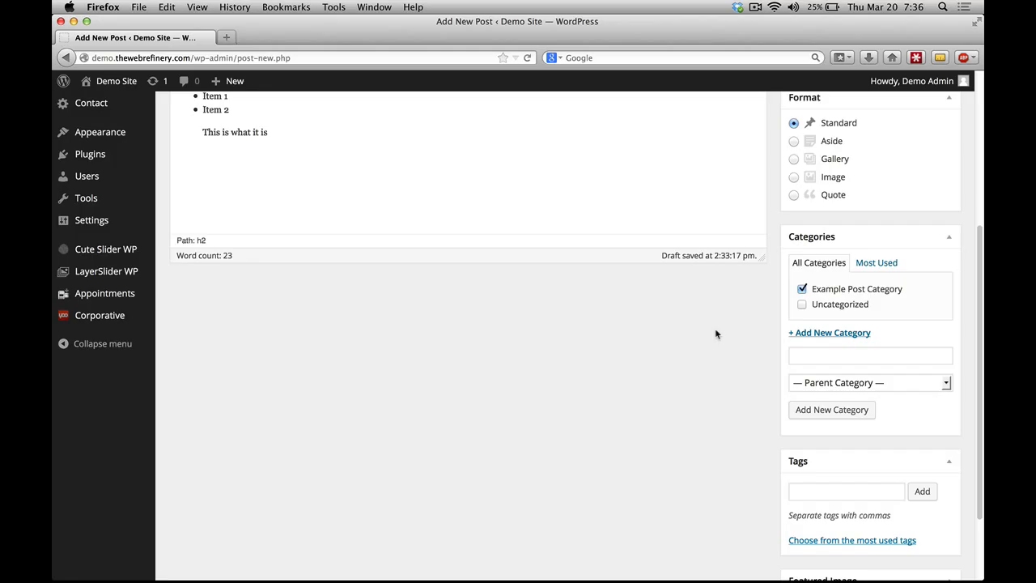
scroll(down, 3)
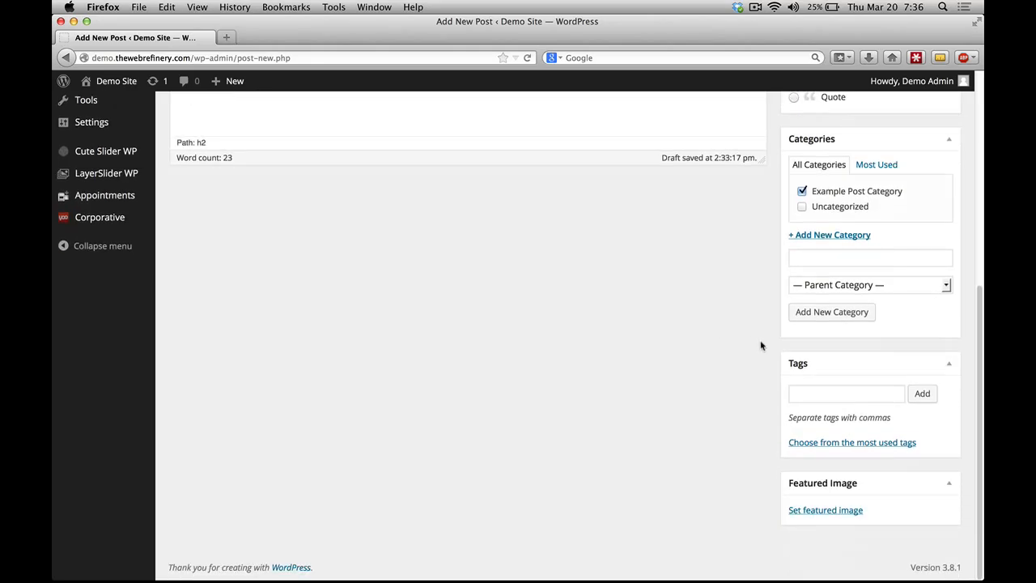
mouse_move(857, 381)
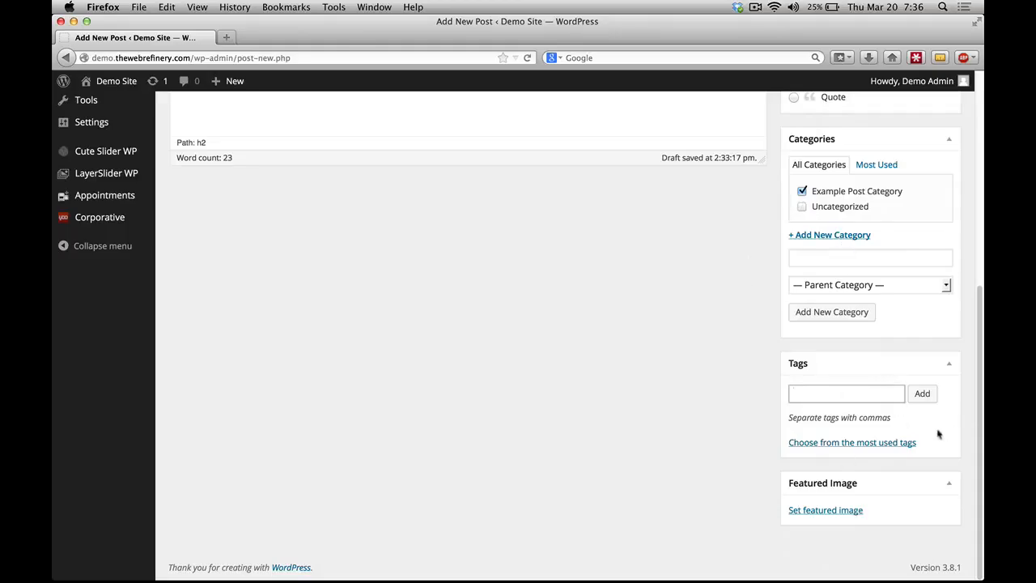
Step: Type 'iPhone, Repairs, iOS 7,' into the Tags field
click(846, 393)
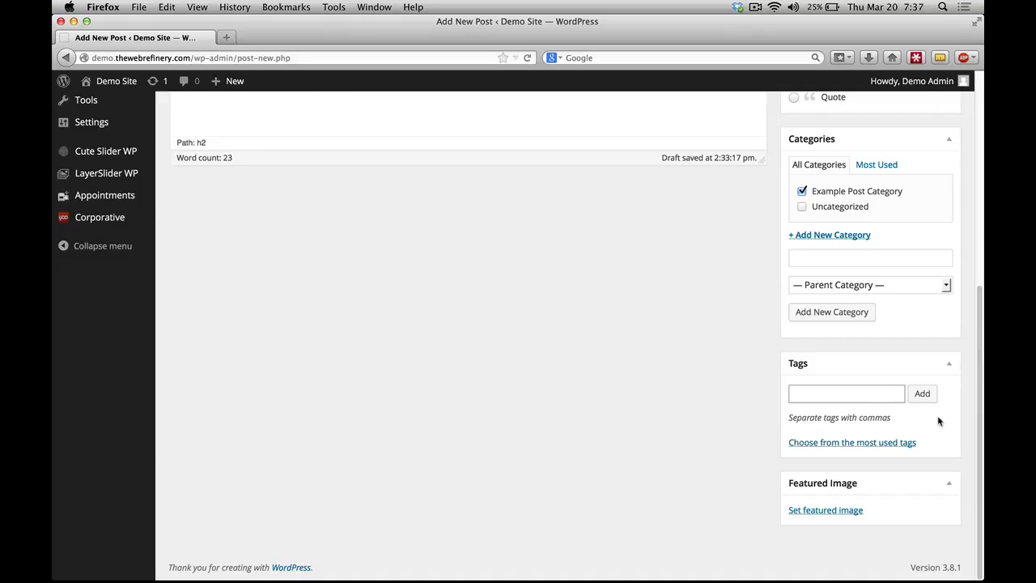
text(iPhone,)
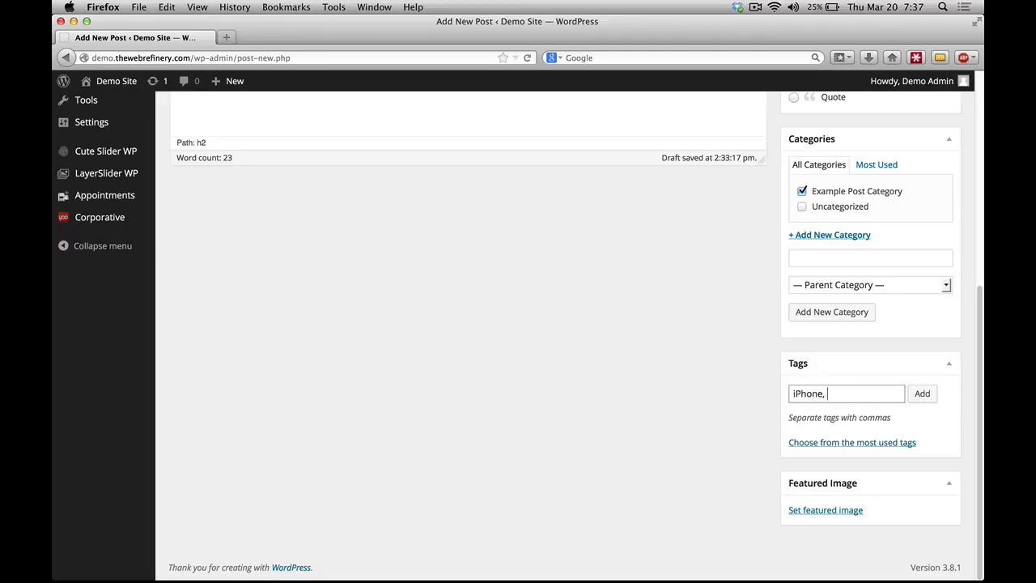
text(Repairs,)
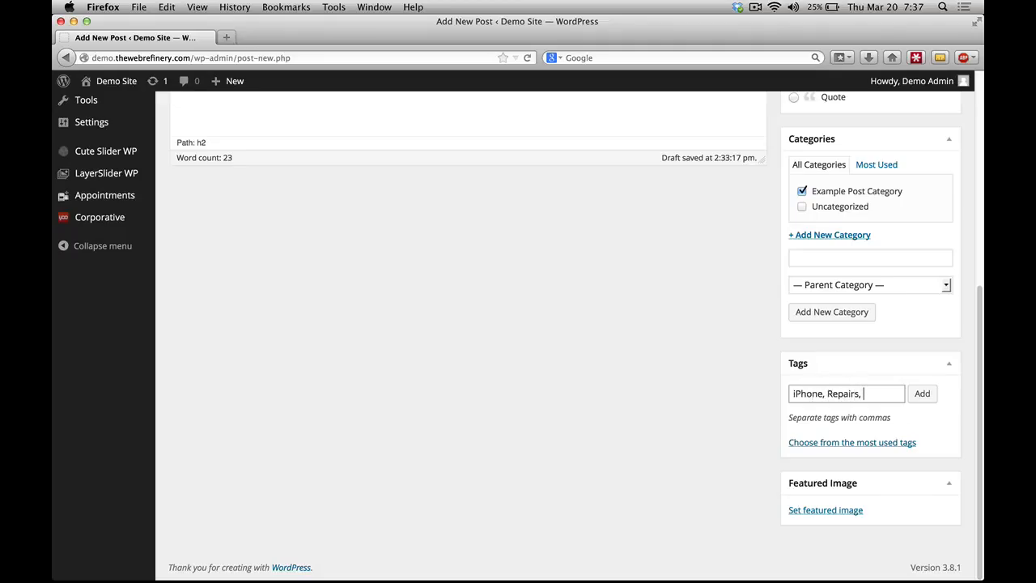
text(iOS 7)
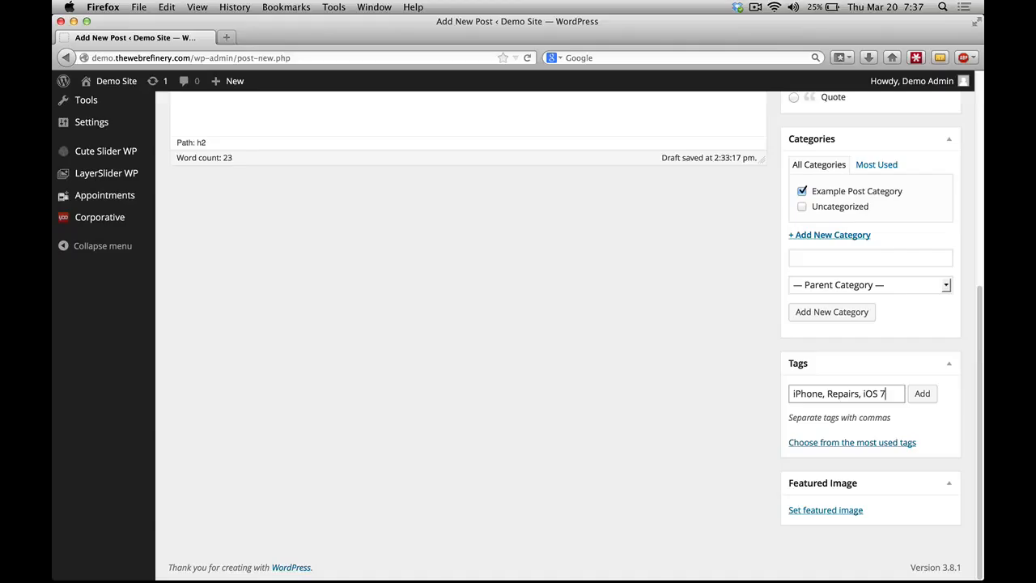
text(,)
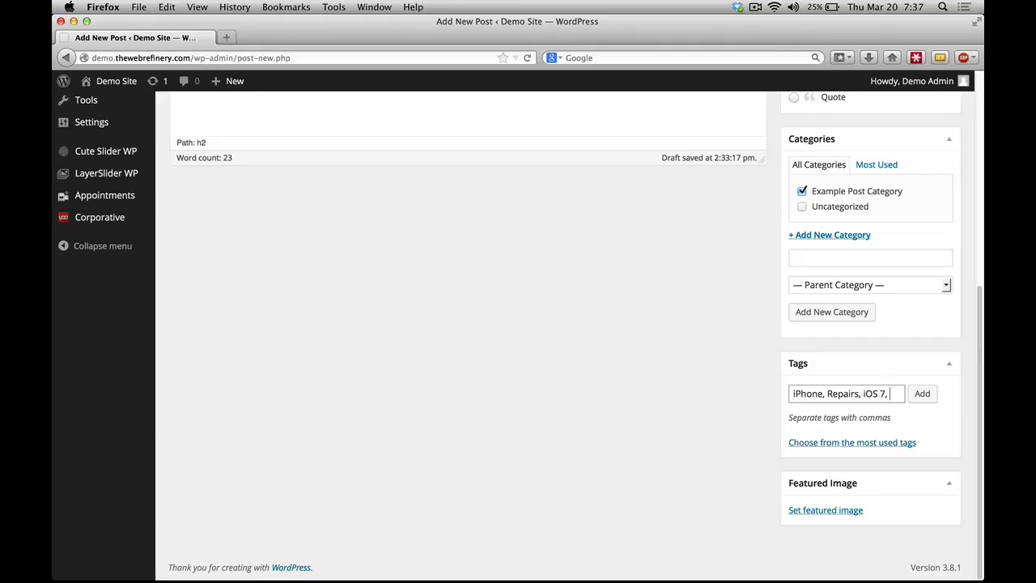
mouse_move(896, 452)
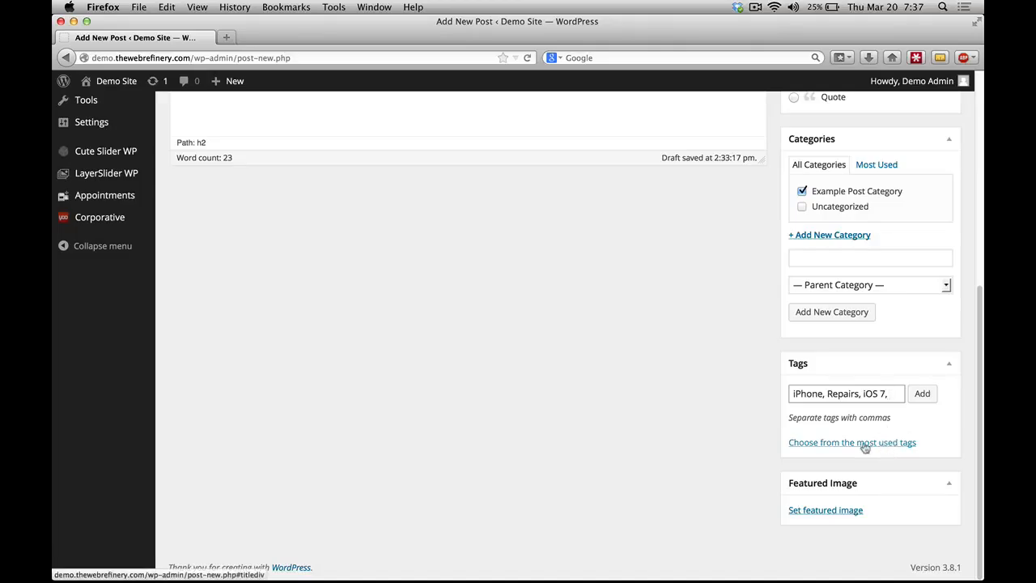
mouse_move(862, 446)
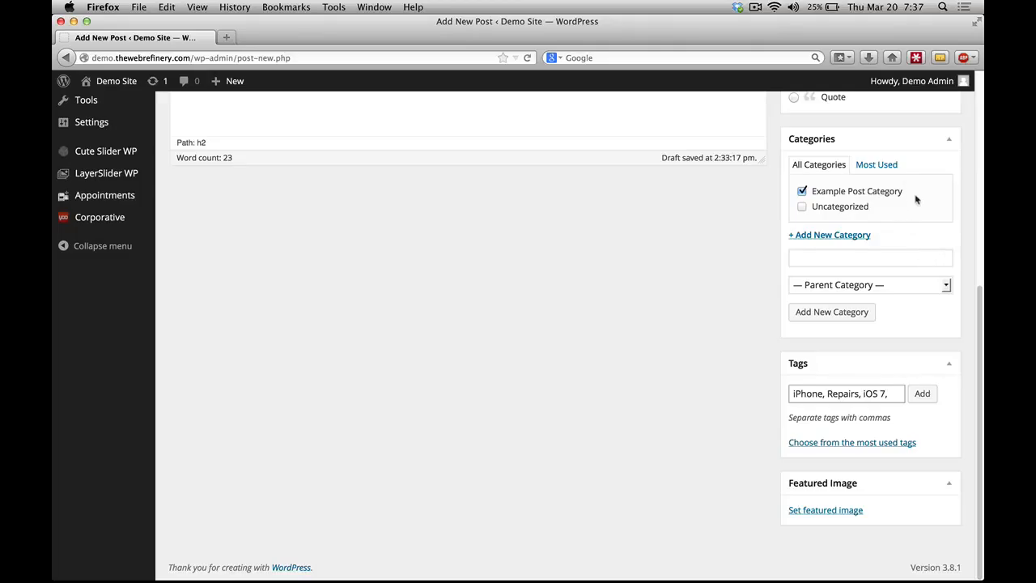
mouse_move(819, 198)
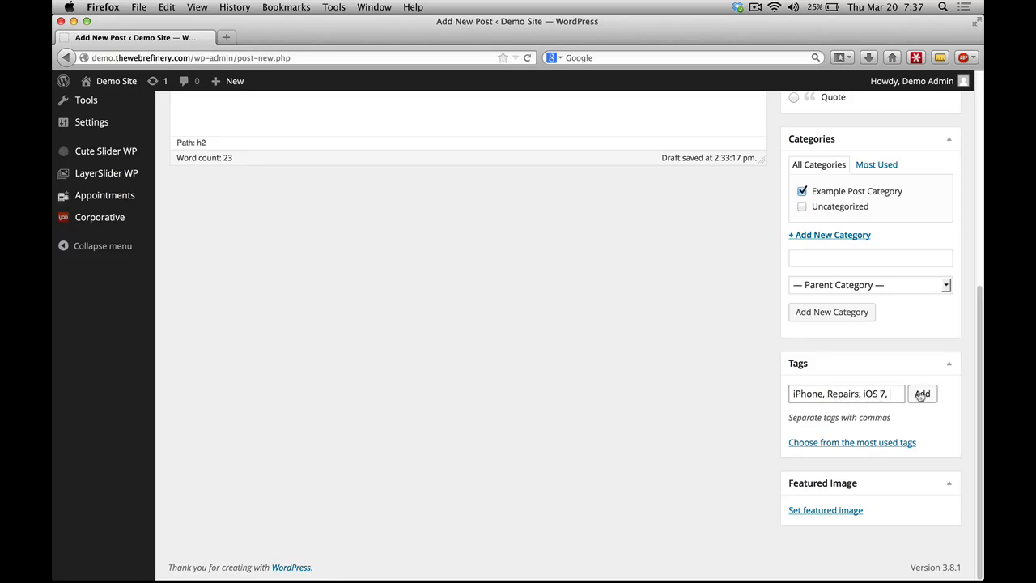
Step: Add the iPhone, Repairs and iOS 7 tags to the draft
click(922, 393)
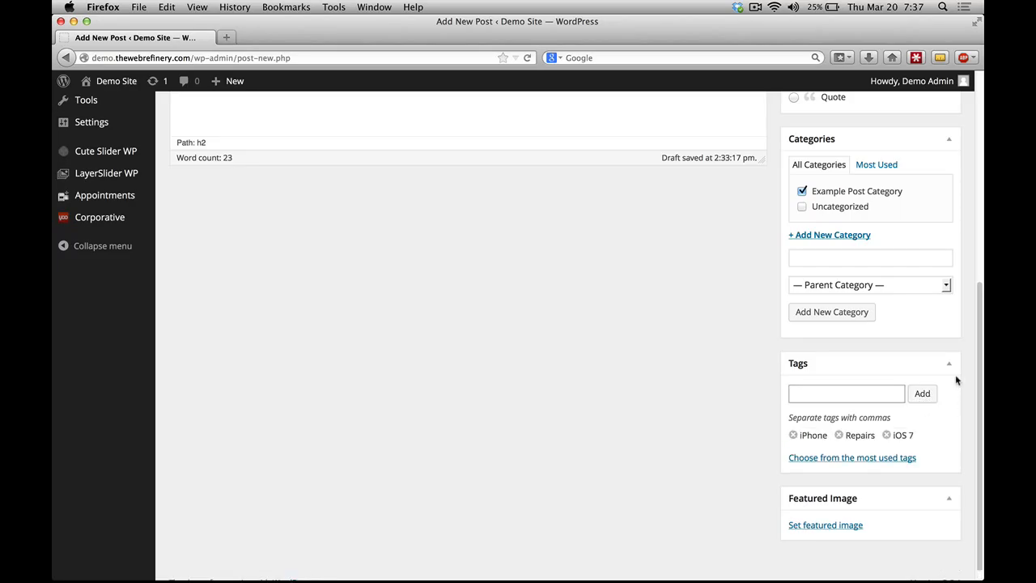
click(846, 394)
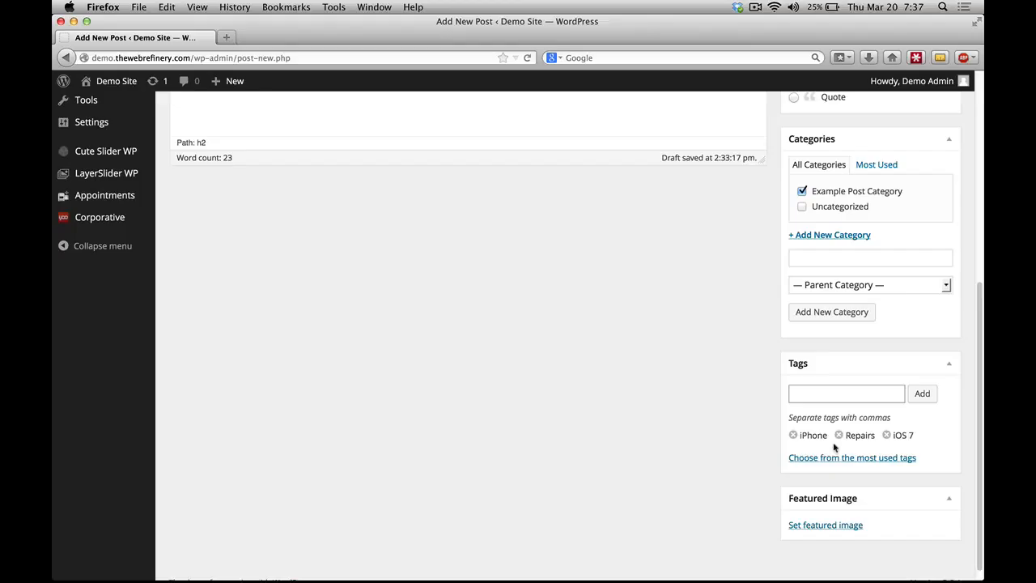
mouse_move(895, 444)
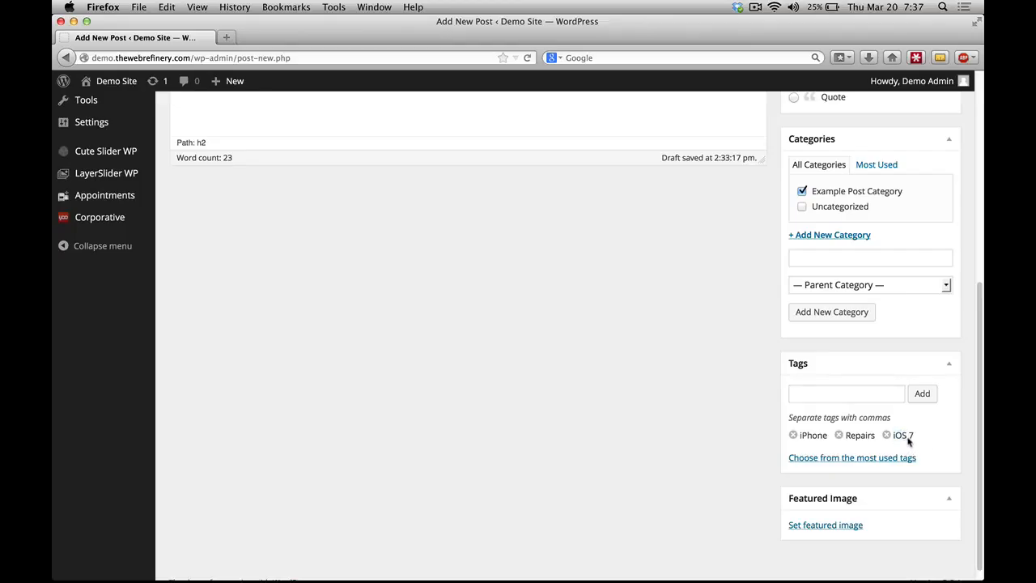
mouse_move(910, 437)
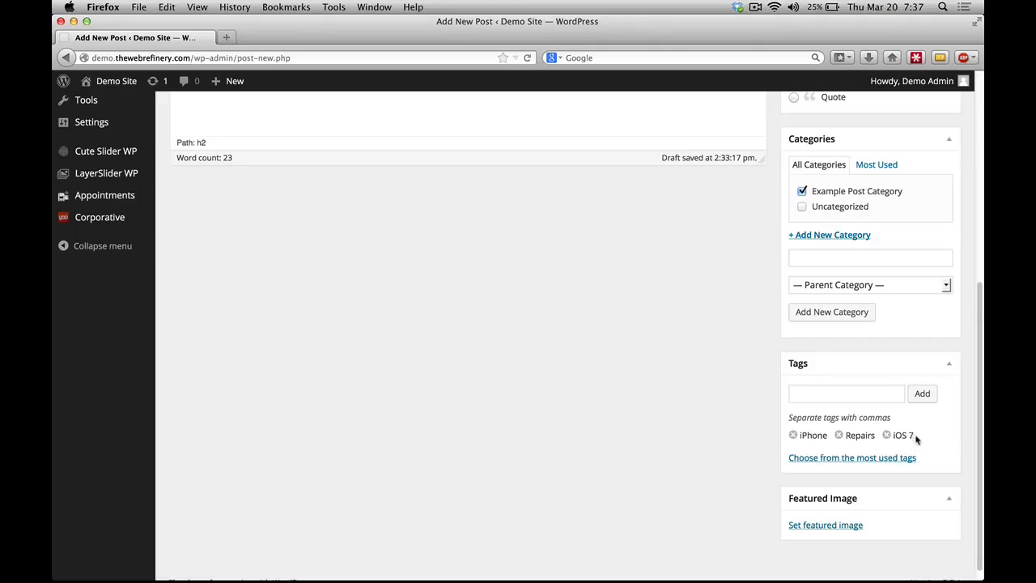
mouse_move(925, 468)
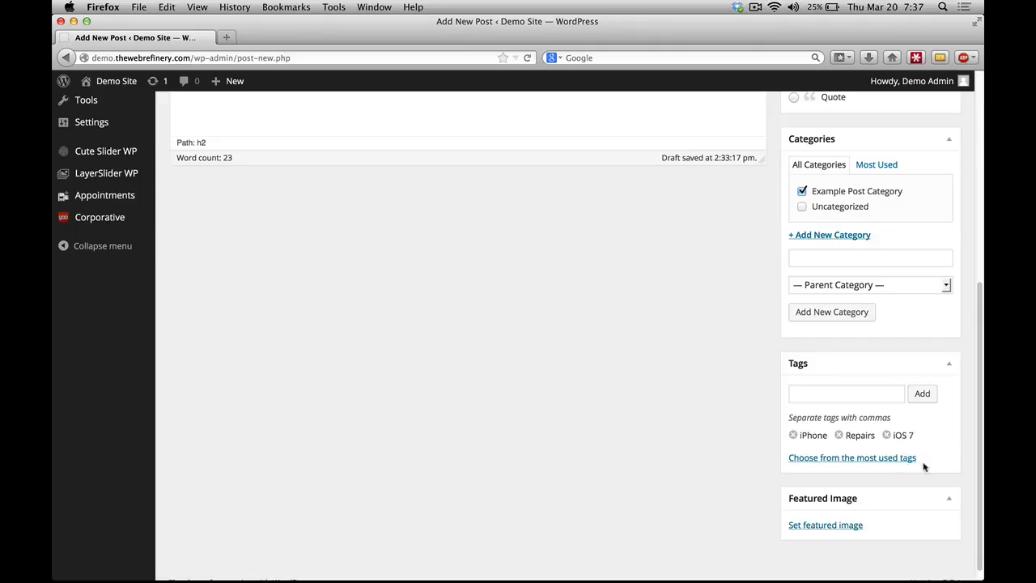
mouse_move(912, 442)
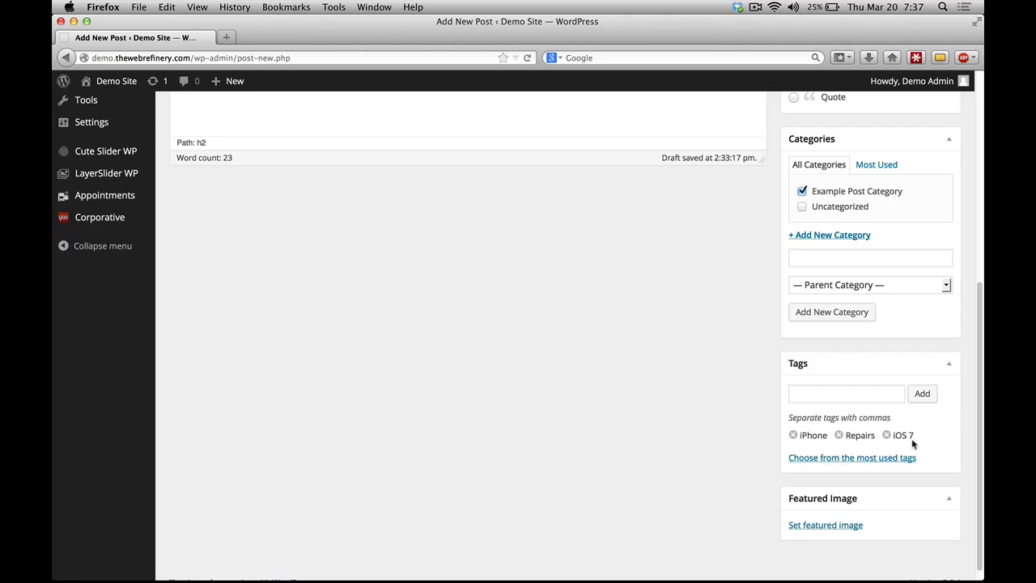
mouse_move(827, 518)
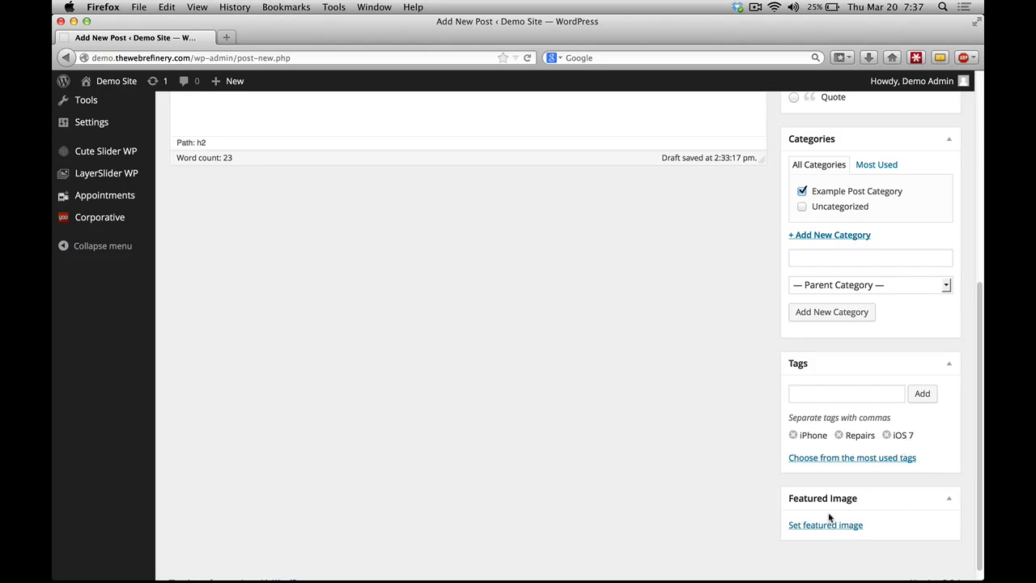
scroll(down, 3)
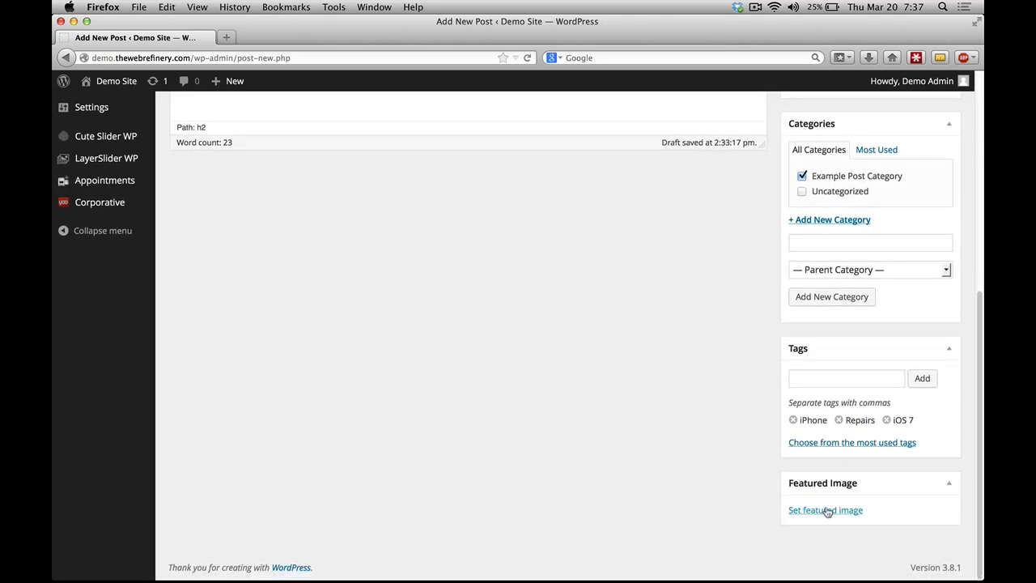
mouse_move(826, 510)
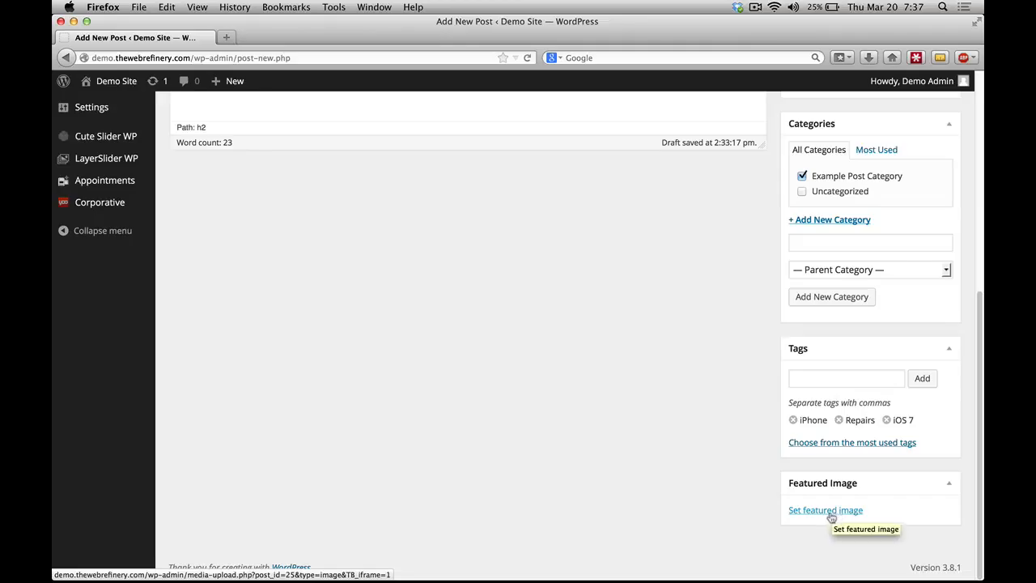
mouse_move(824, 518)
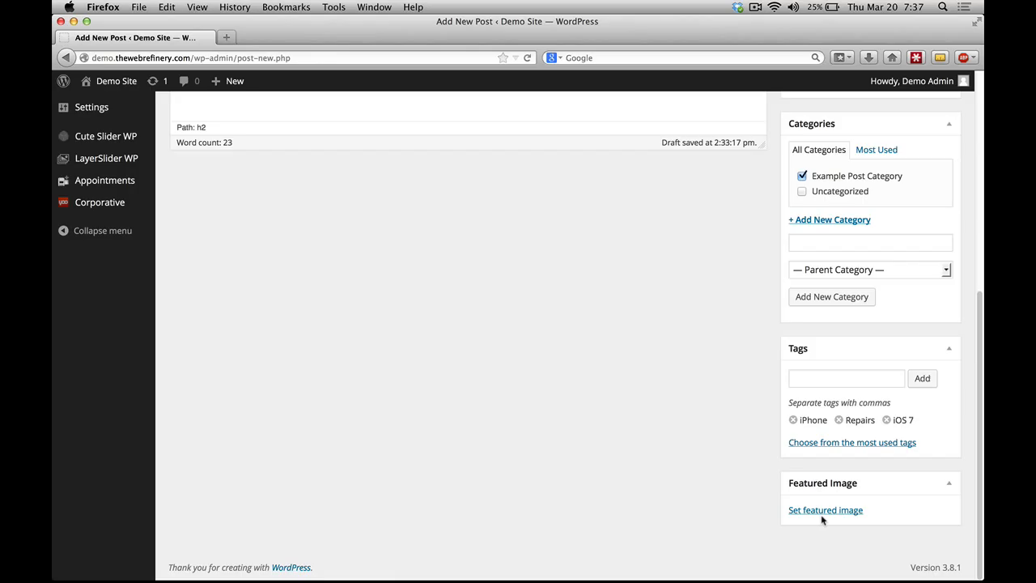
click(824, 509)
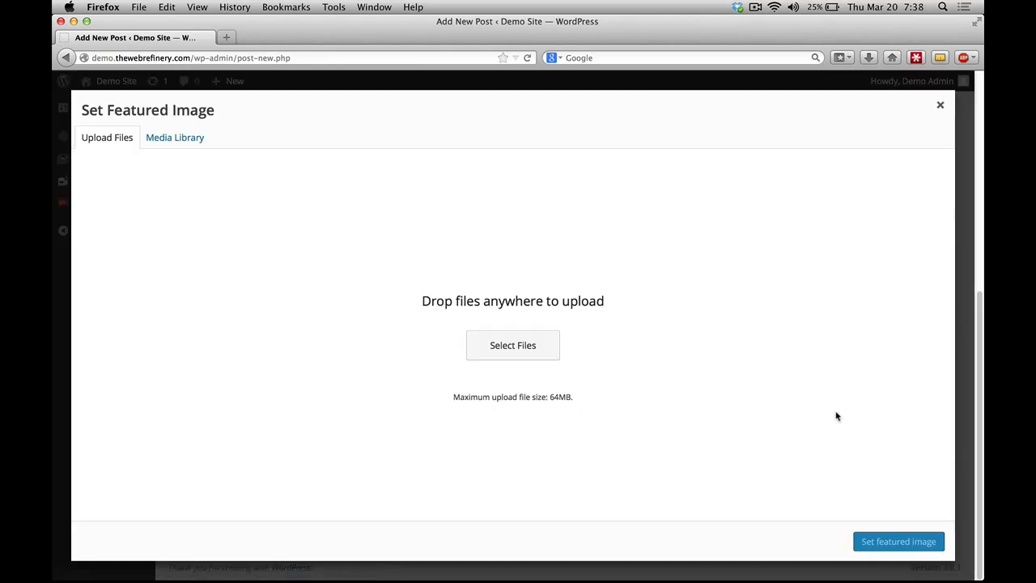
click(175, 136)
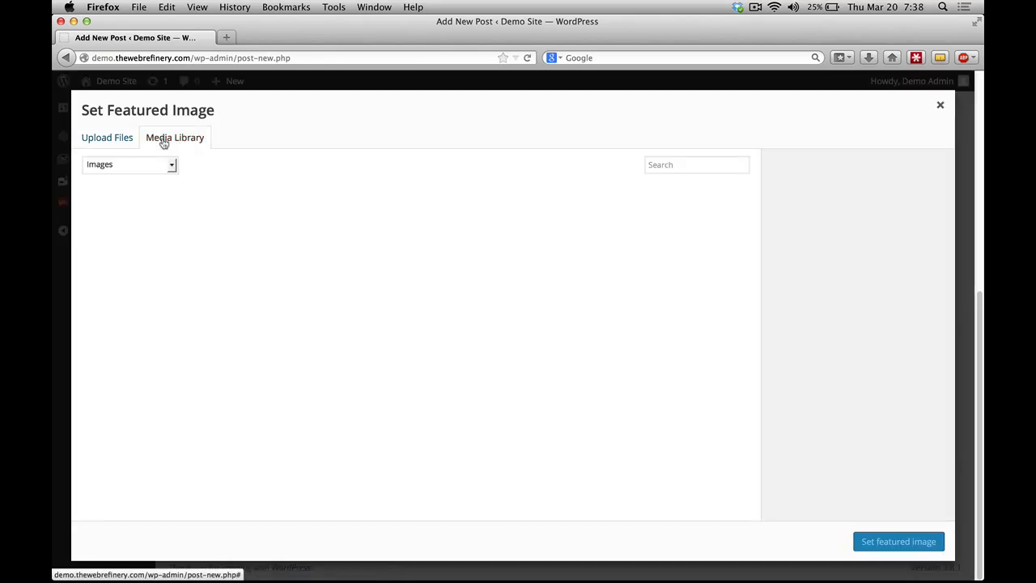
click(175, 137)
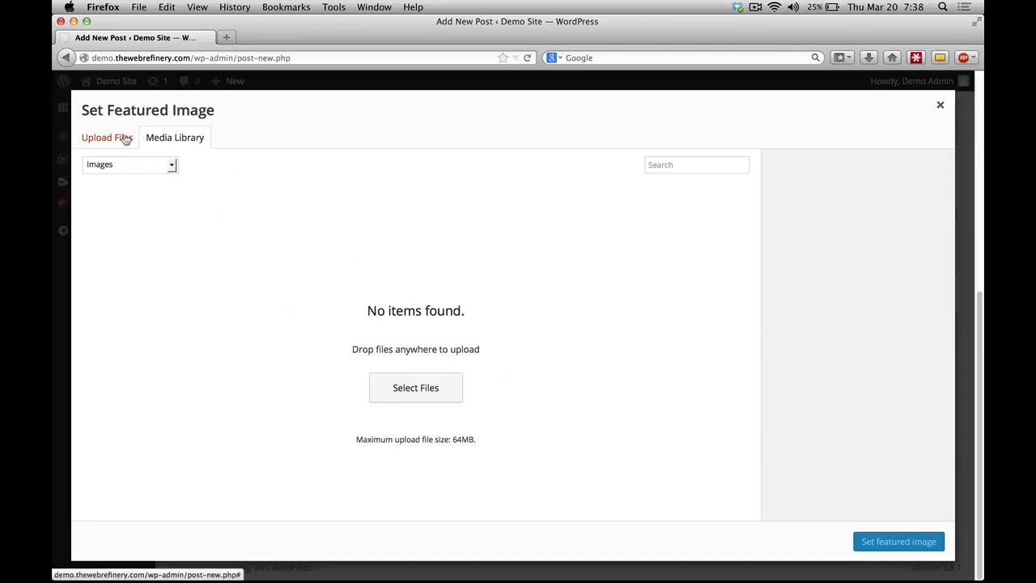
click(106, 136)
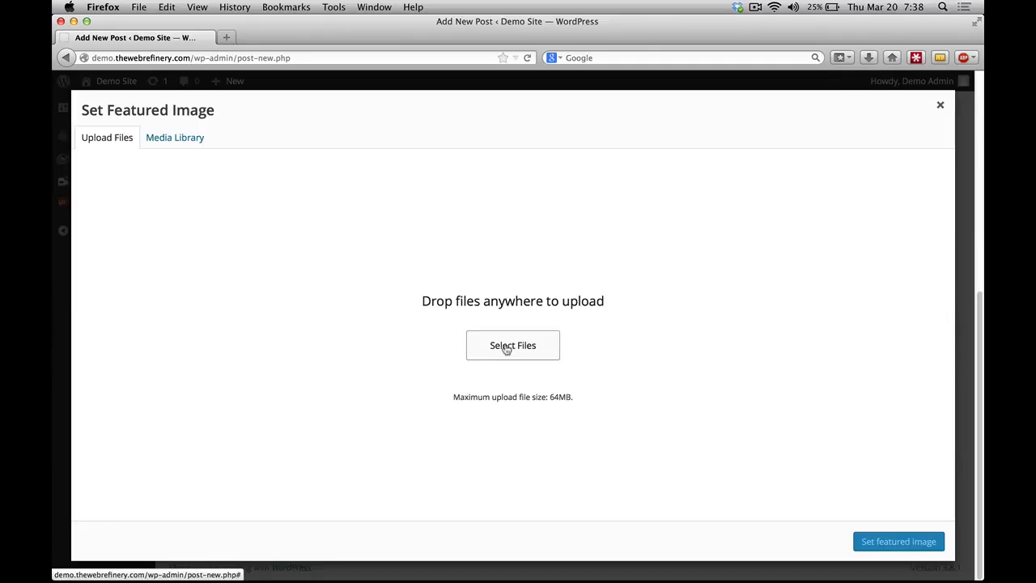
mouse_move(727, 286)
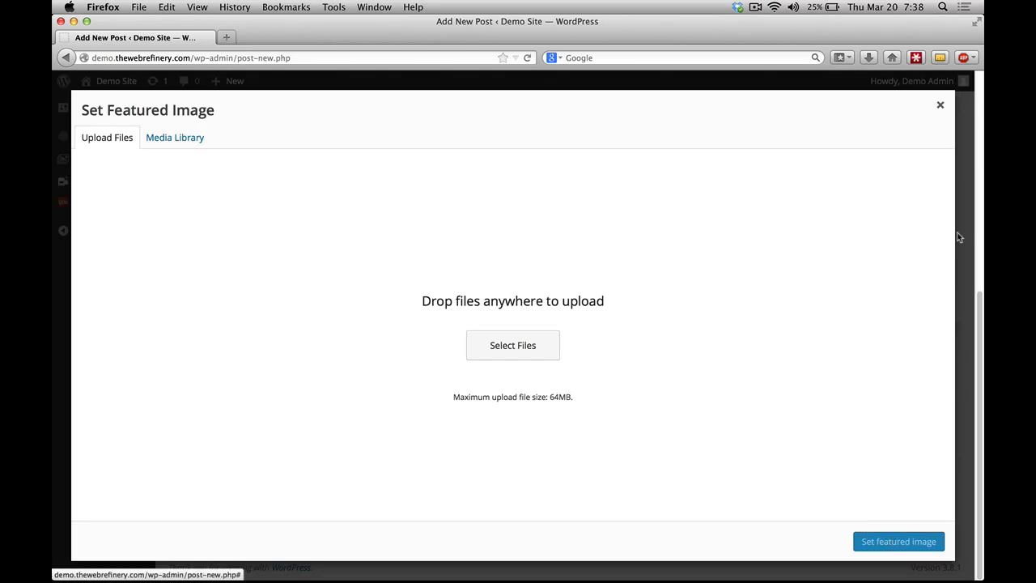
click(939, 104)
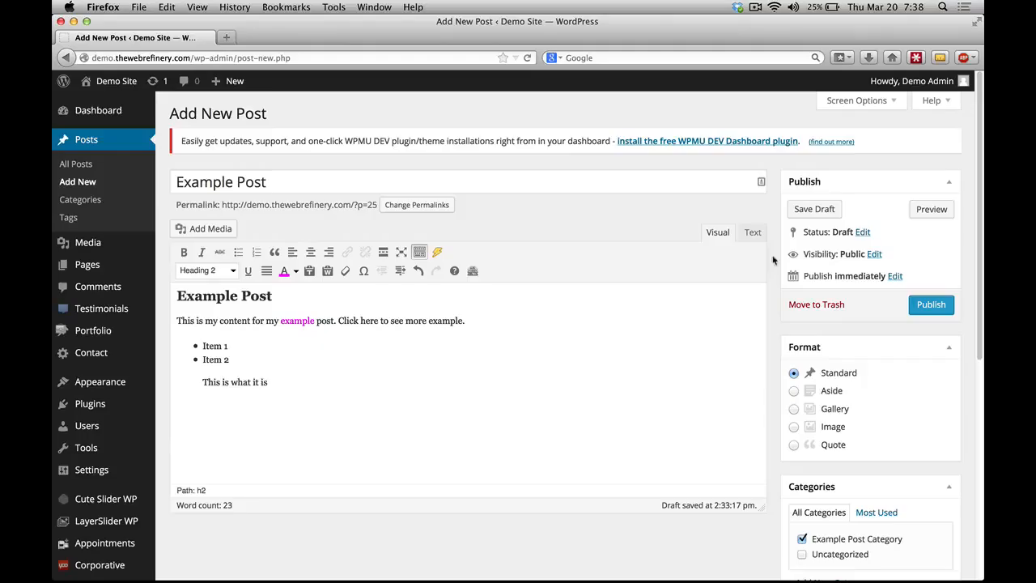
mouse_move(698, 201)
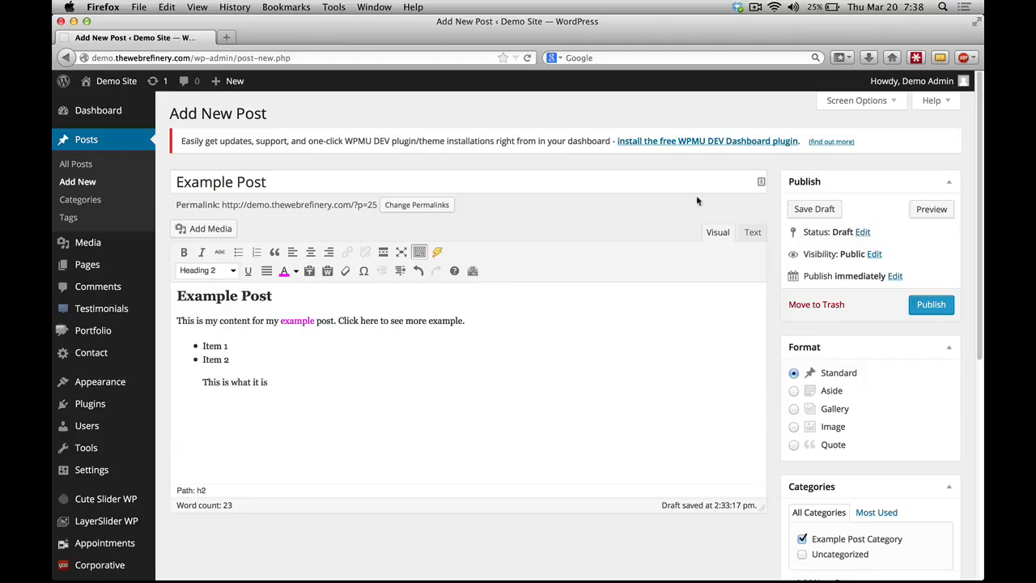
mouse_move(679, 216)
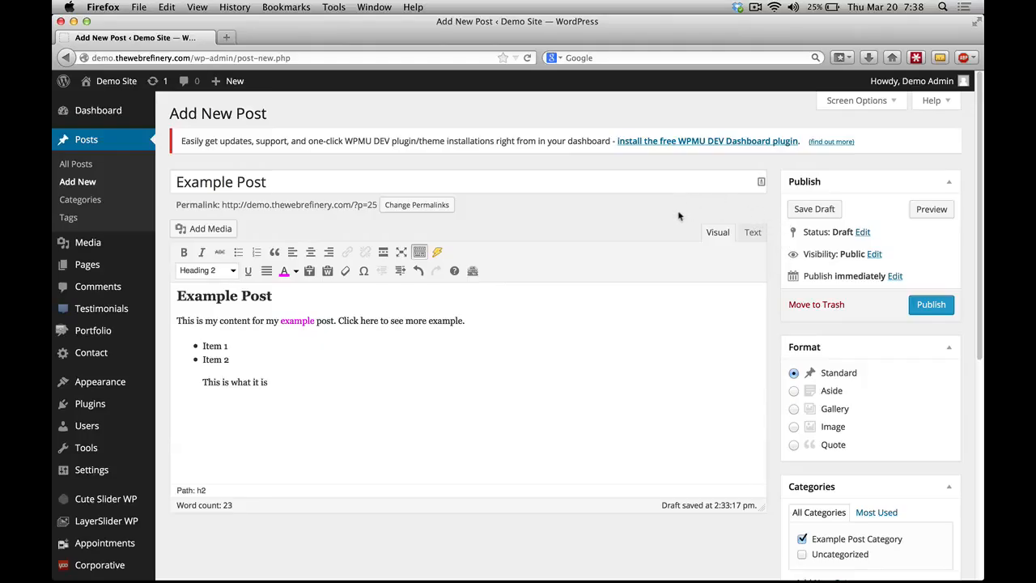
mouse_move(681, 213)
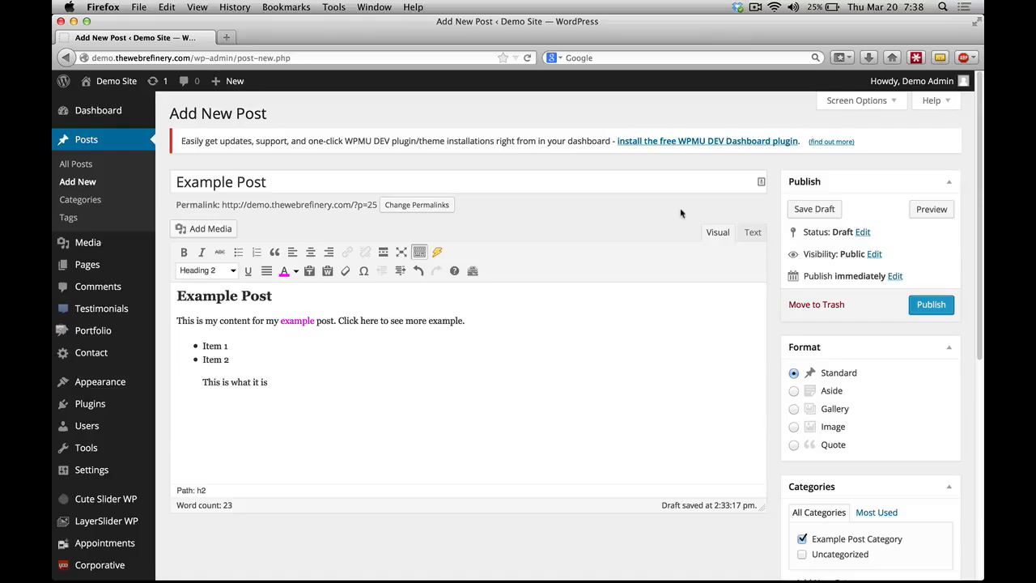
mouse_move(688, 213)
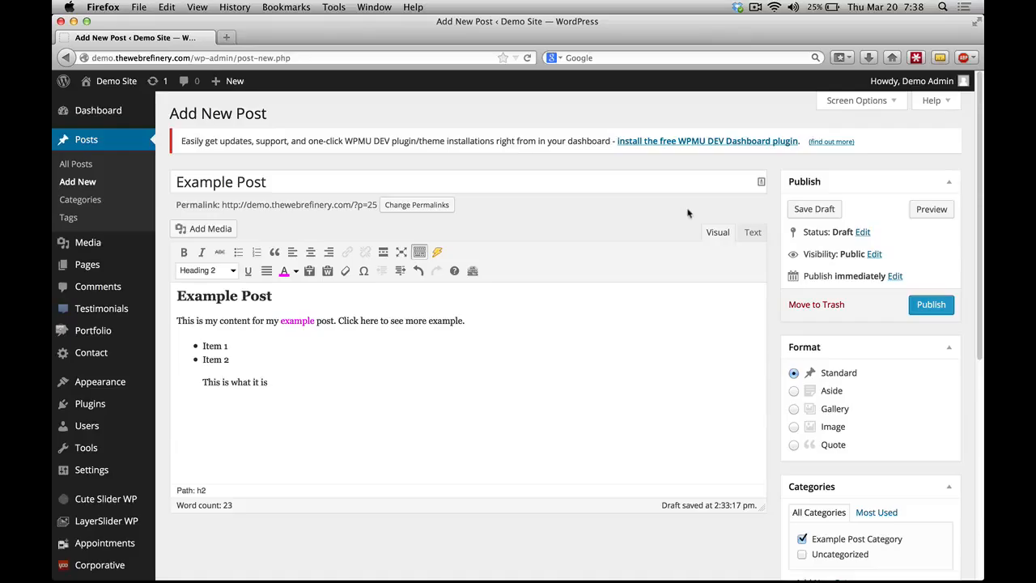
mouse_move(655, 233)
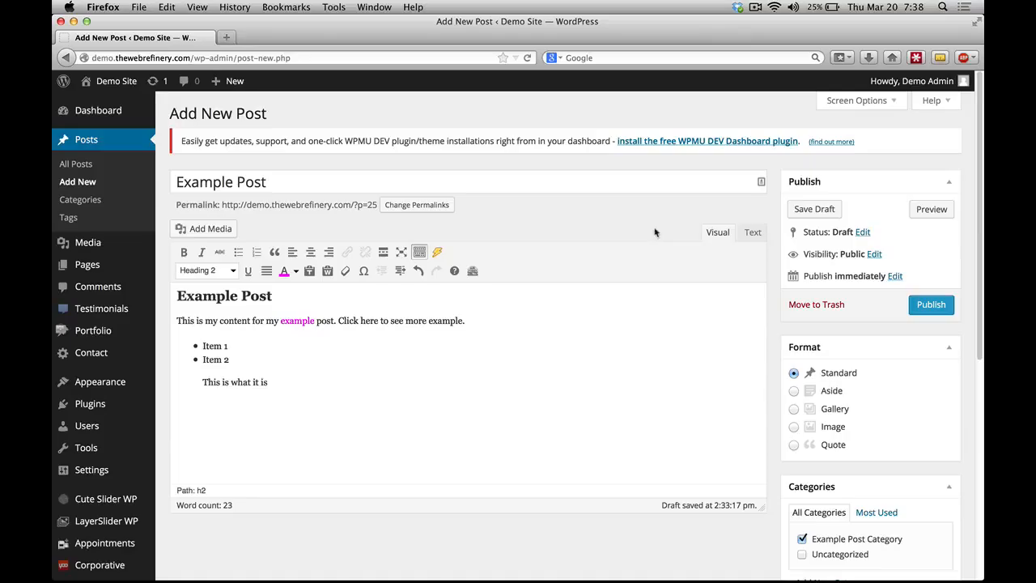
mouse_move(610, 231)
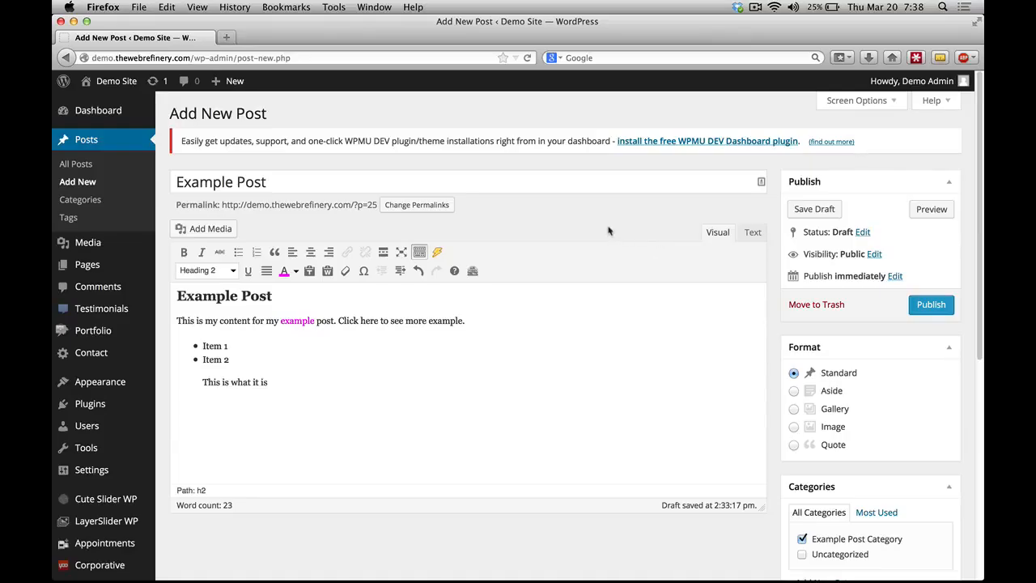
mouse_move(349, 317)
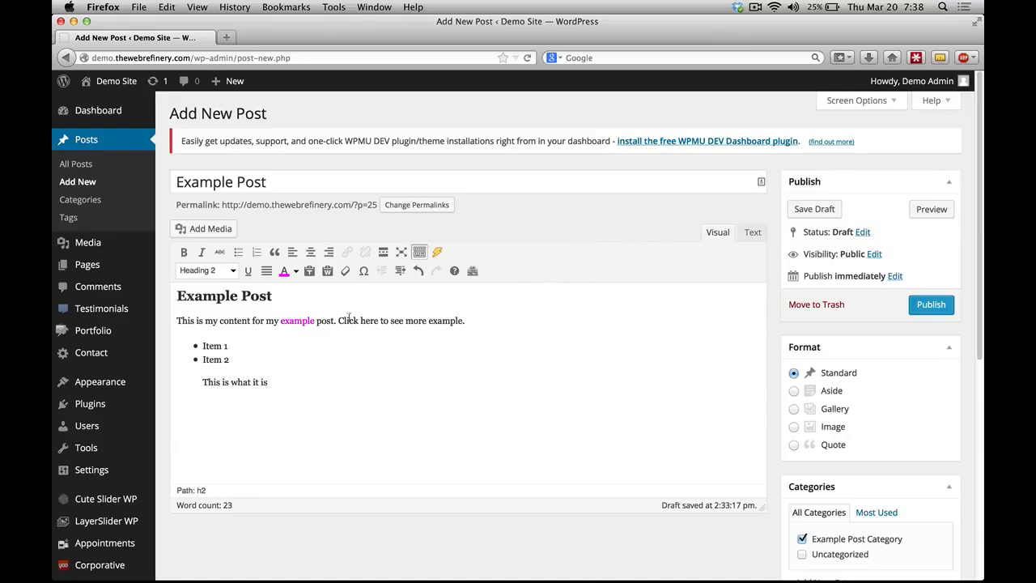
mouse_move(210, 228)
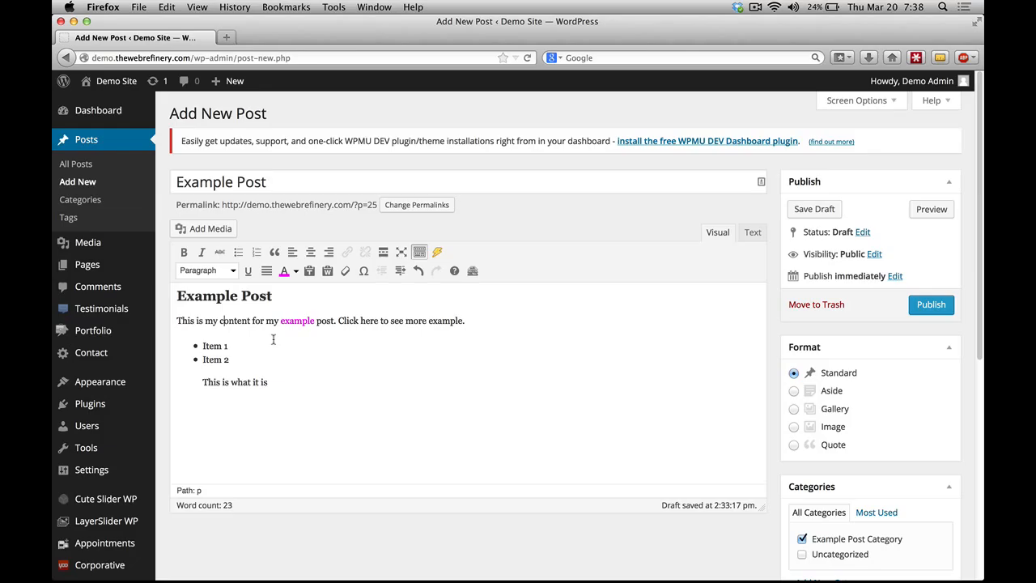
Step: Place the cursor after Item 2 and open the Add Media window
click(227, 360)
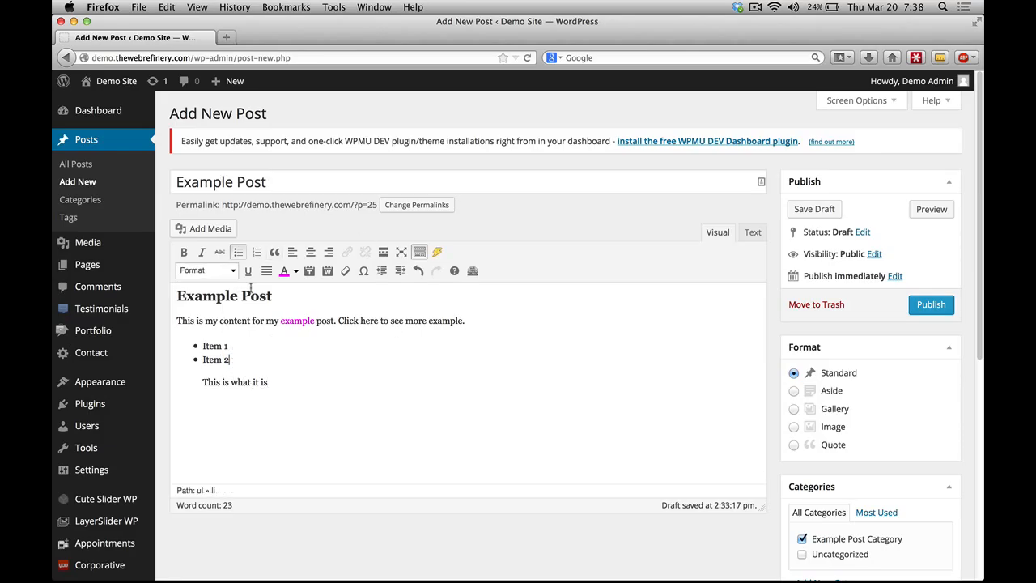
click(204, 228)
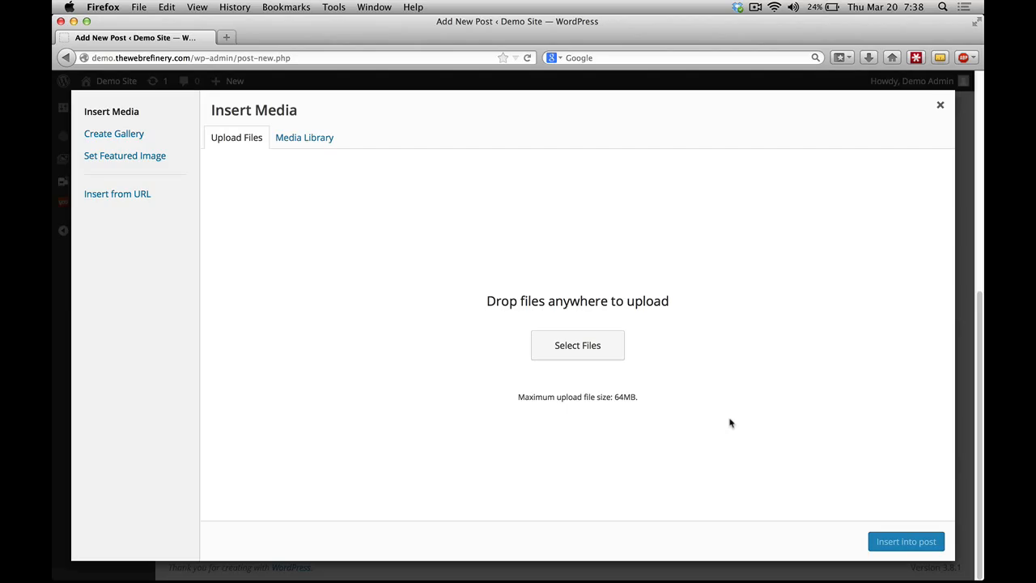
mouse_move(936, 123)
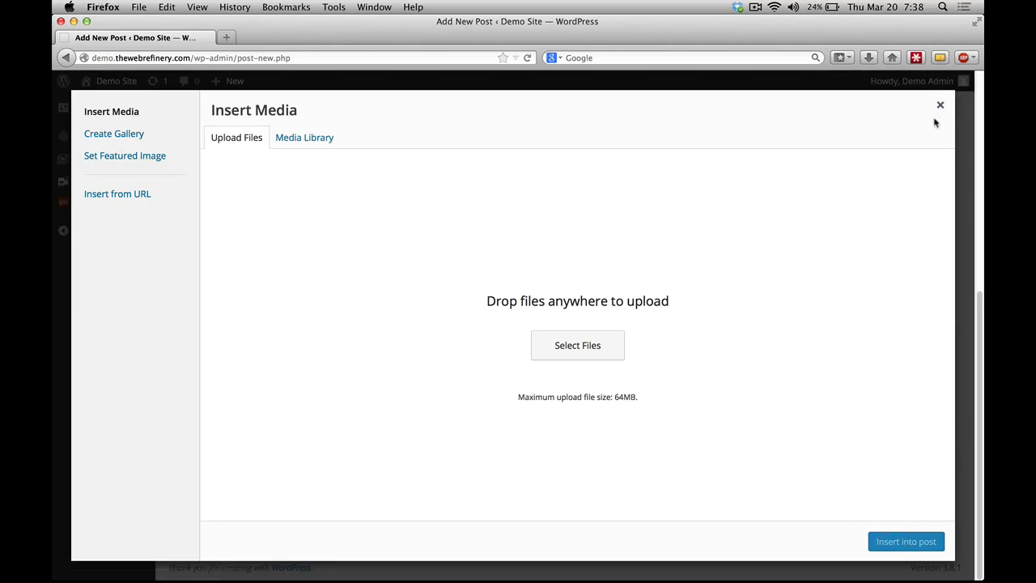
Step: Close the Insert Media window without inserting anything
click(940, 105)
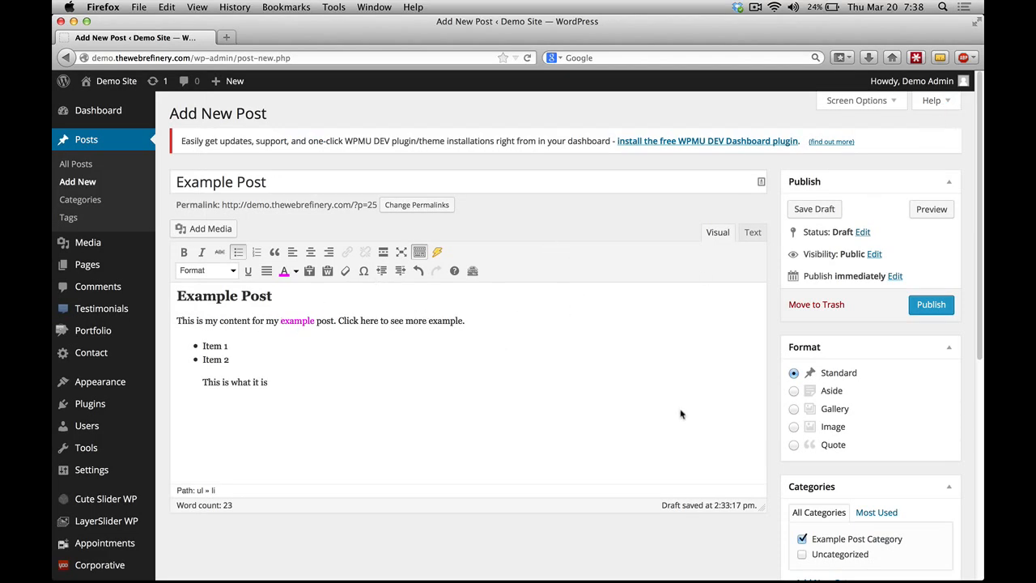
mouse_move(454, 404)
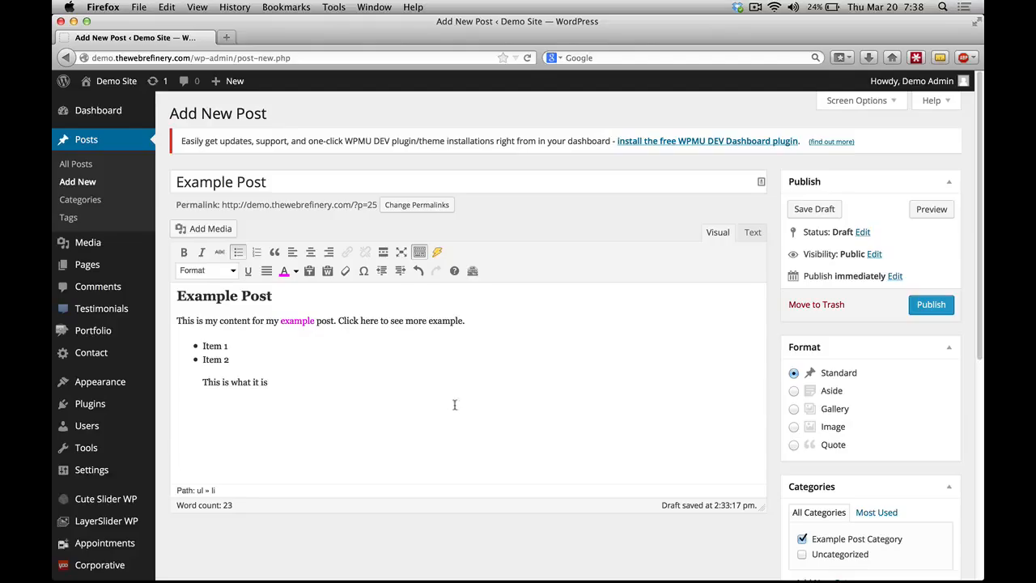
mouse_move(881, 277)
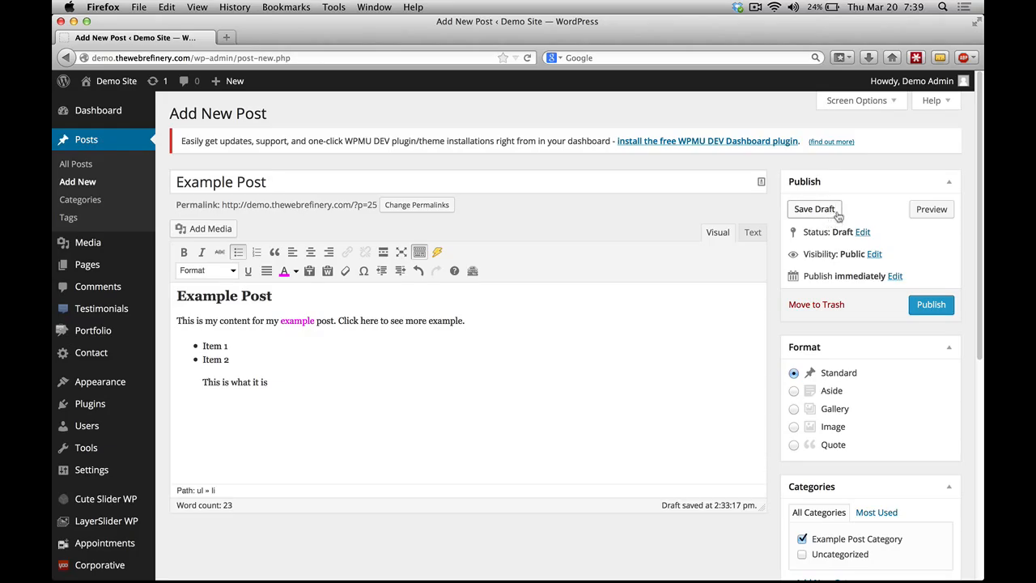
mouse_move(848, 227)
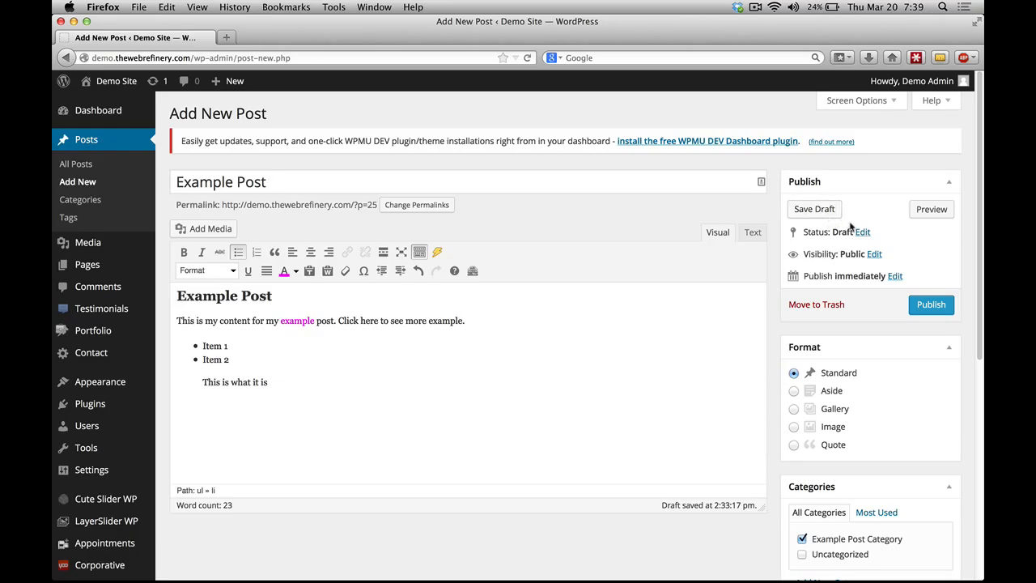
click(862, 231)
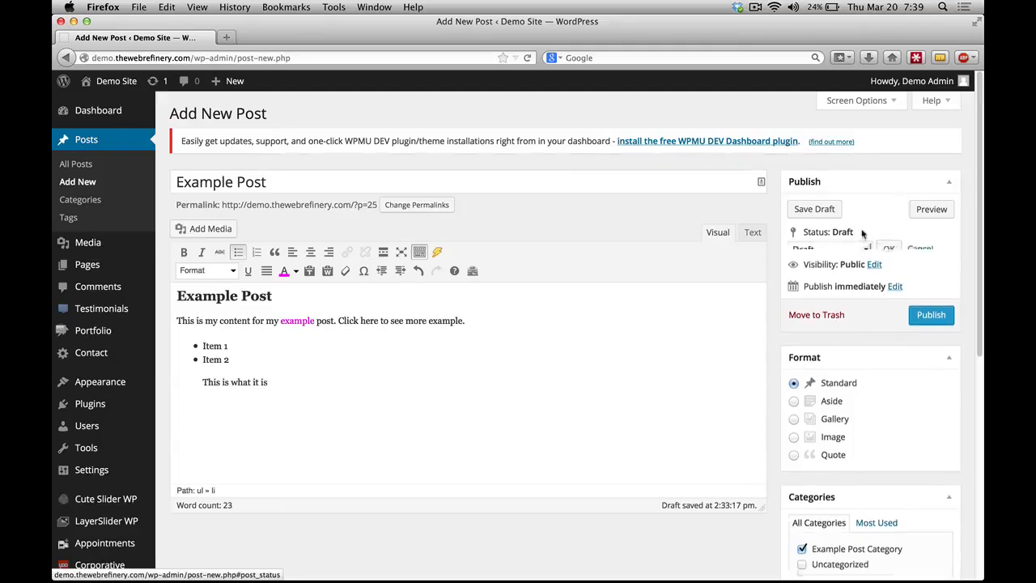
click(866, 249)
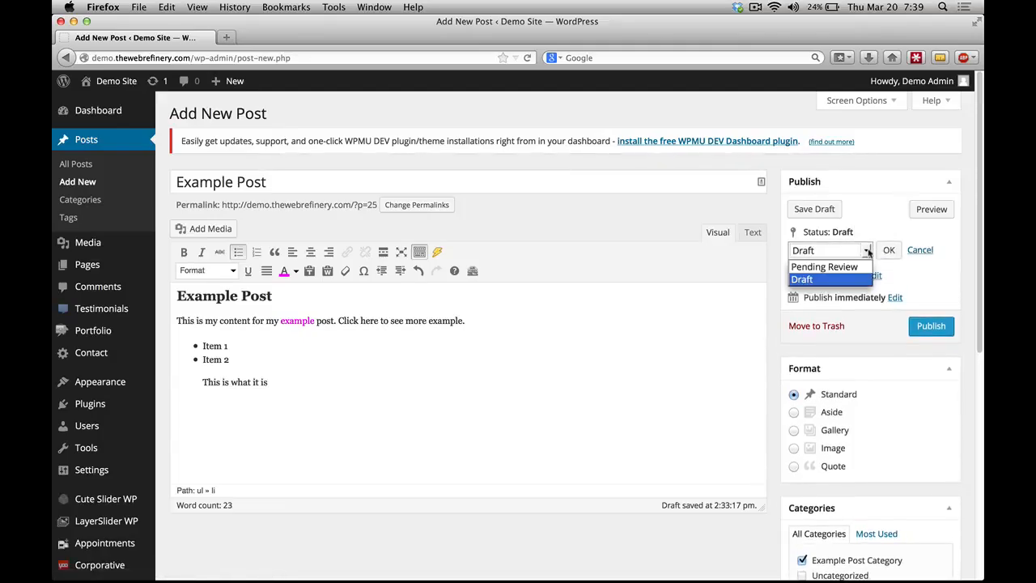
mouse_move(824, 267)
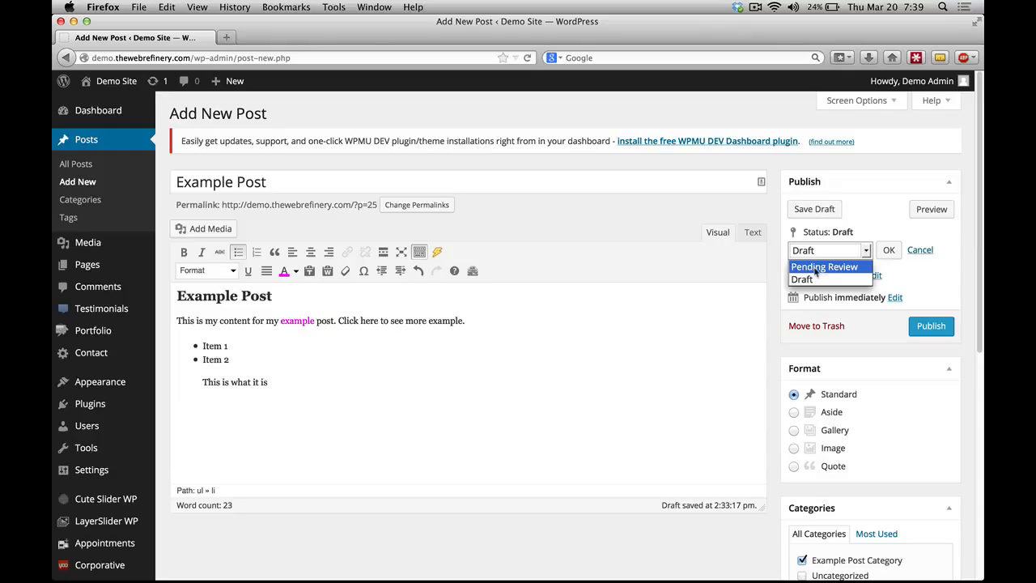
mouse_move(820, 271)
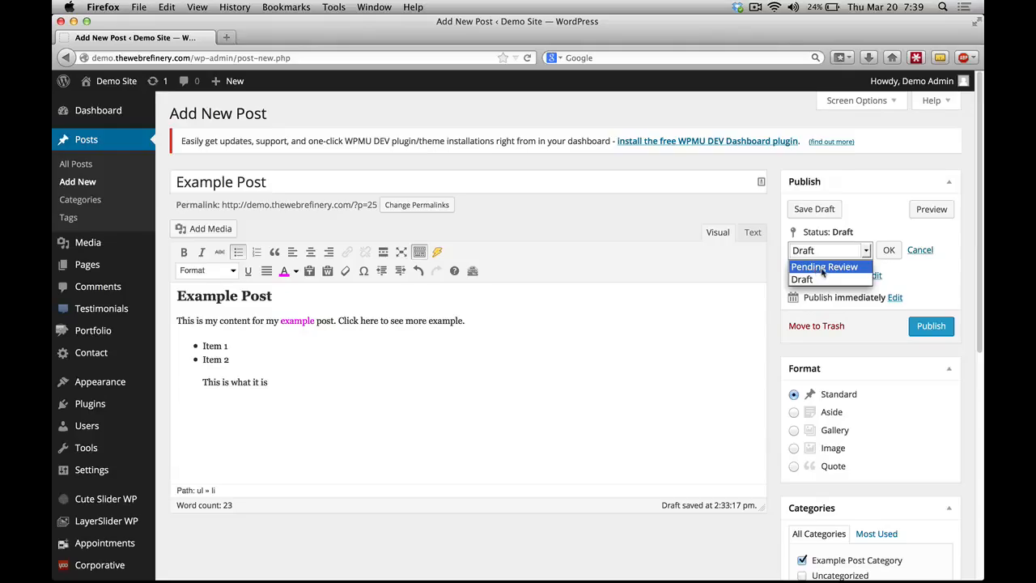
mouse_move(823, 274)
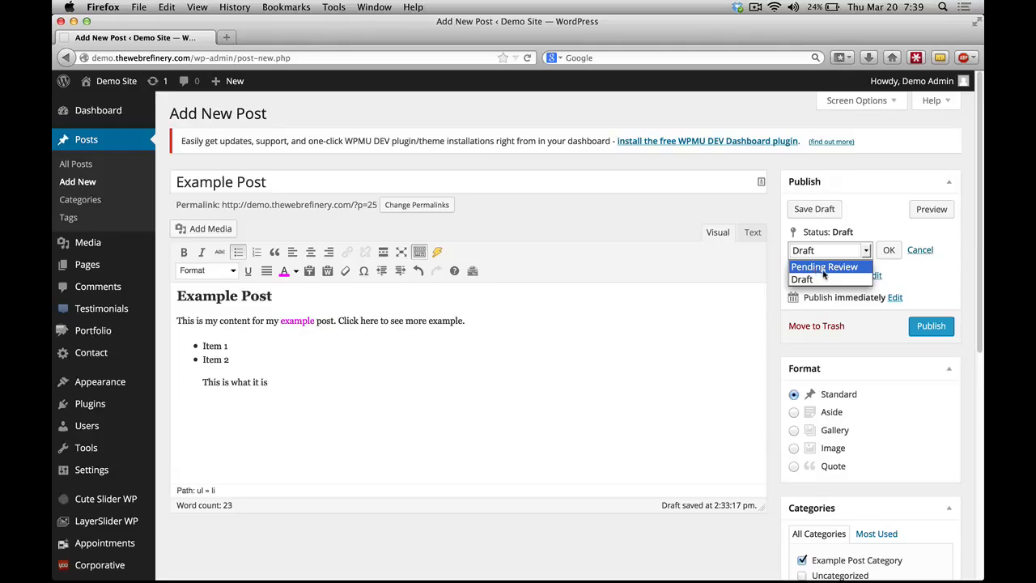
mouse_move(801, 279)
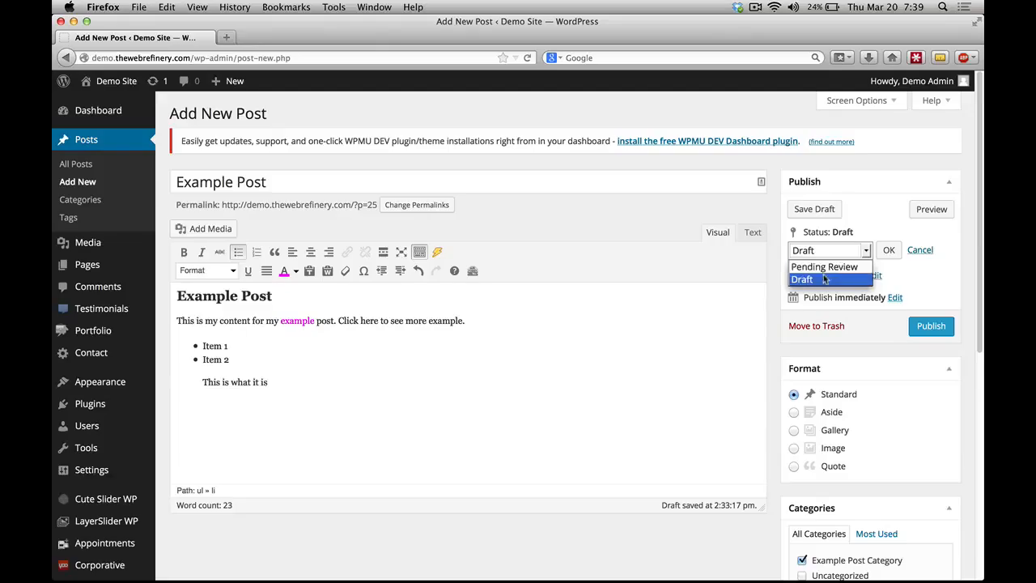
mouse_move(824, 266)
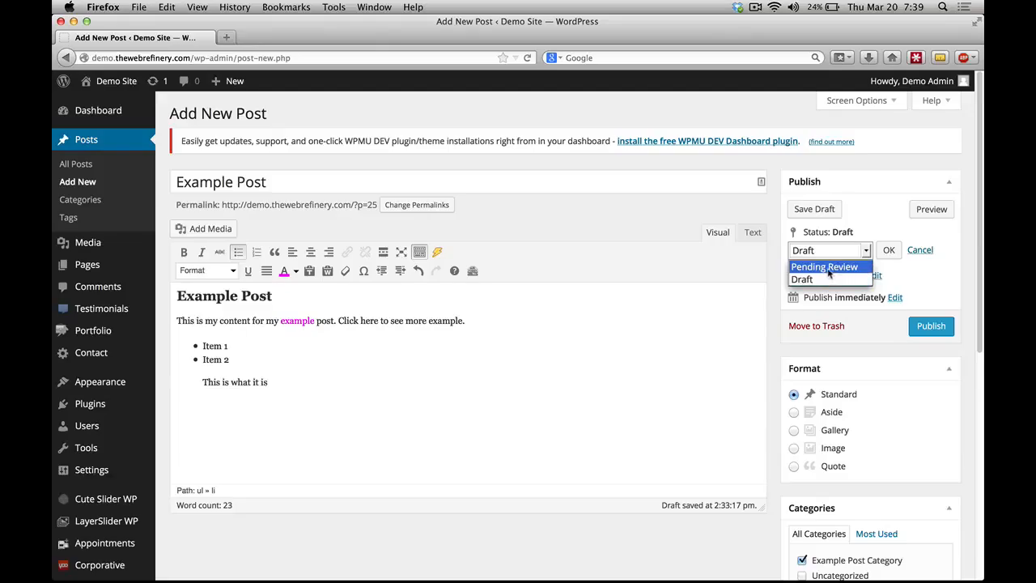
click(802, 279)
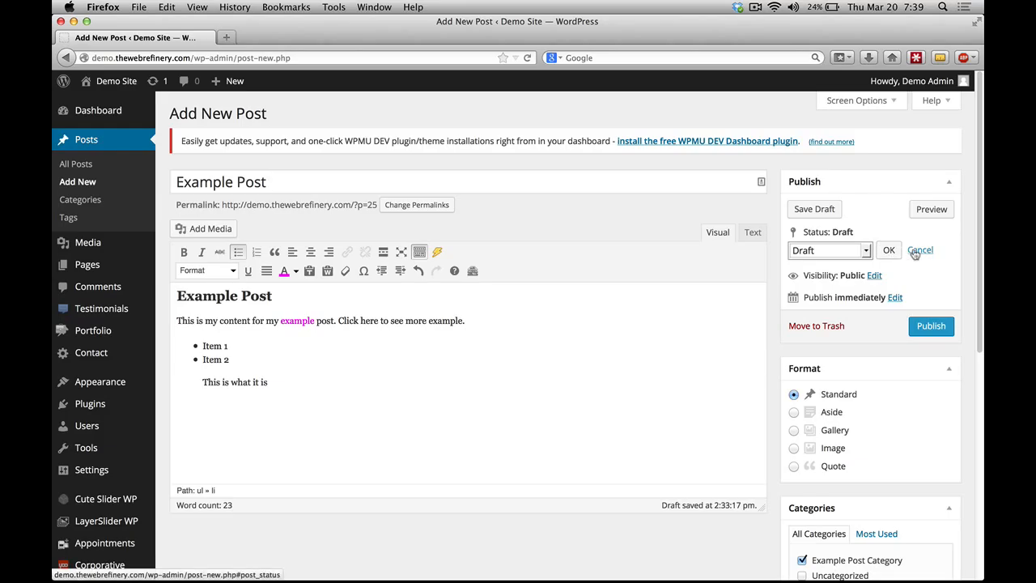
click(920, 249)
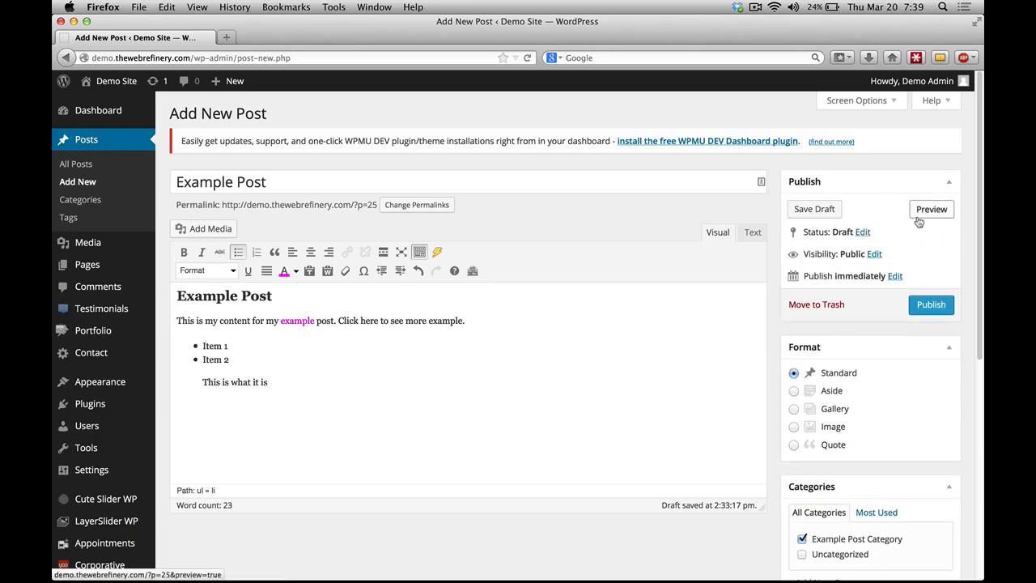
Step: Preview the draft in a new tab and show the Public visibility options
click(931, 209)
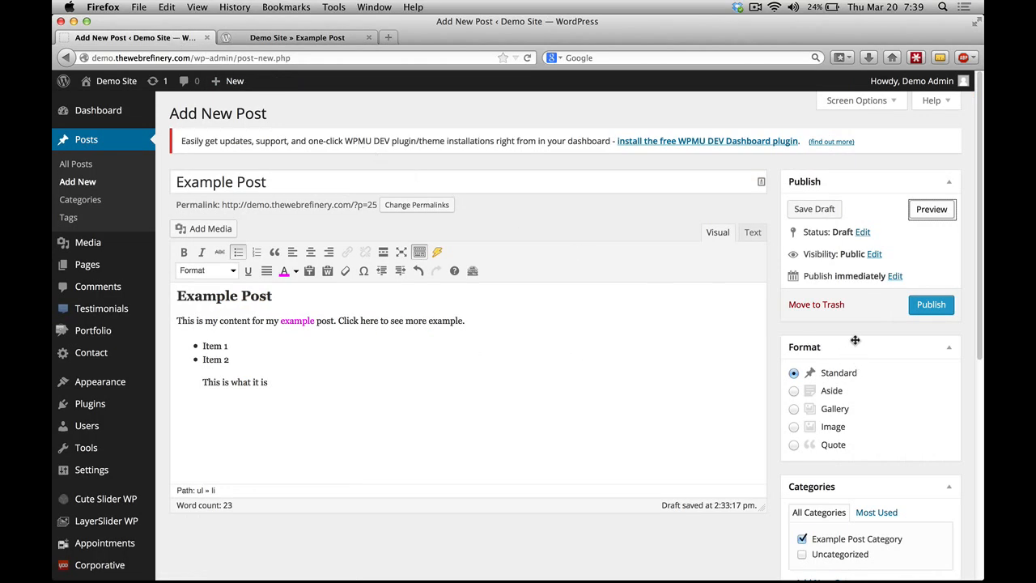
mouse_move(874, 253)
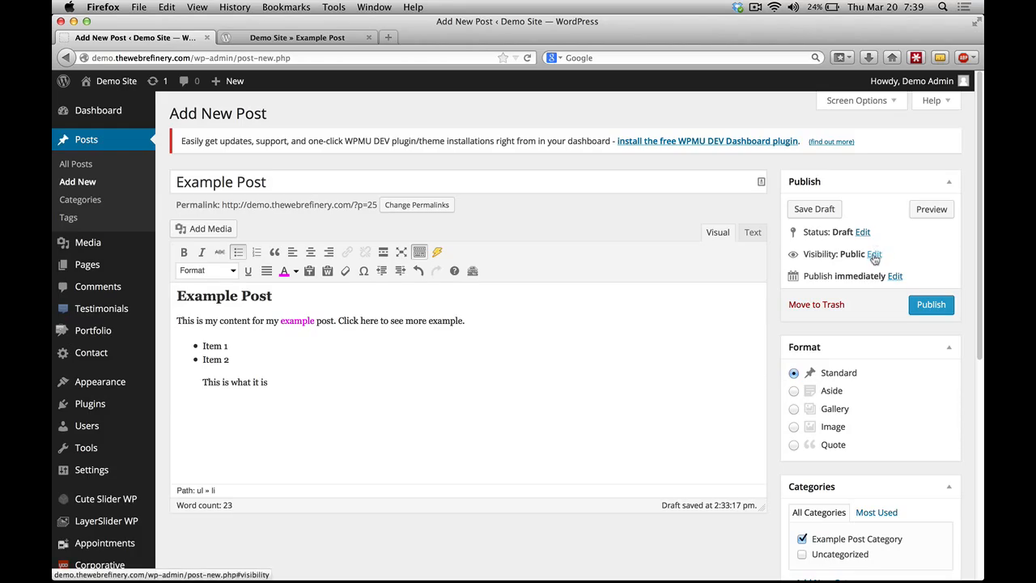
click(874, 253)
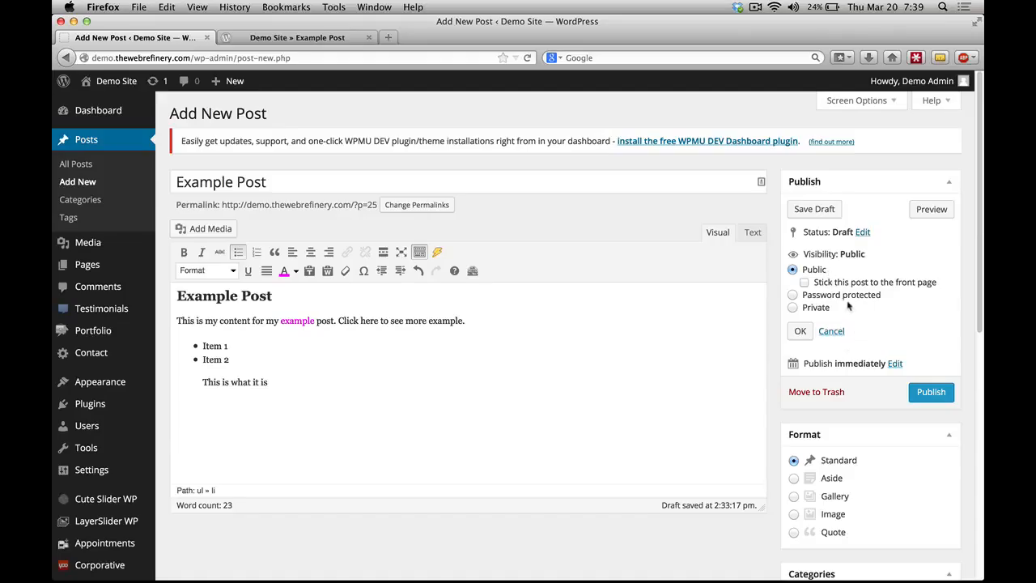
mouse_move(931, 392)
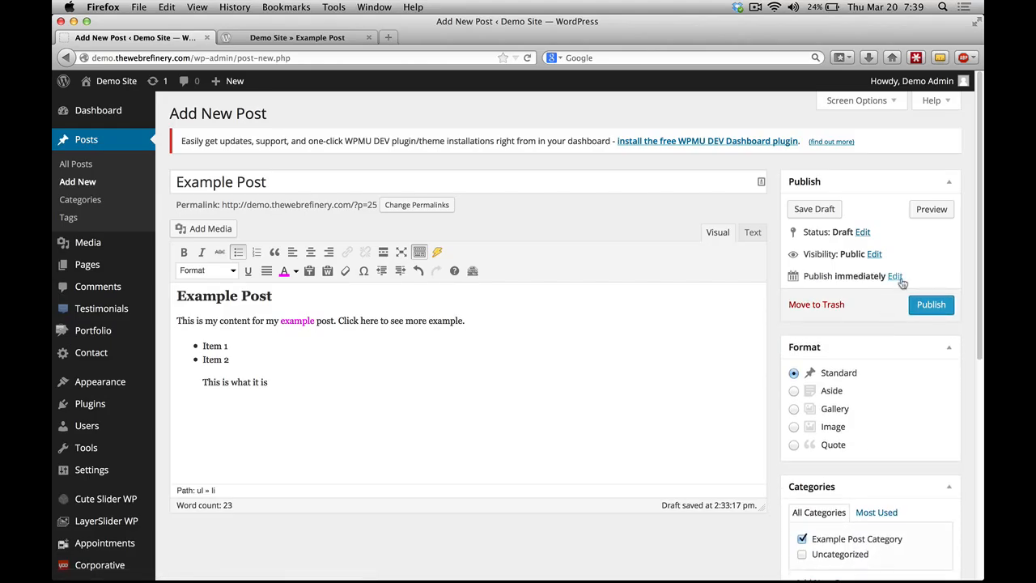
click(894, 276)
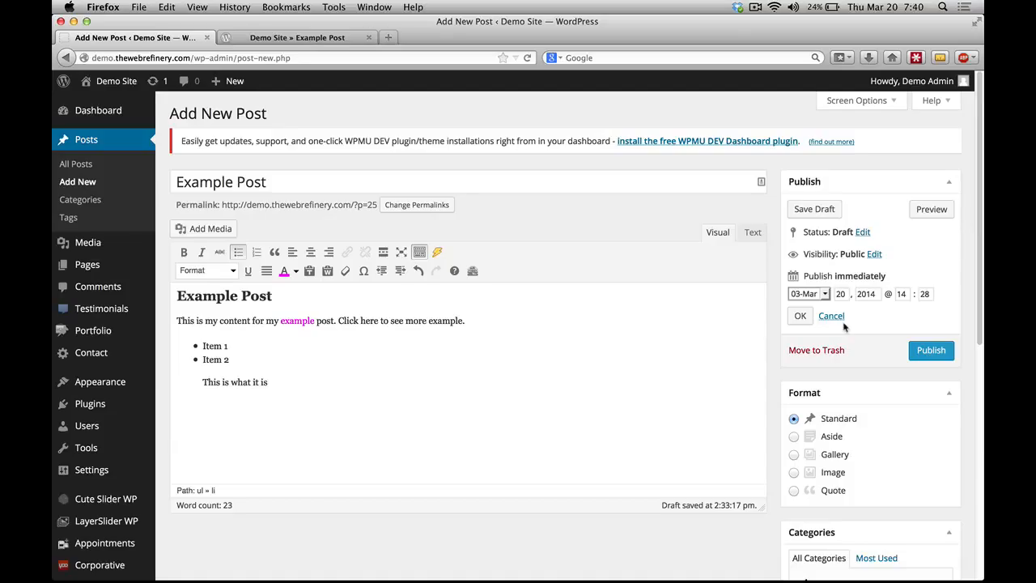
click(807, 293)
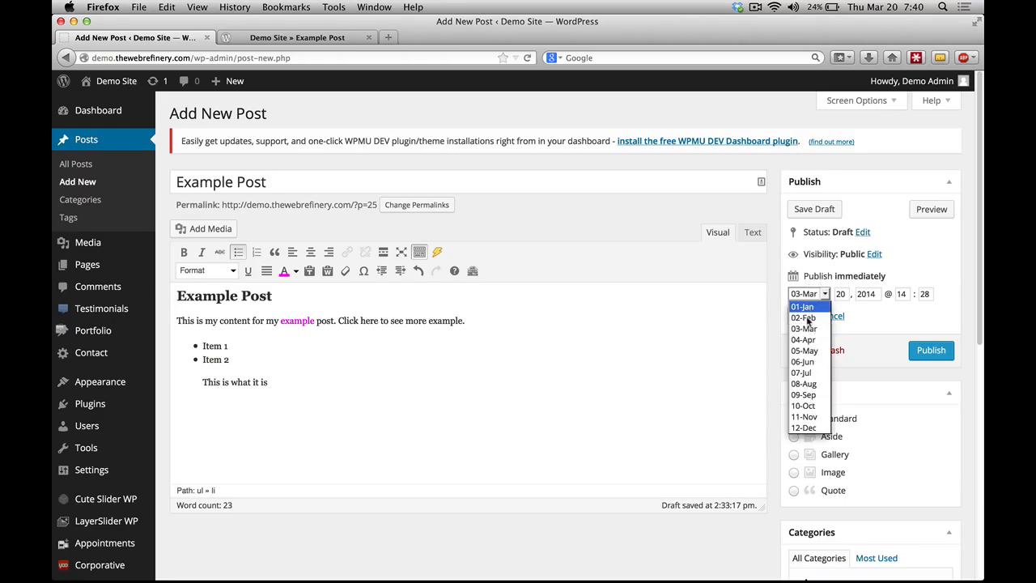
click(804, 328)
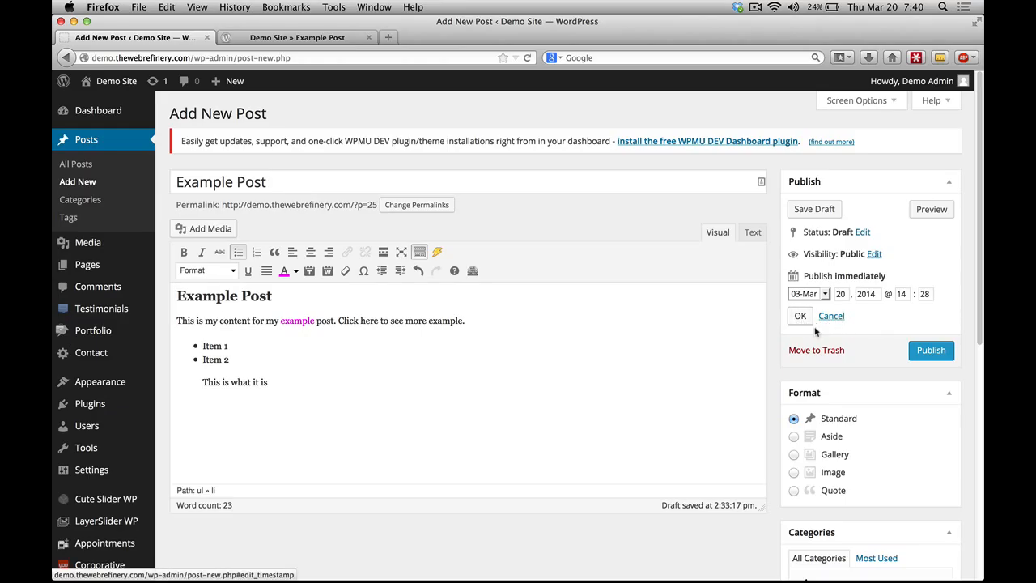
click(799, 316)
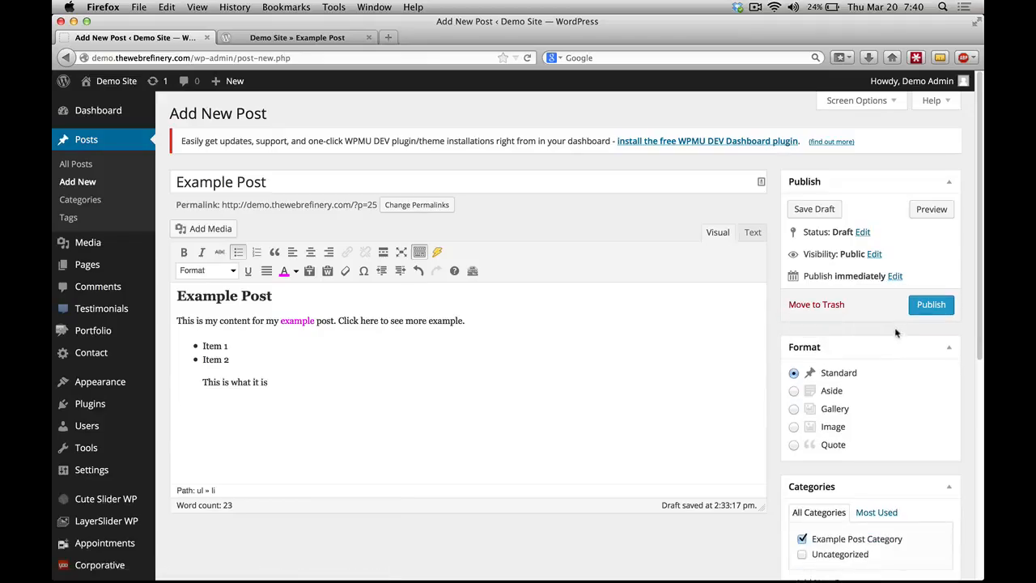